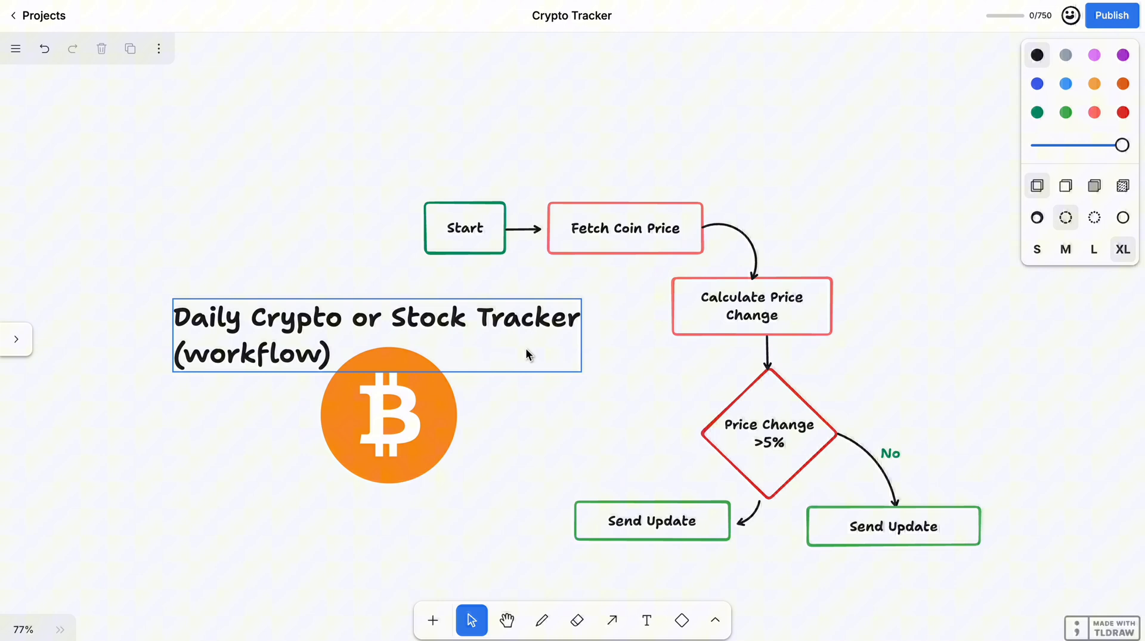
Step: Add a Manual Trigger as the Crypto Tracker workflow's first node
click(447, 155)
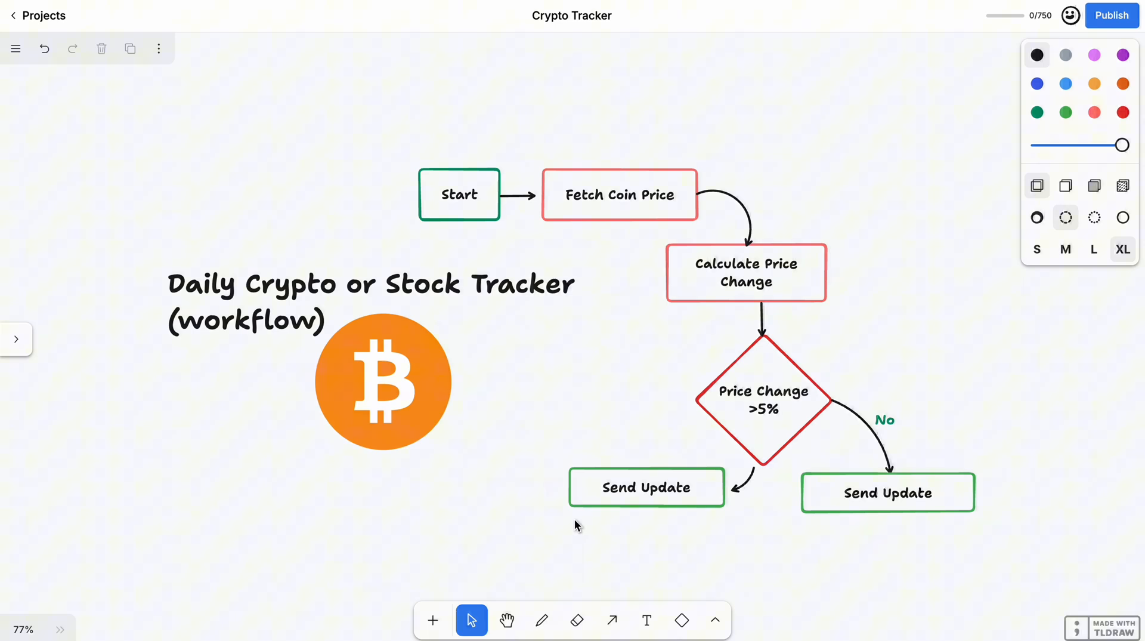
mouse_move(614, 541)
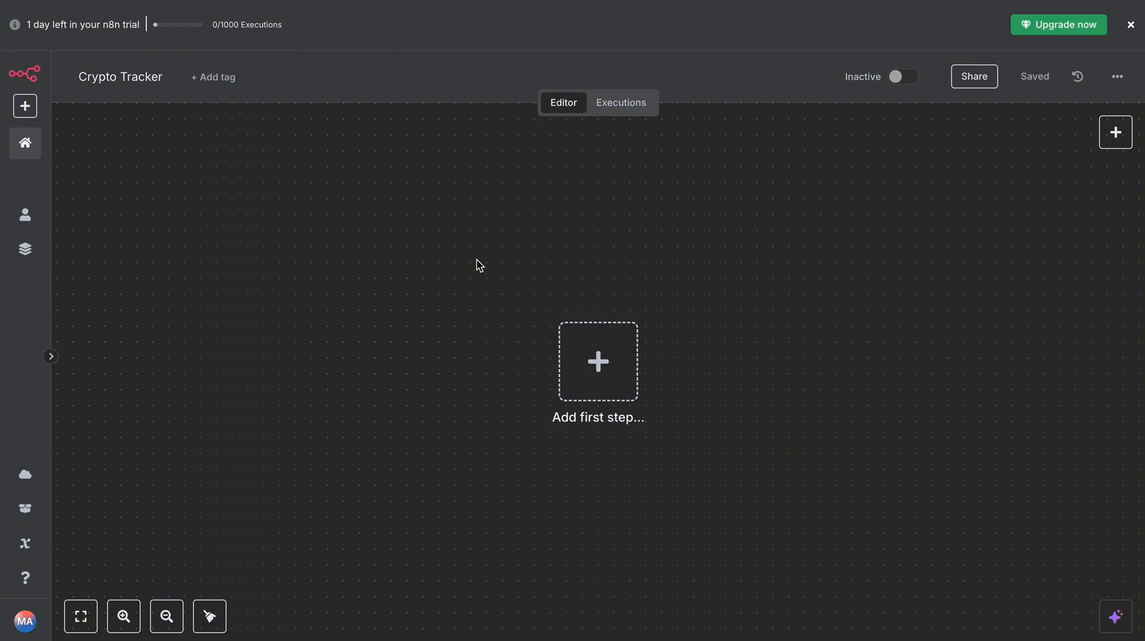
mouse_move(25, 106)
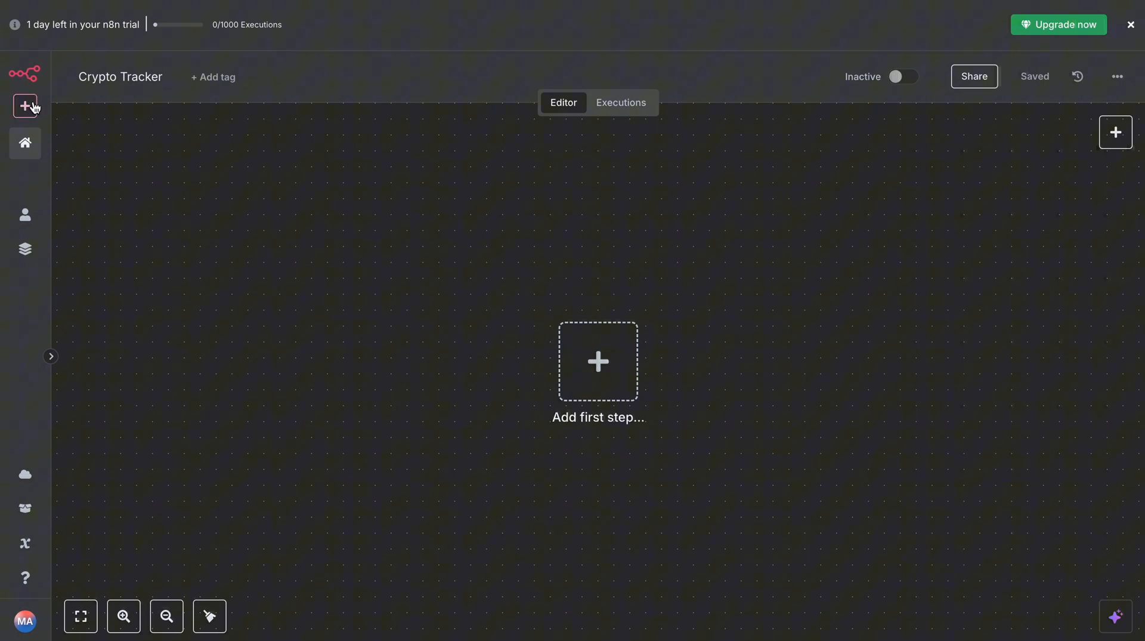
mouse_move(137, 108)
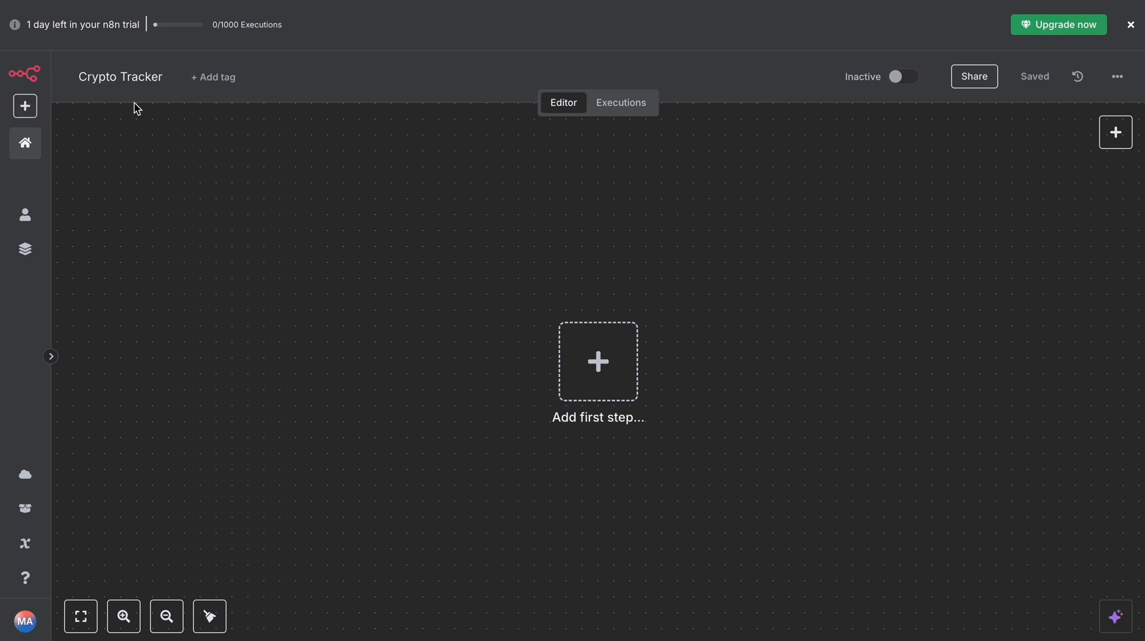
mouse_move(203, 137)
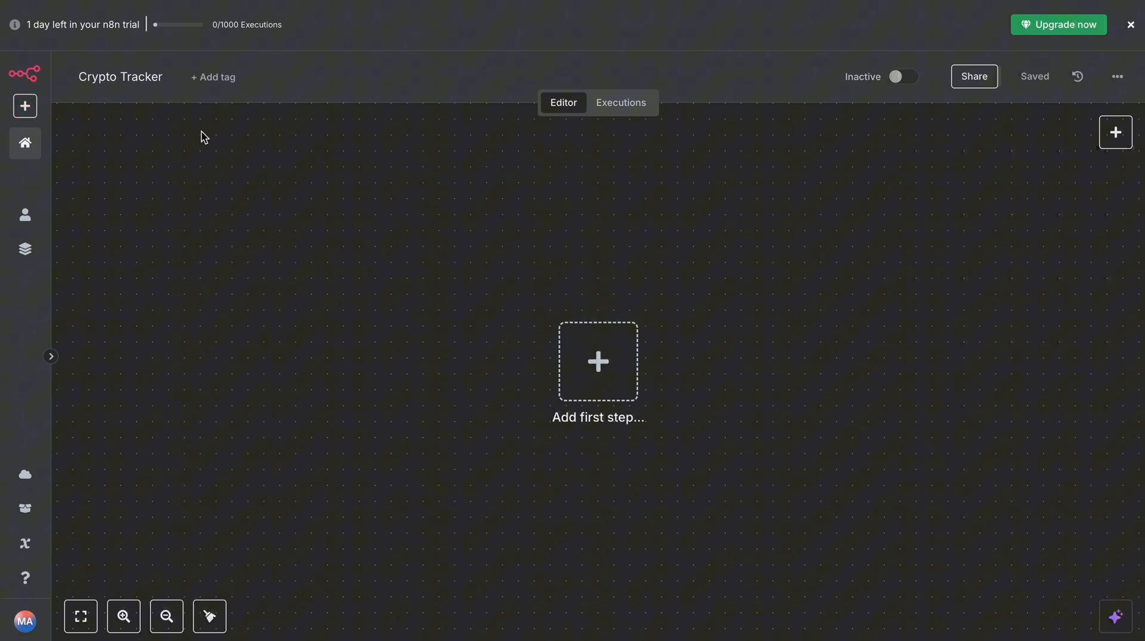
mouse_move(110, 88)
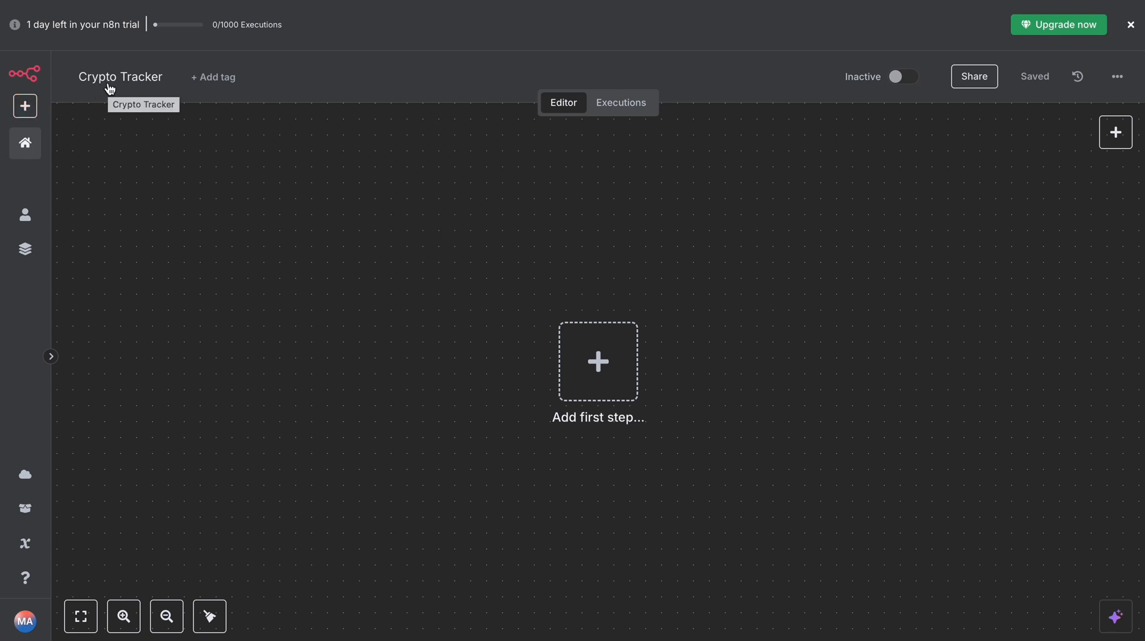
click(598, 361)
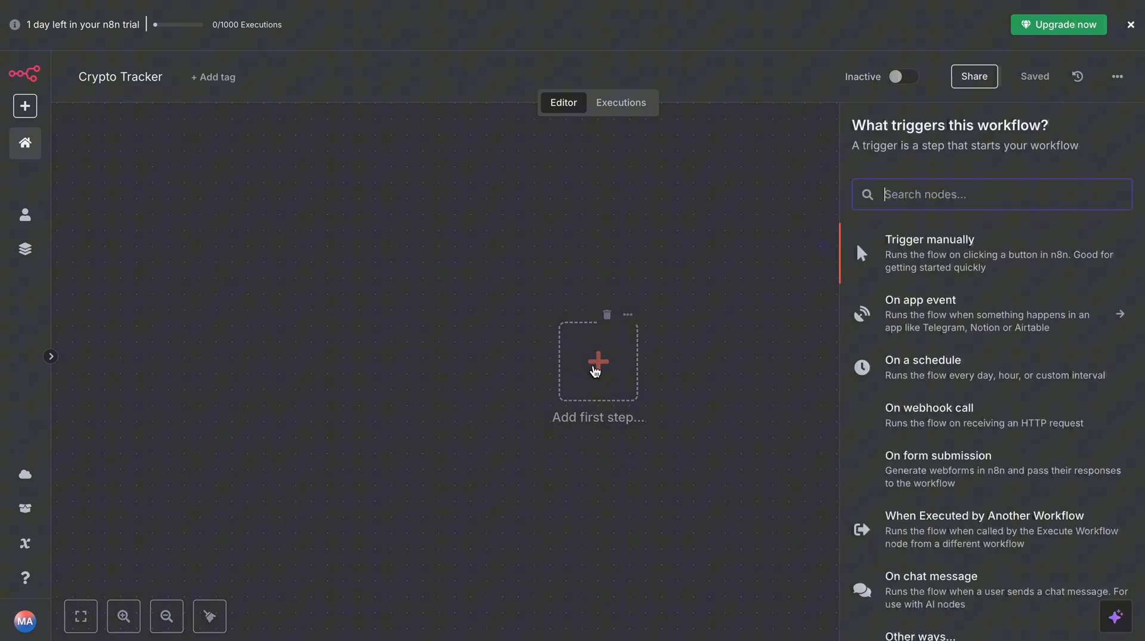
mouse_move(924, 194)
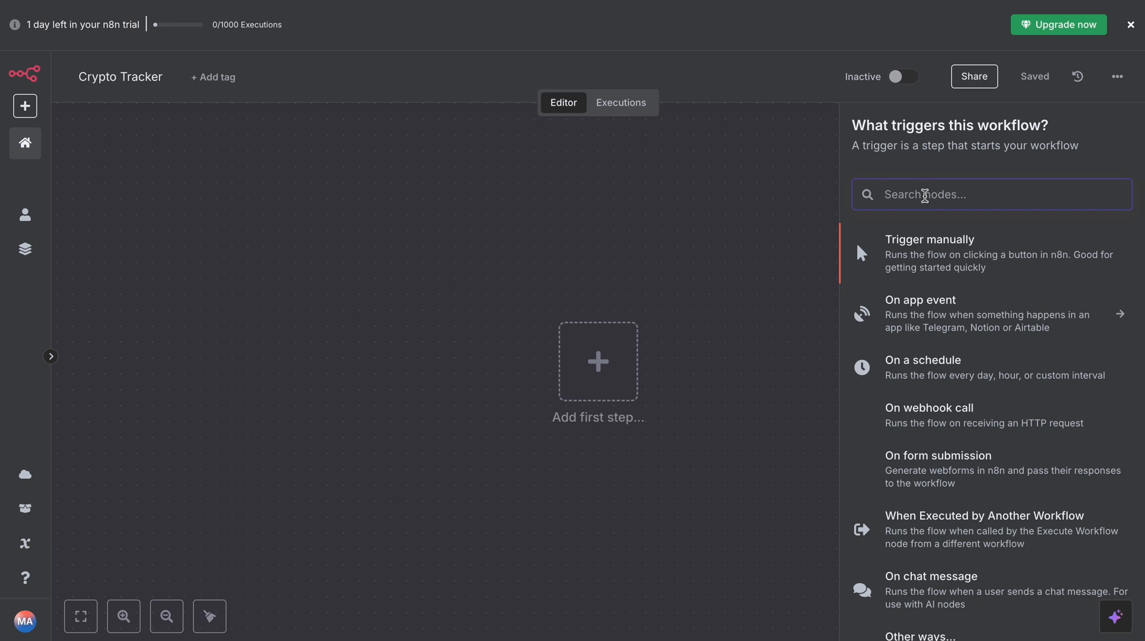
text(manua)
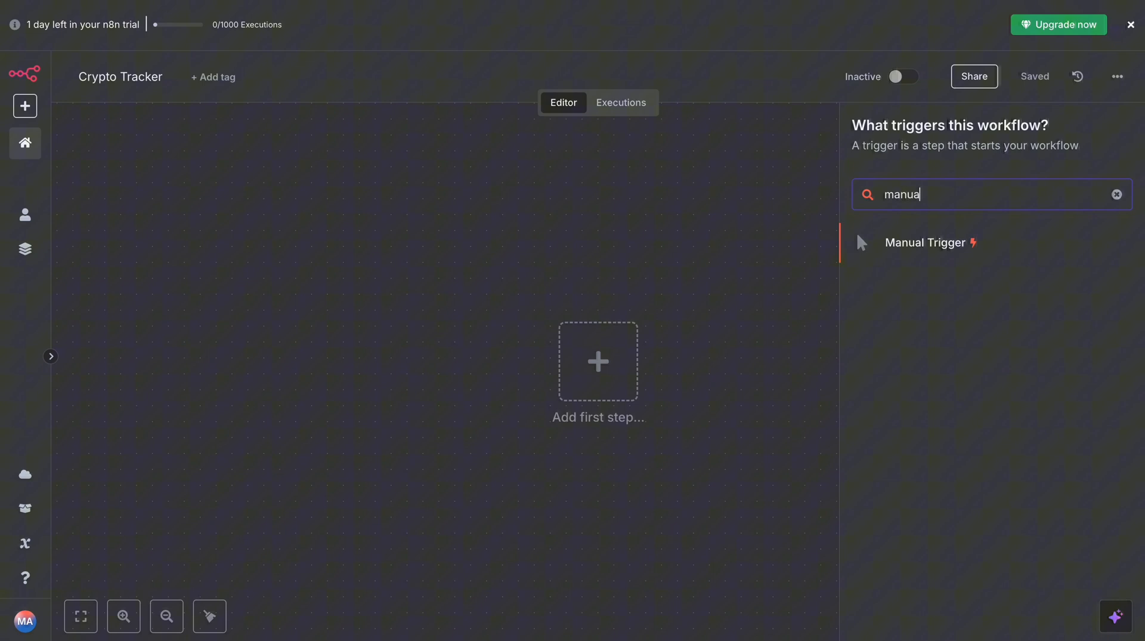
click(924, 241)
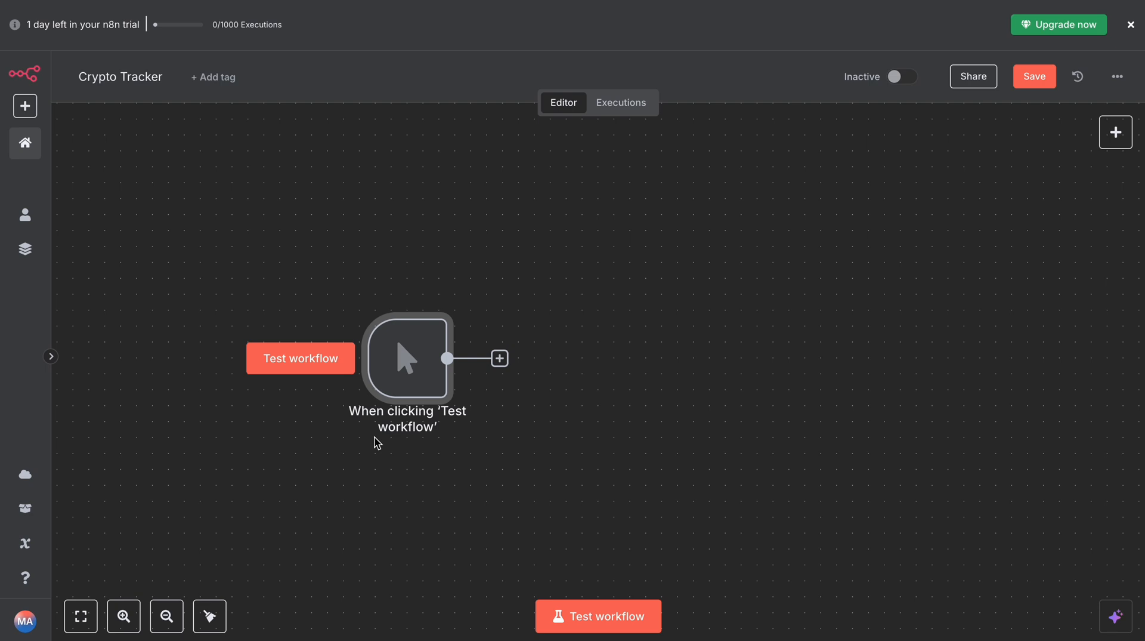
Step: Add an HTTP Request node with the CoinGecko Bitcoin USD price URL and test it successfully
click(498, 358)
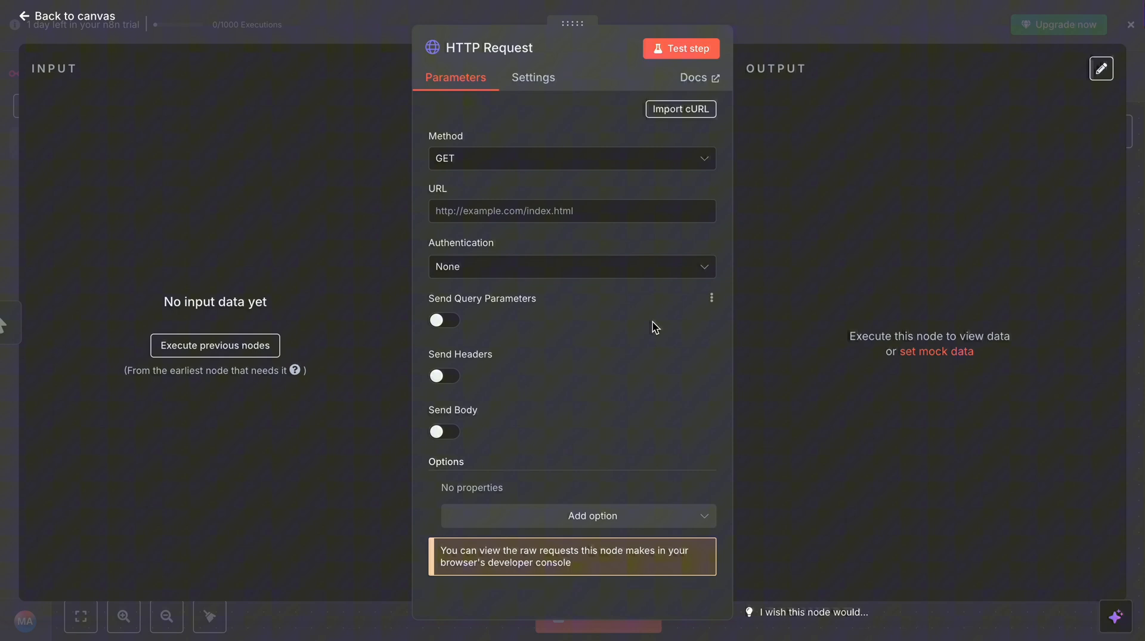
click(573, 158)
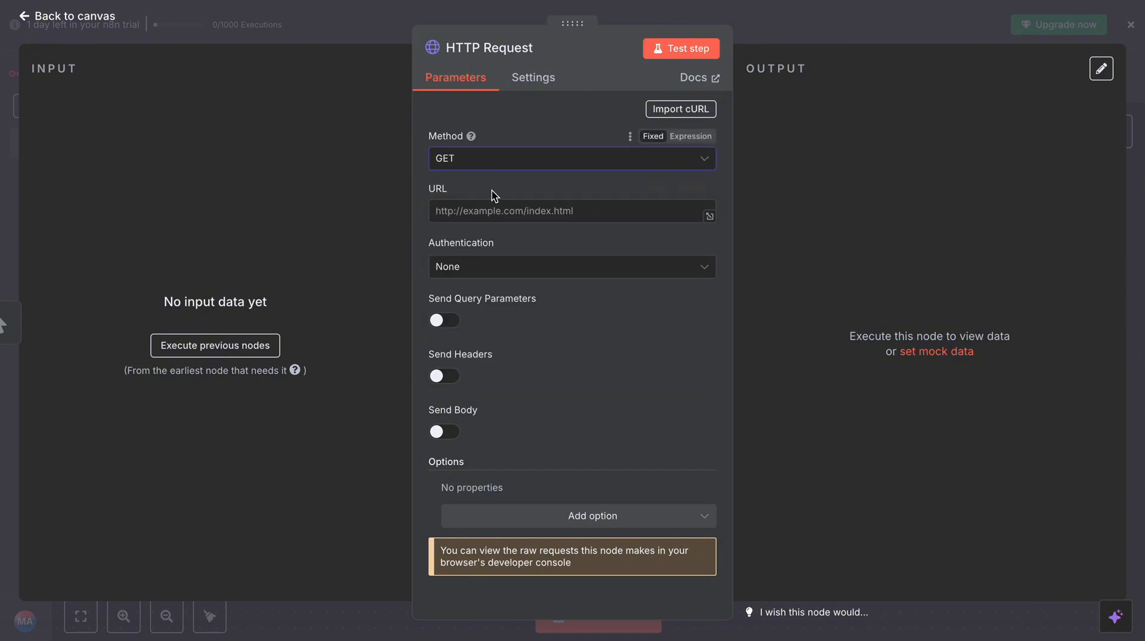
mouse_move(500, 131)
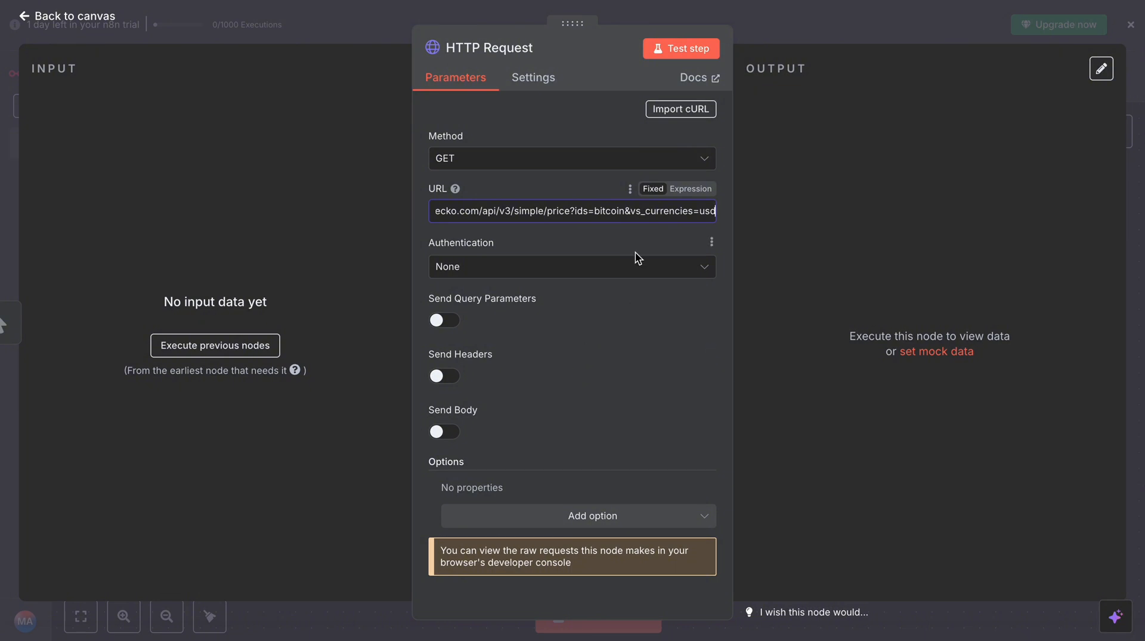
click(680, 48)
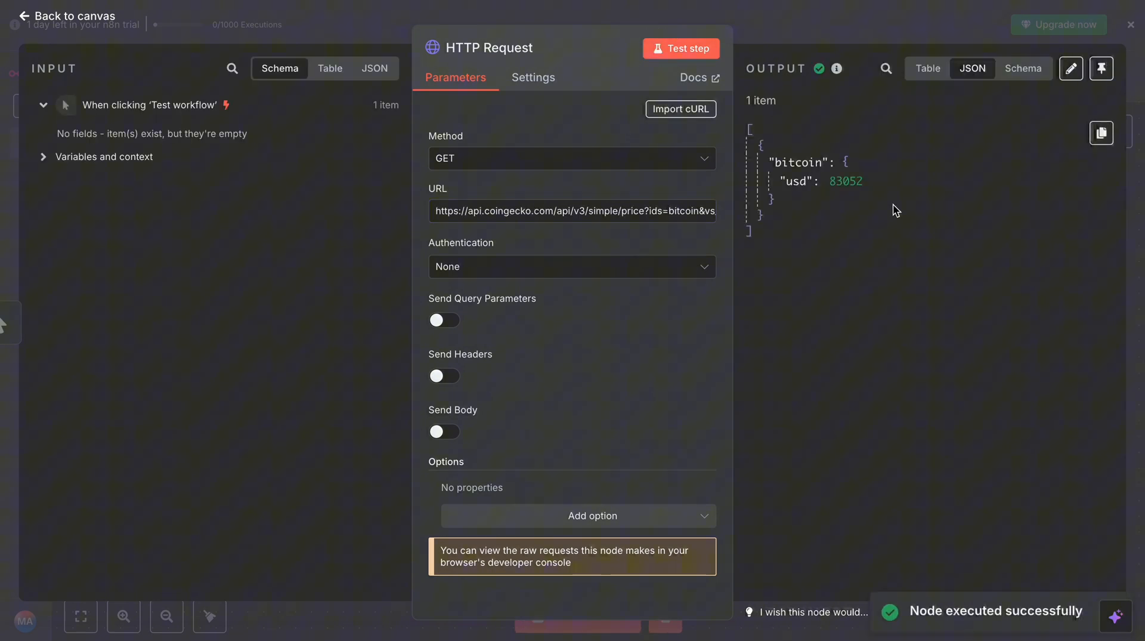
click(64, 16)
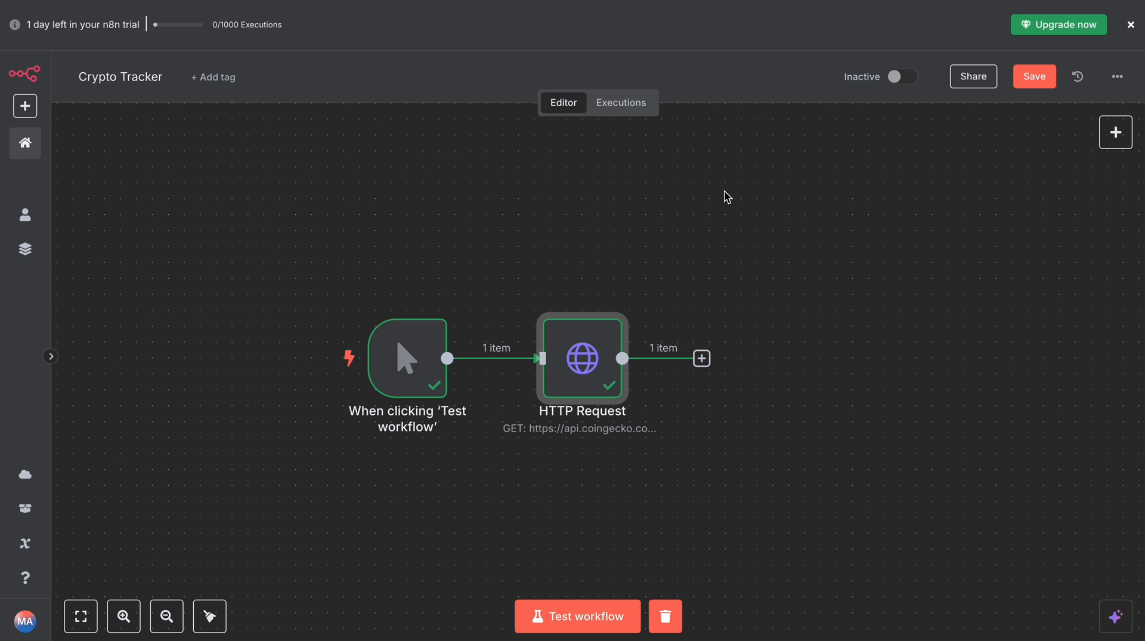
mouse_move(726, 305)
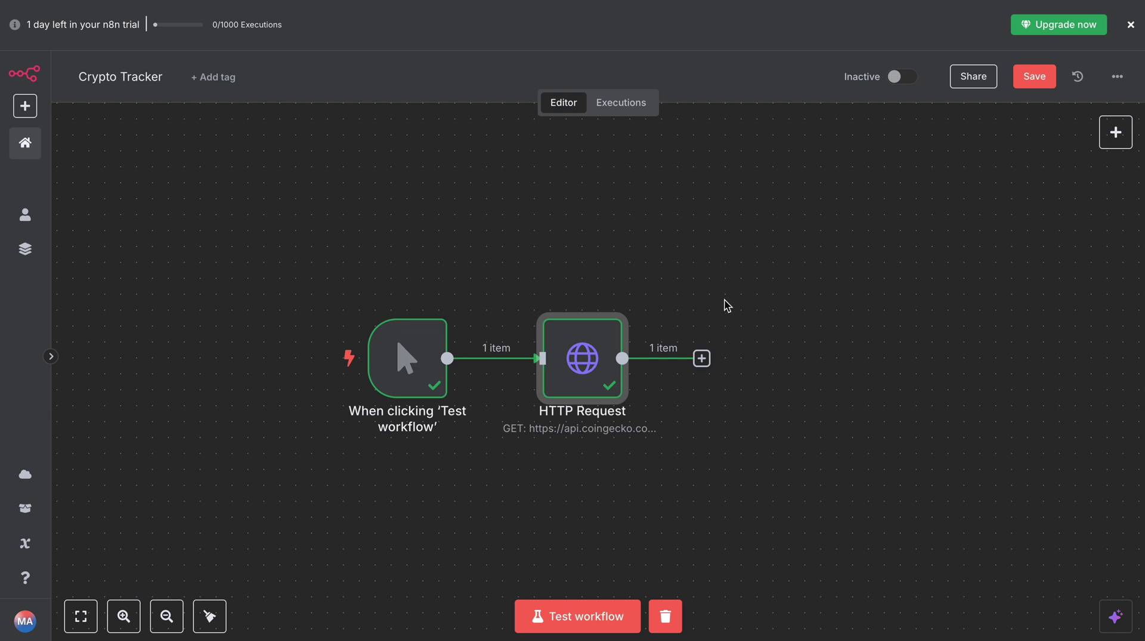
mouse_move(700, 358)
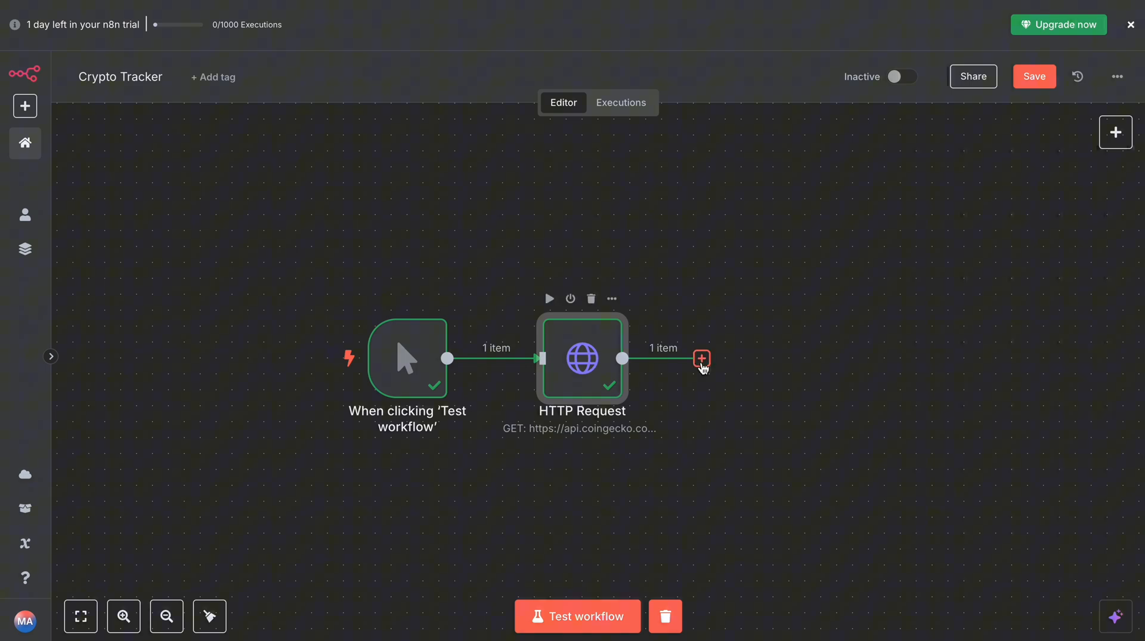
Step: Add a Code node after the HTTP Request computing currentPrice, lastPrice and change
click(700, 358)
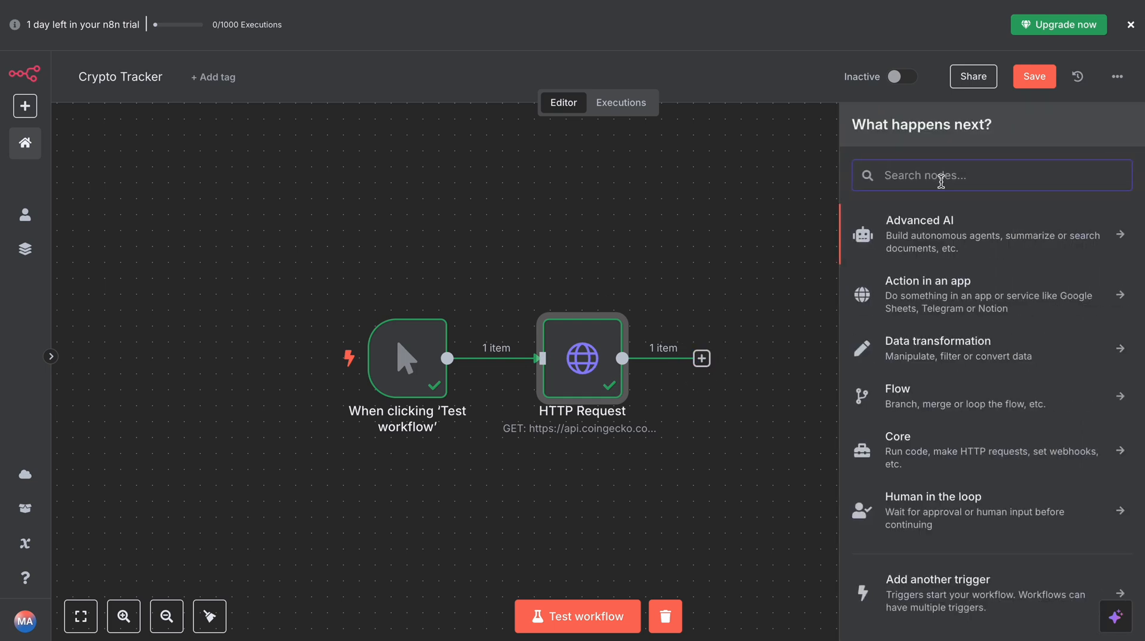
text(code)
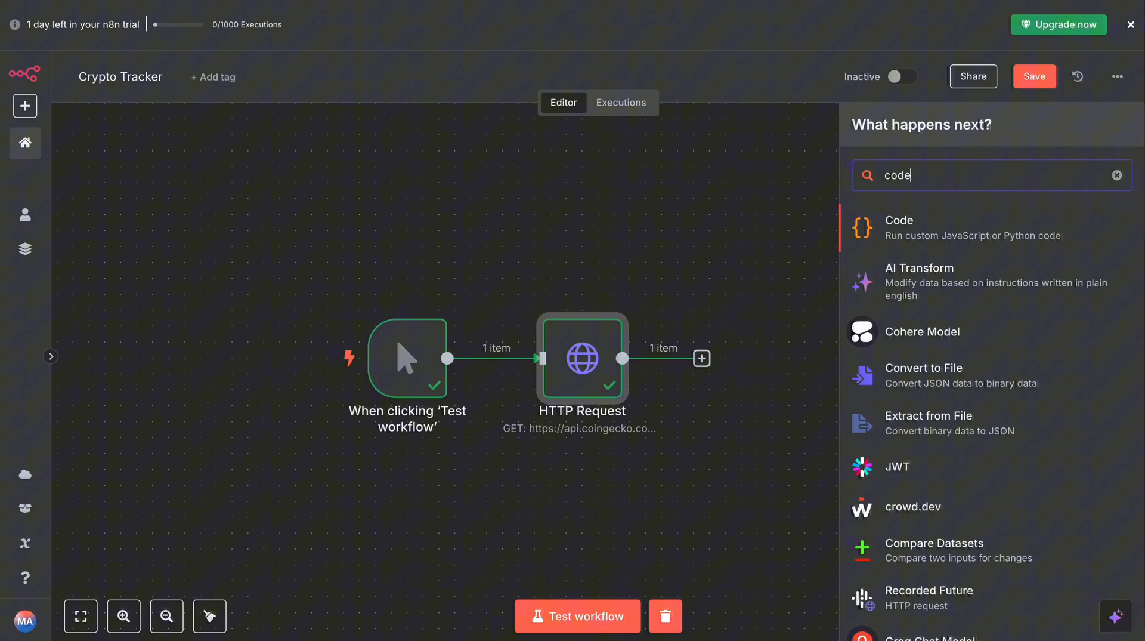
click(899, 220)
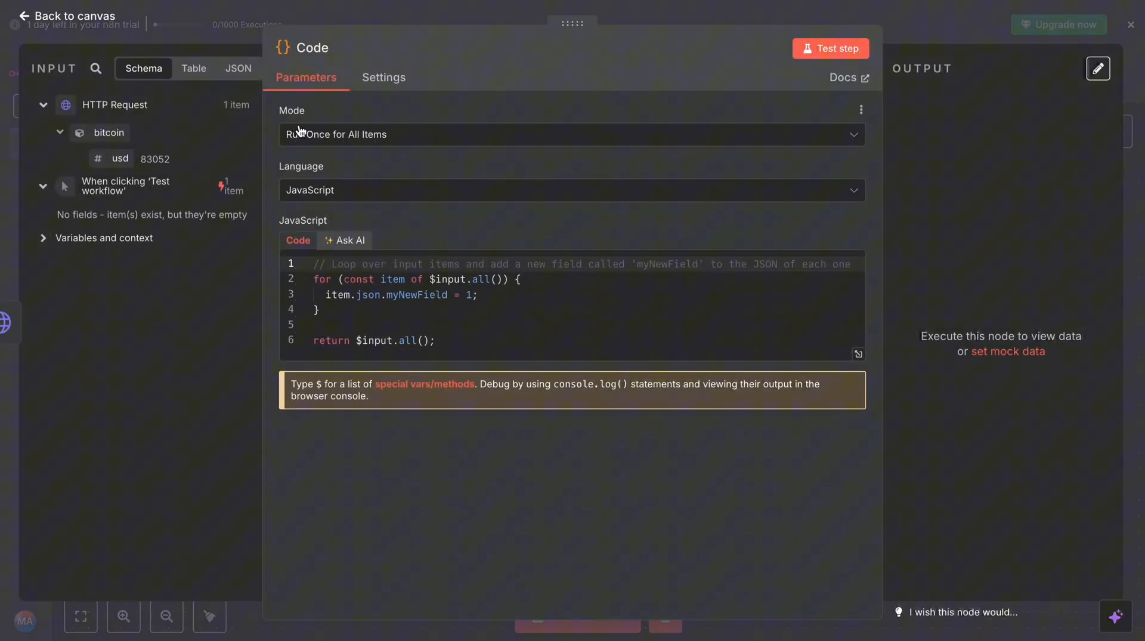
mouse_move(336, 135)
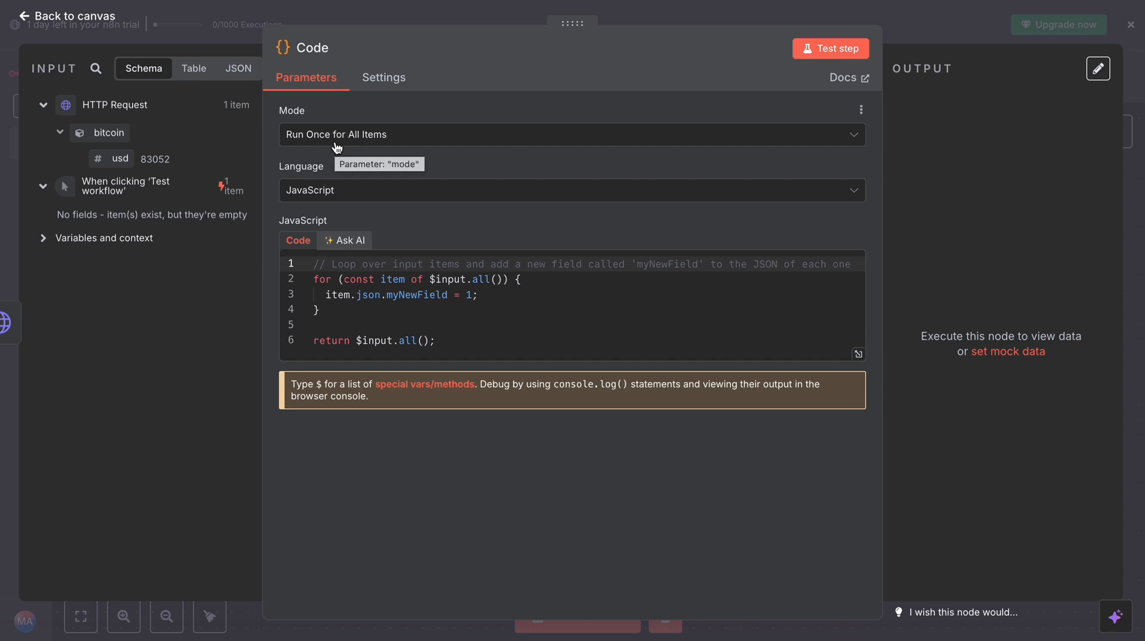
mouse_move(354, 199)
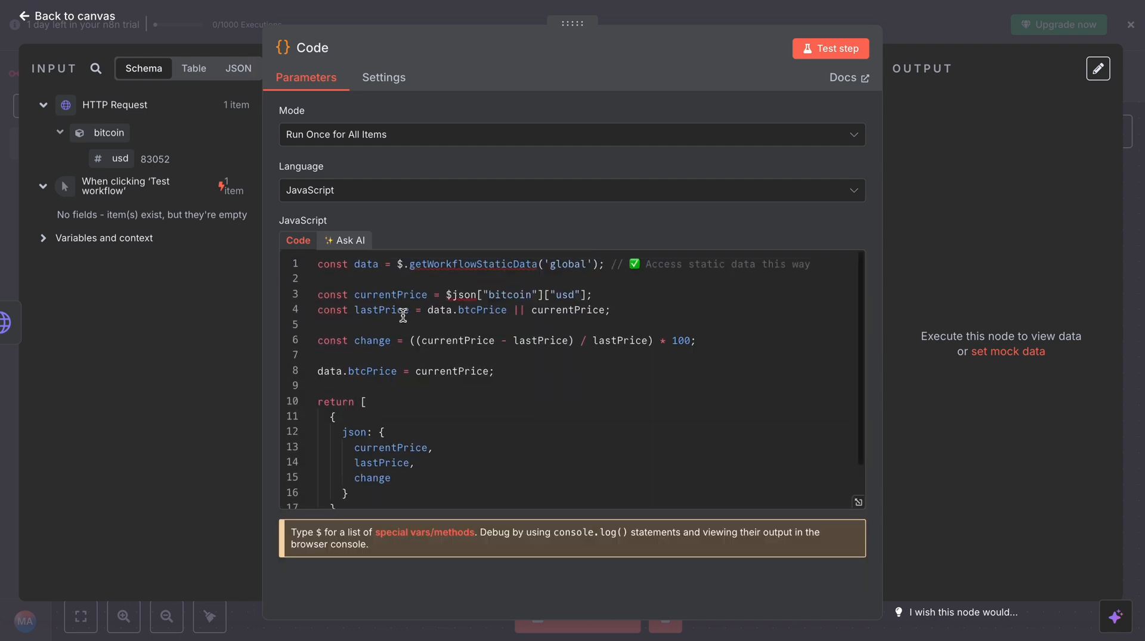
mouse_move(830, 48)
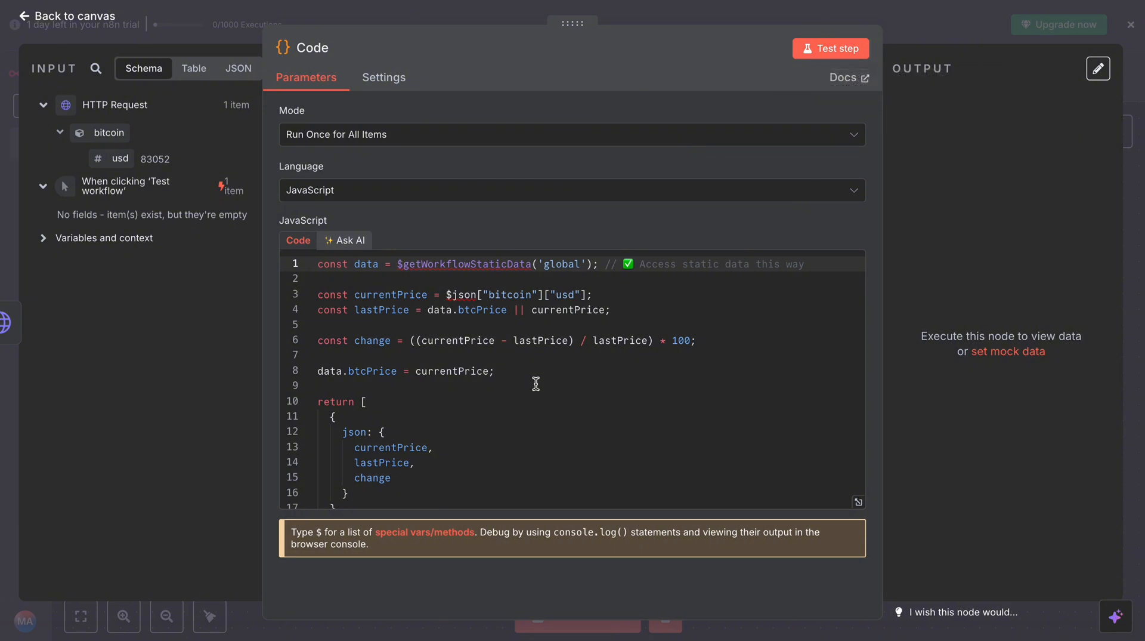
click(399, 264)
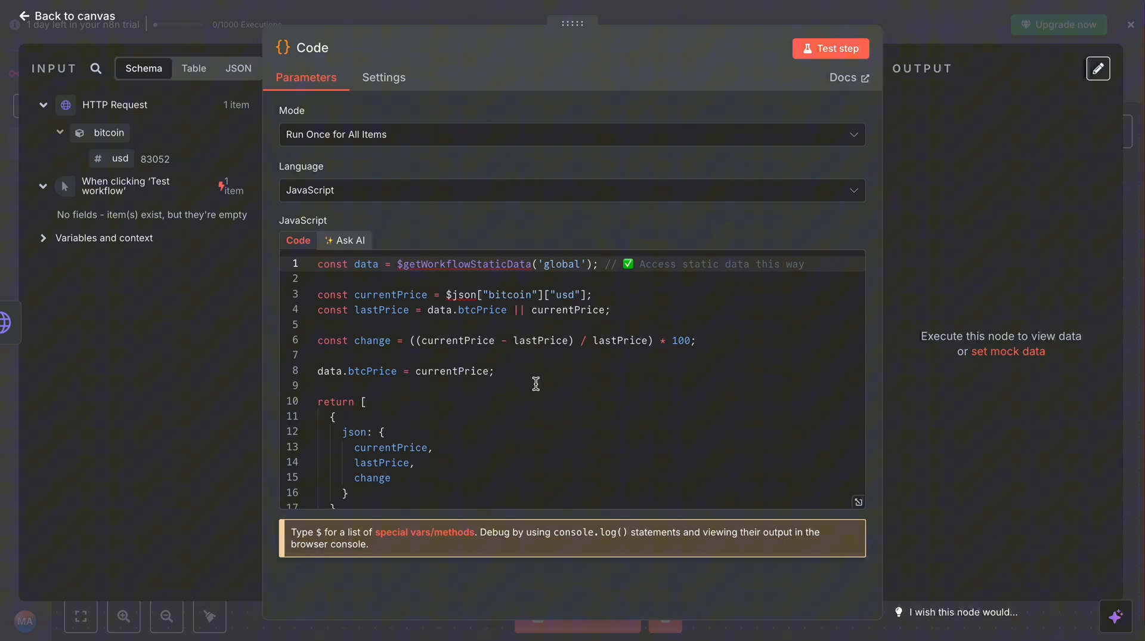
scroll(down, 3)
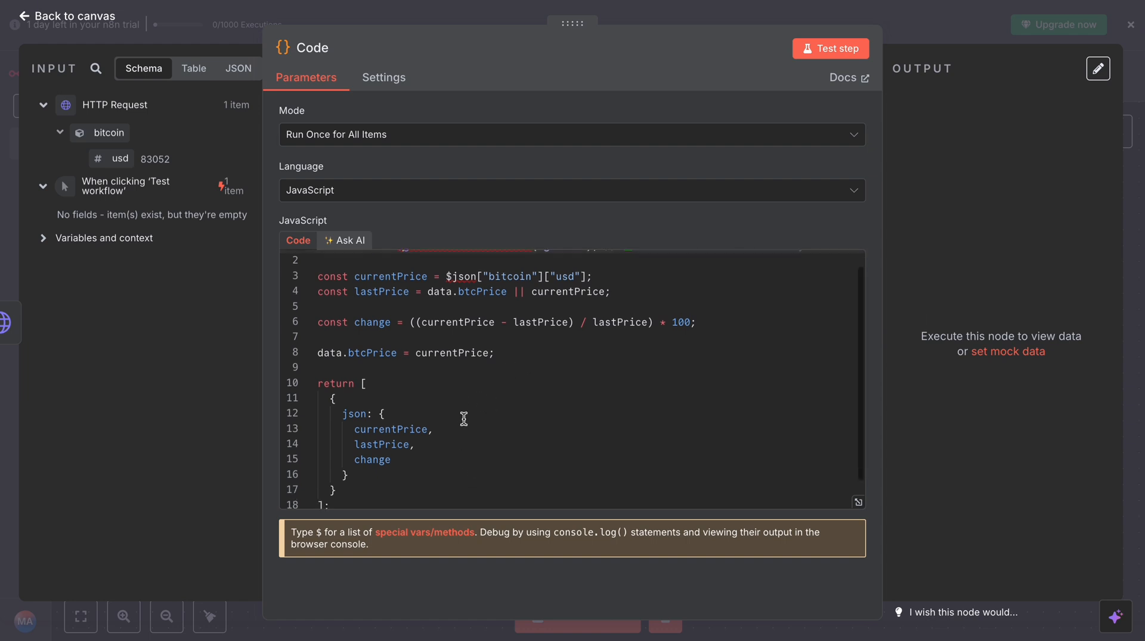
scroll(up, 3)
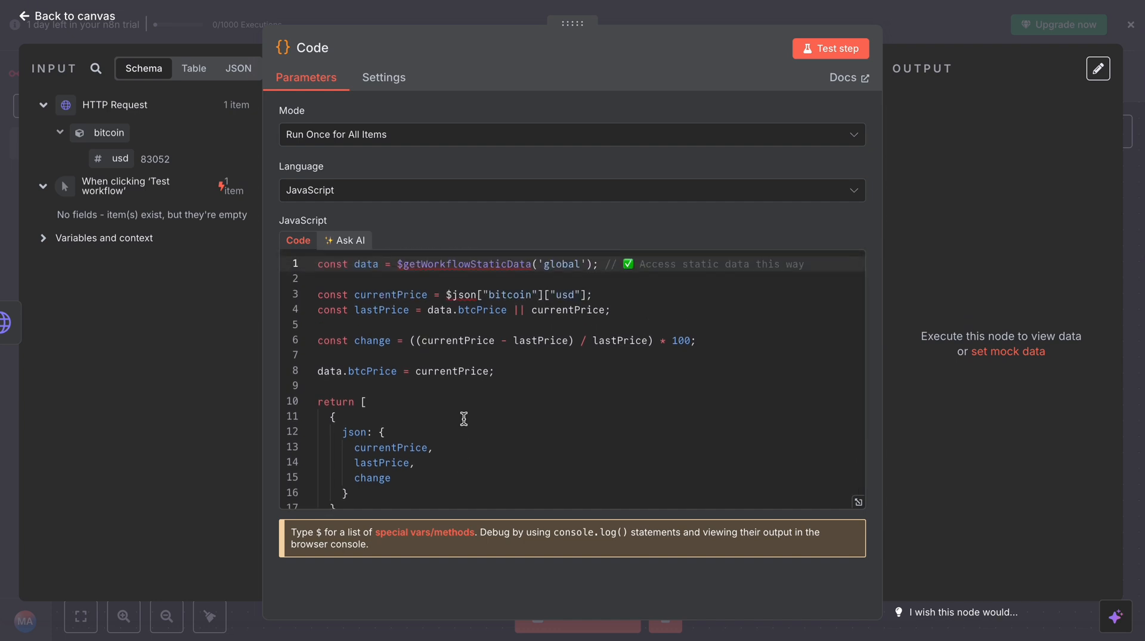
scroll(down, 3)
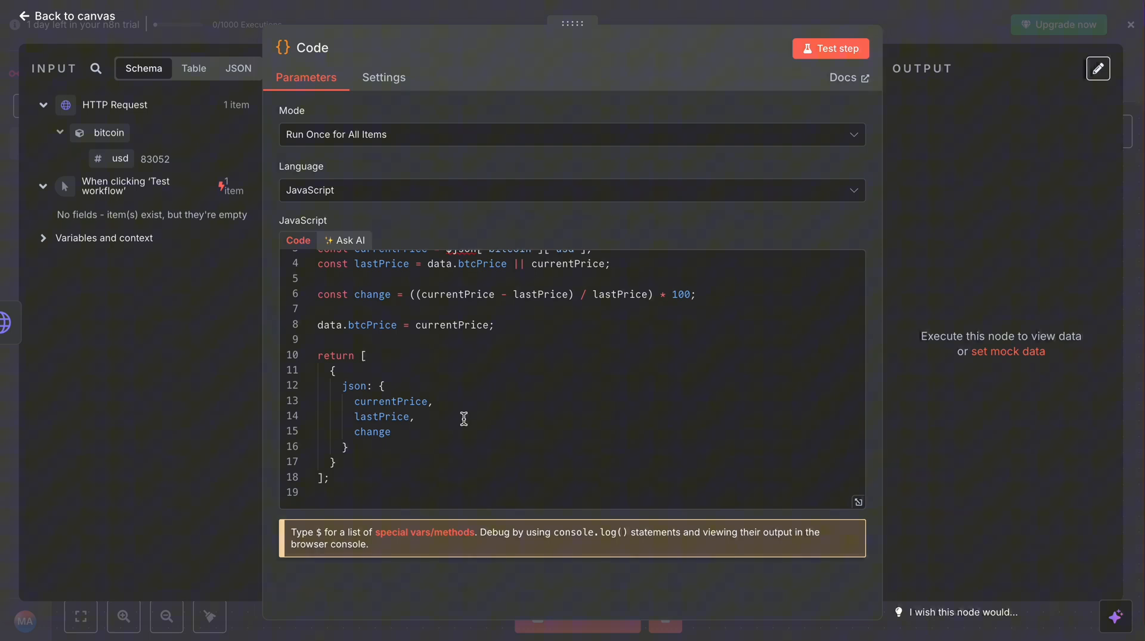
Step: Test the Code node, getting currentPrice and lastPrice 83052 with change 0
click(829, 48)
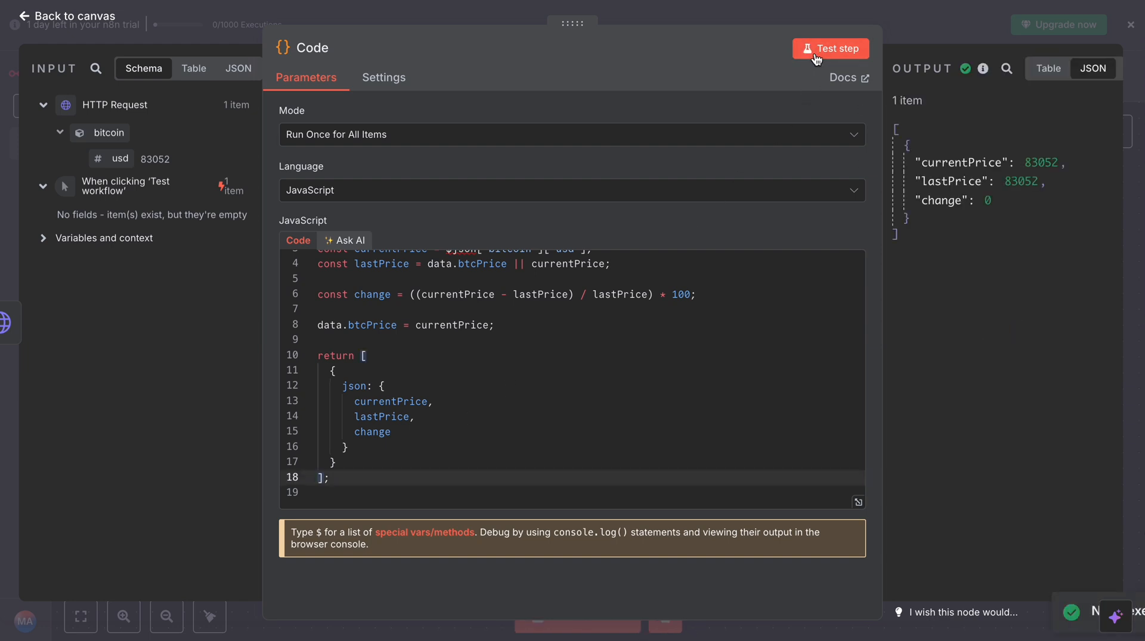
click(830, 49)
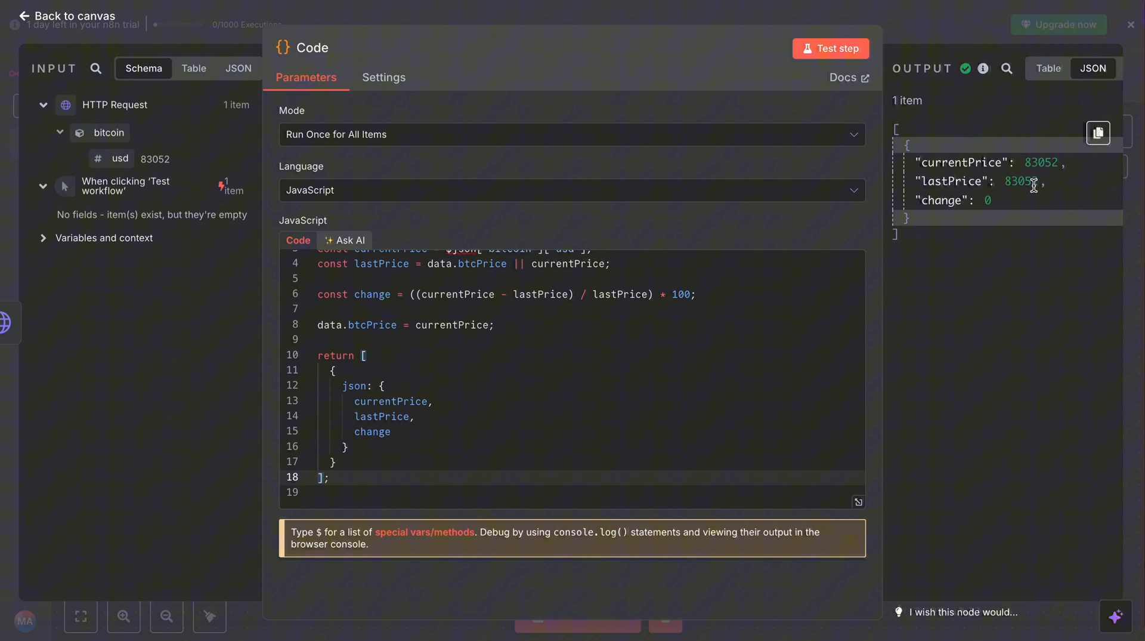
scroll(up, 3)
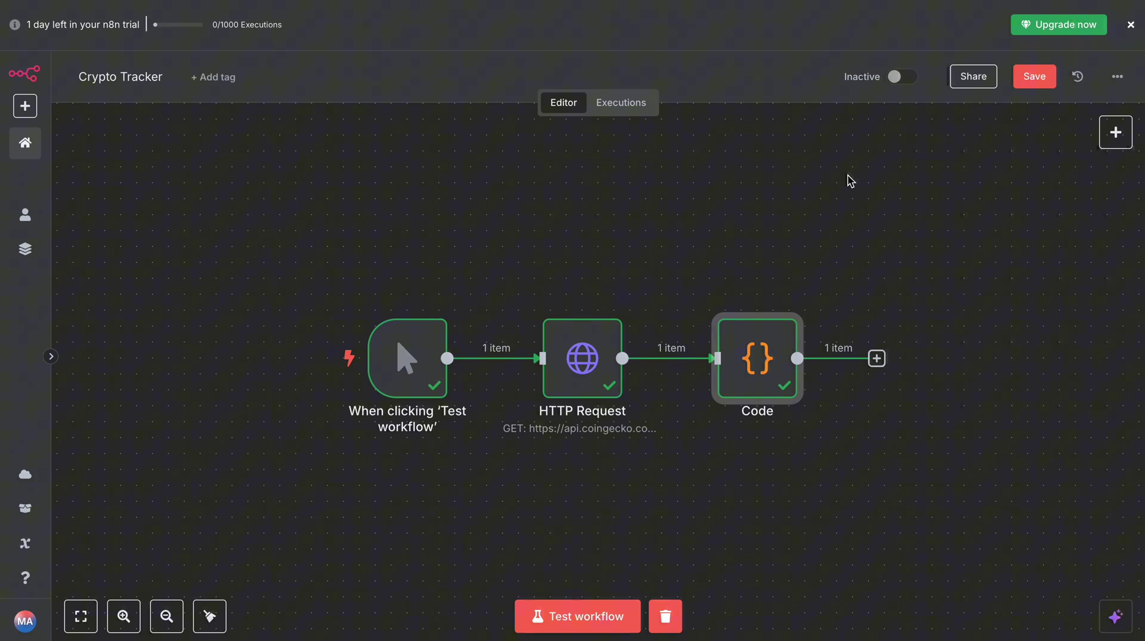
mouse_move(986, 261)
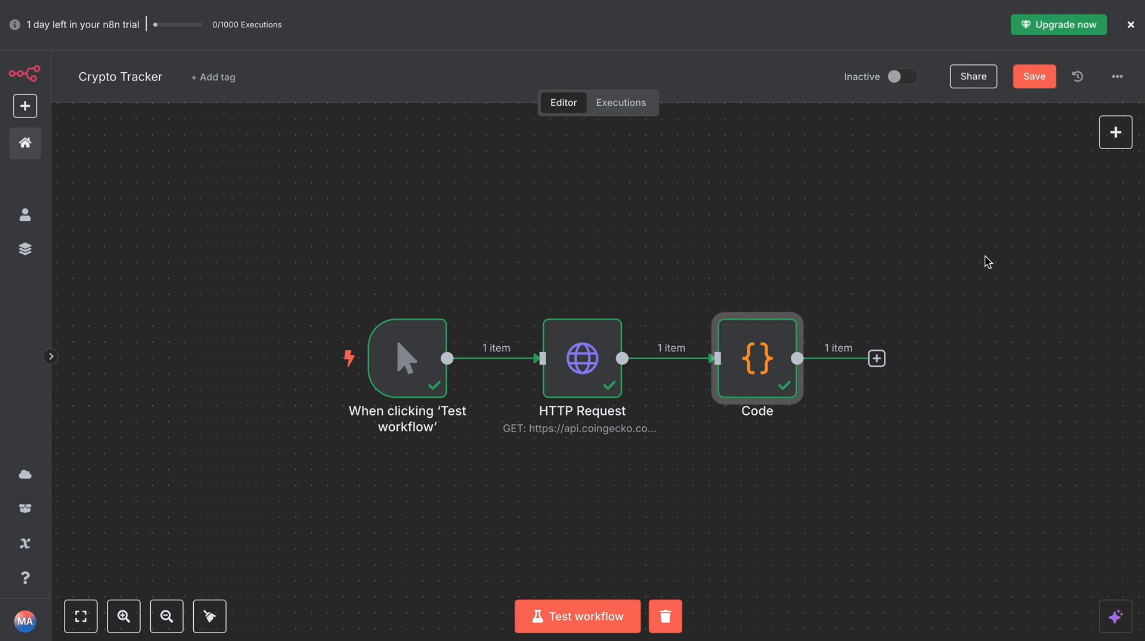
Step: Add an If node after the Code node
click(876, 358)
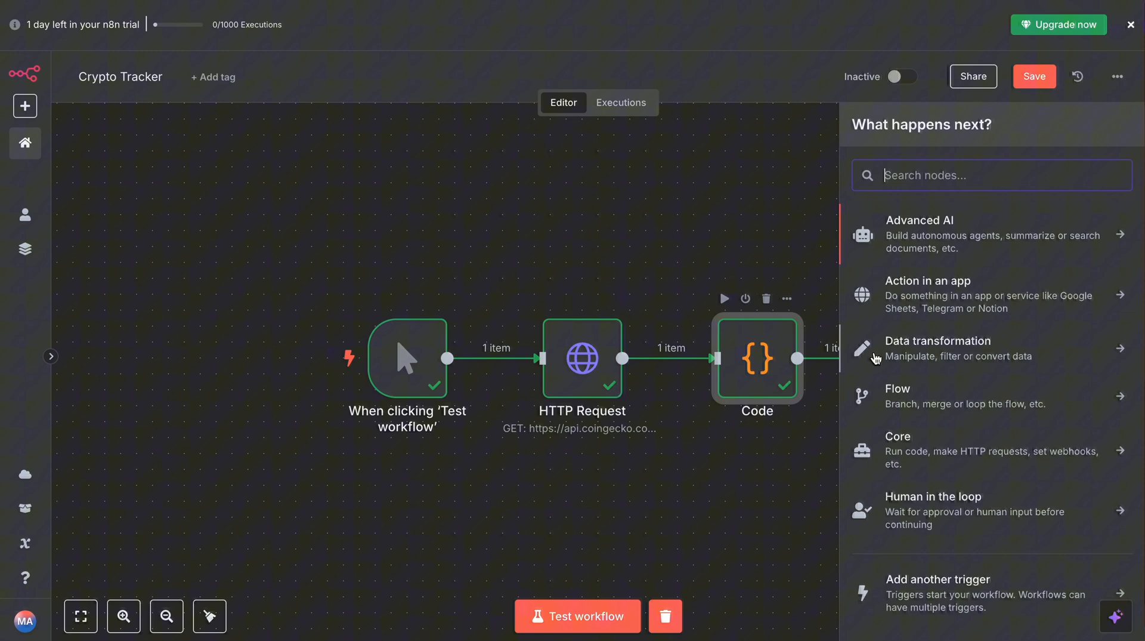
text(i)
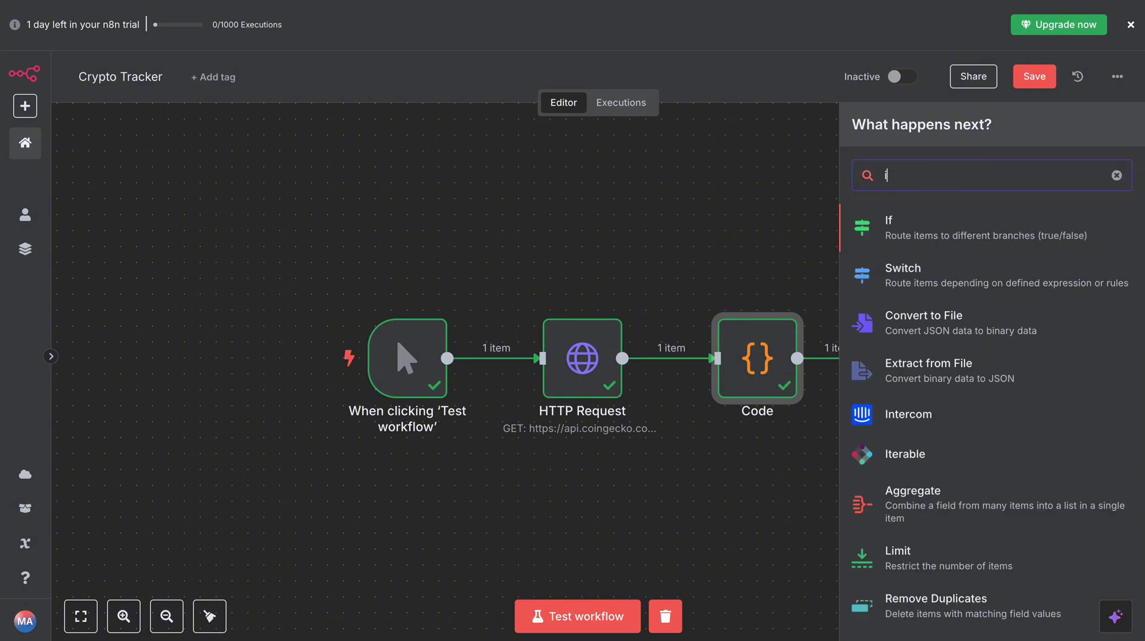
click(888, 220)
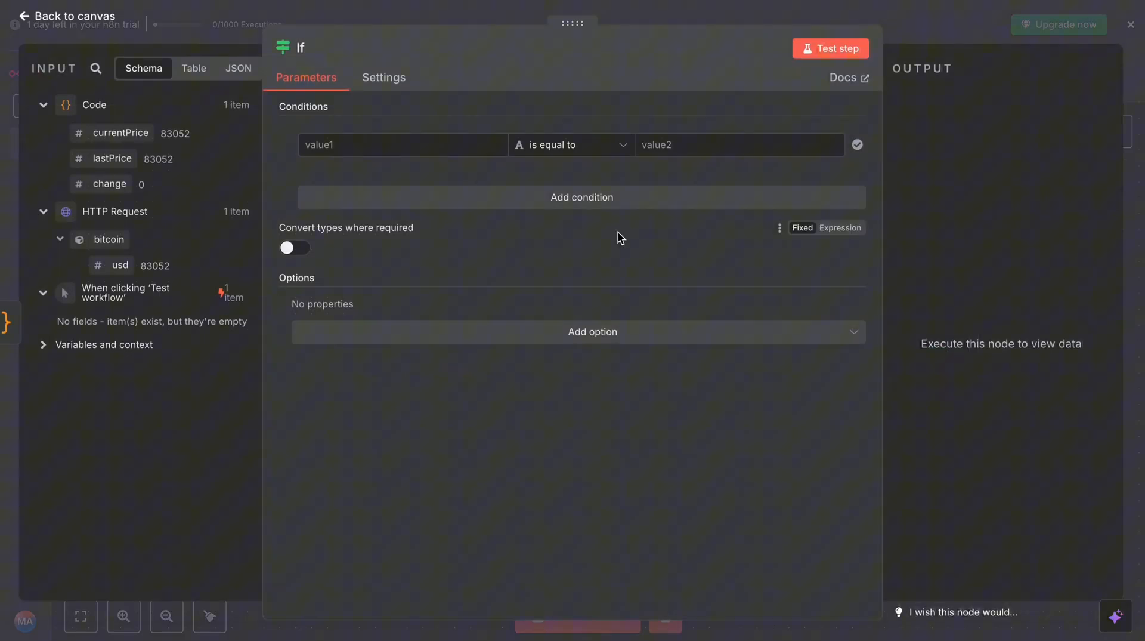
mouse_move(429, 243)
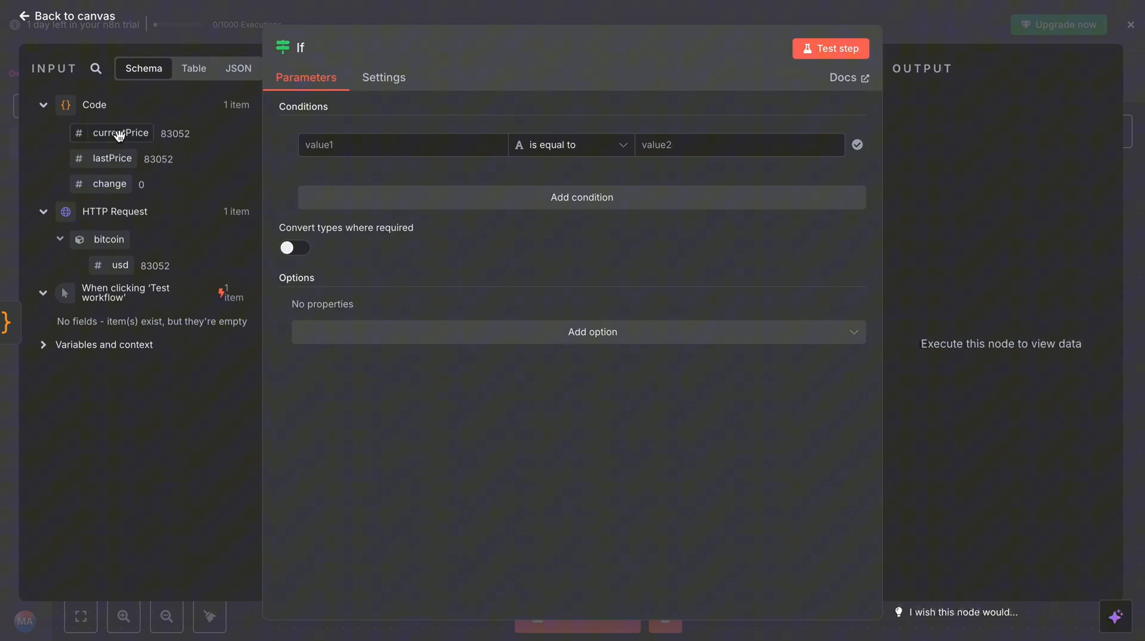
mouse_move(102, 159)
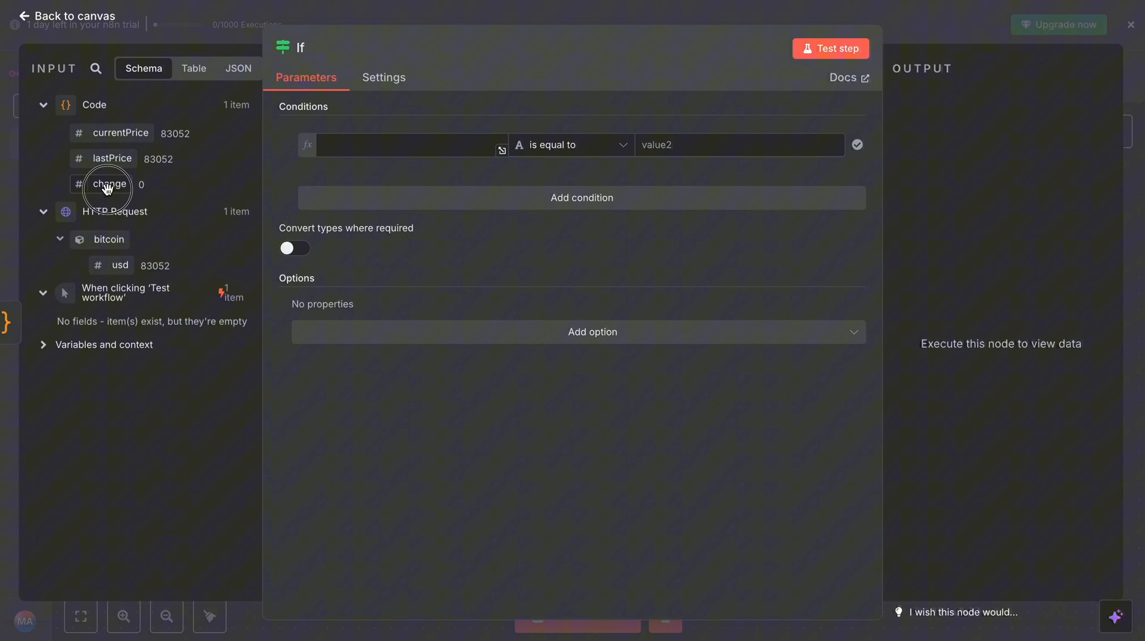
Step: Set the first condition to change is greater than 5 and add a second condition
drag(107, 183, 409, 144)
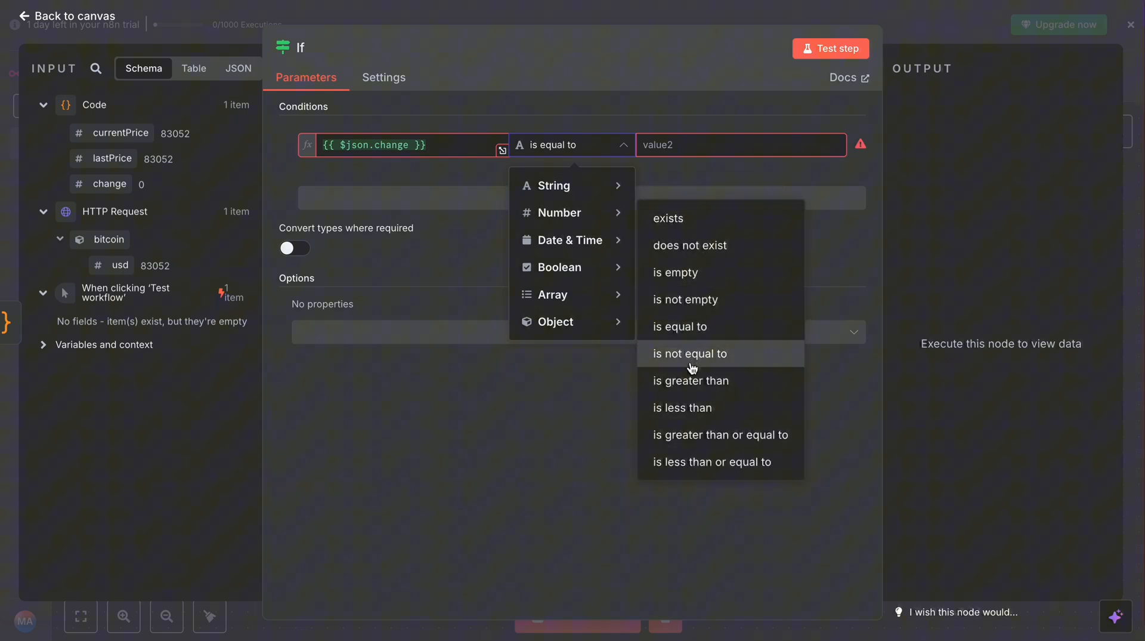
click(691, 380)
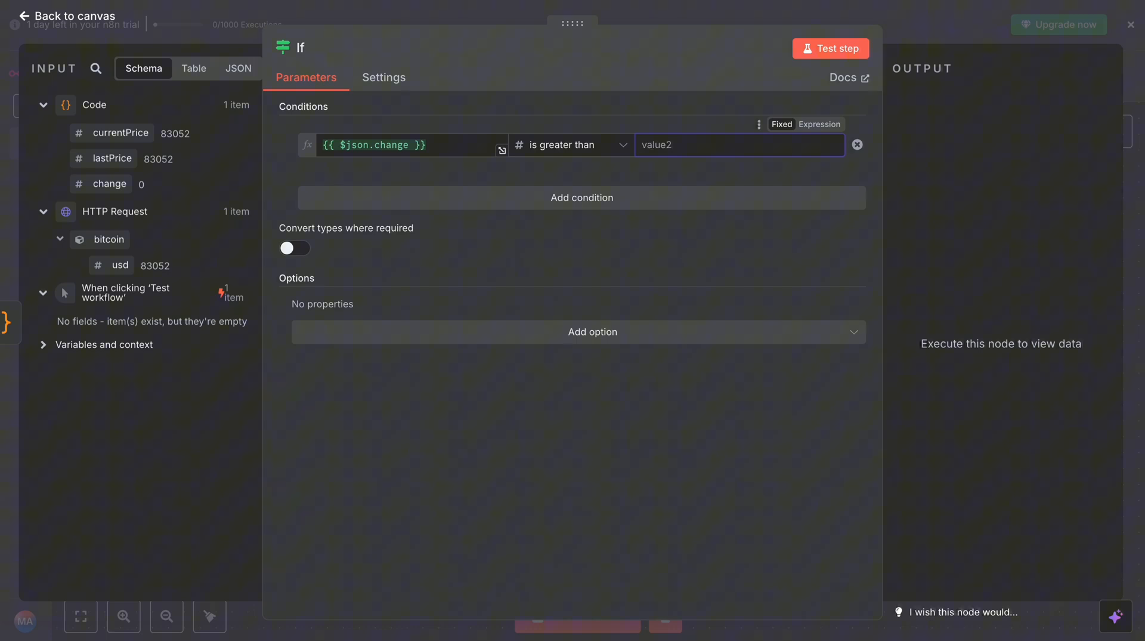
text(5)
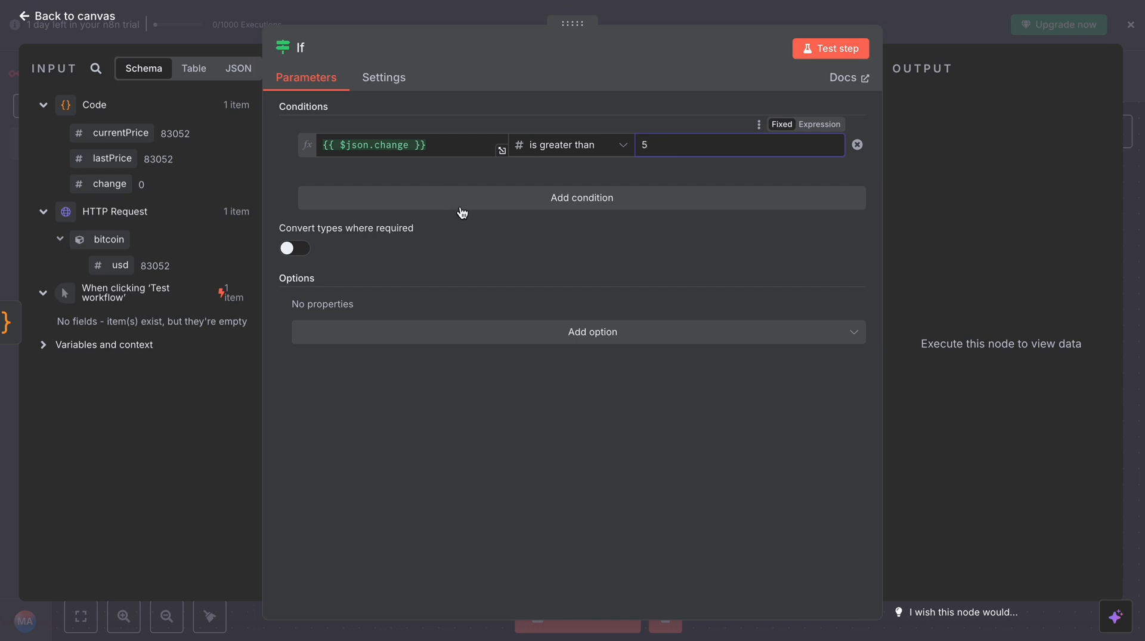
click(582, 197)
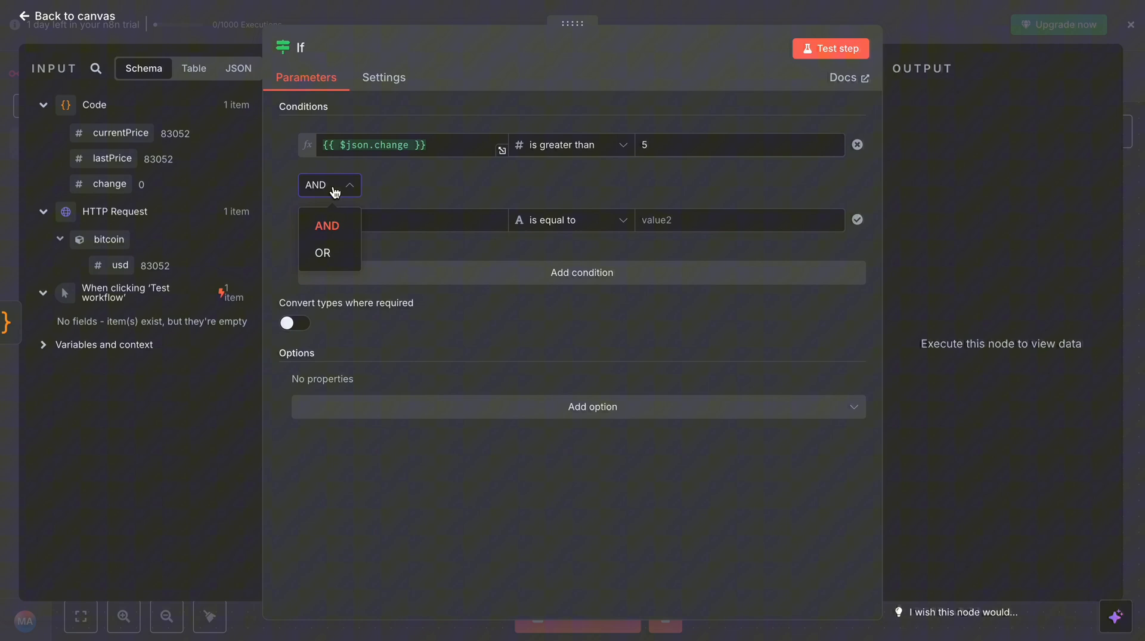
Step: Combine with OR, set the second condition to change is less than -5, and enable type conversion
click(323, 252)
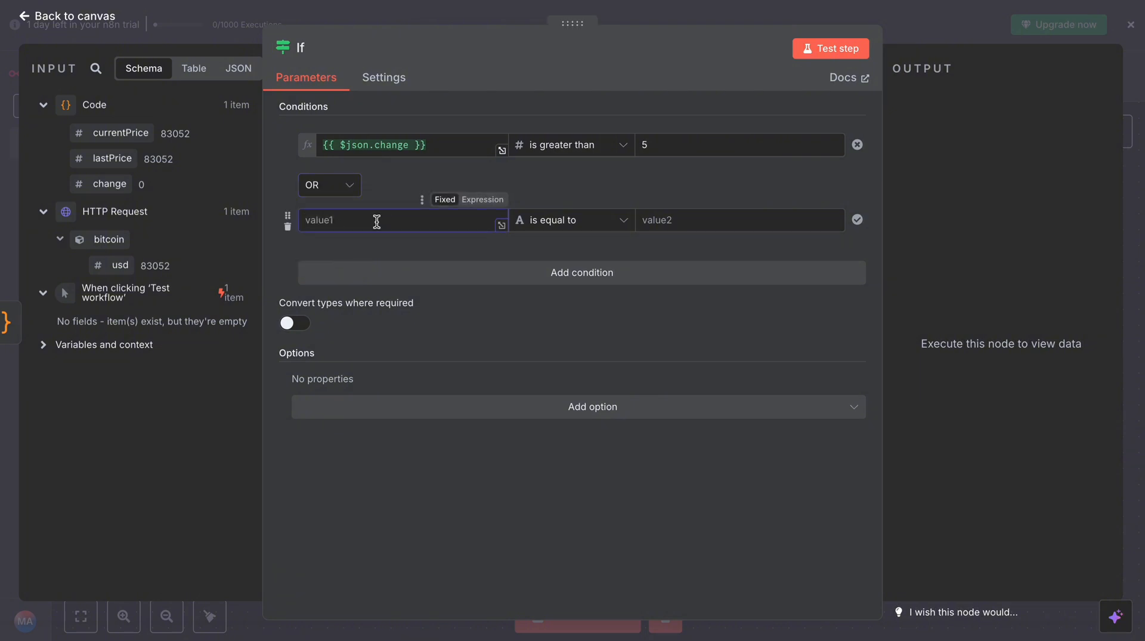
mouse_move(106, 179)
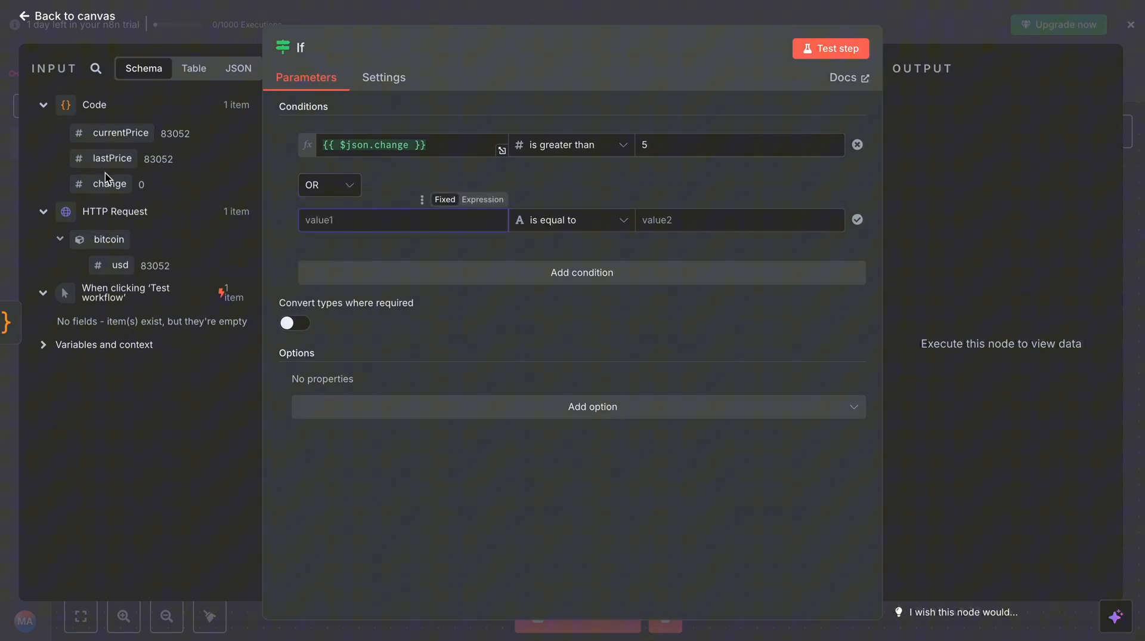
click(483, 199)
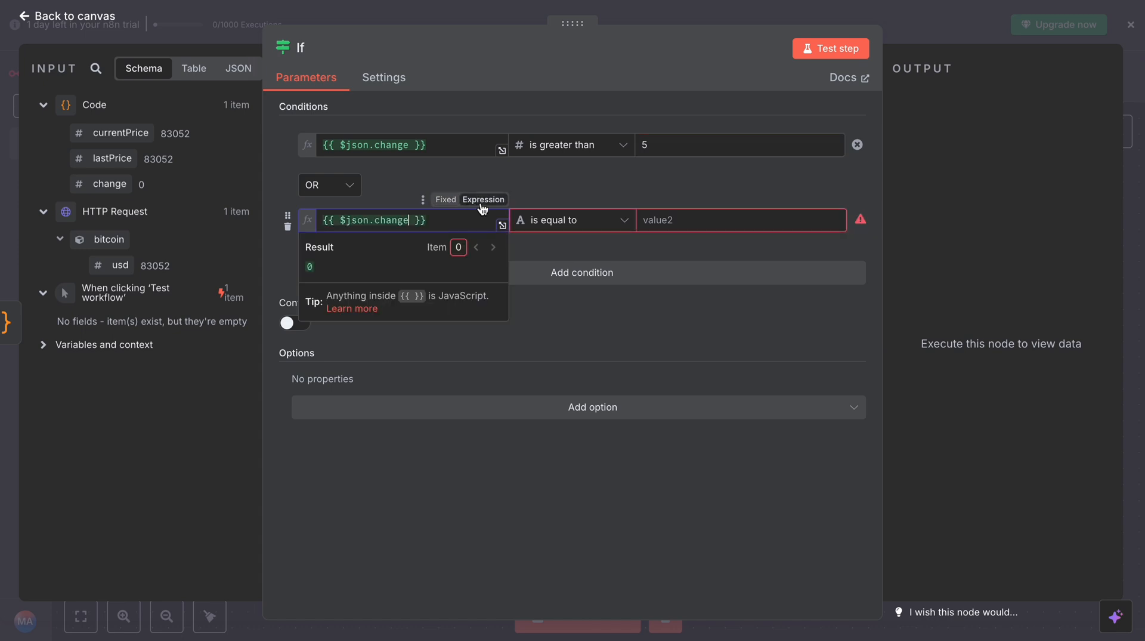
mouse_move(553, 228)
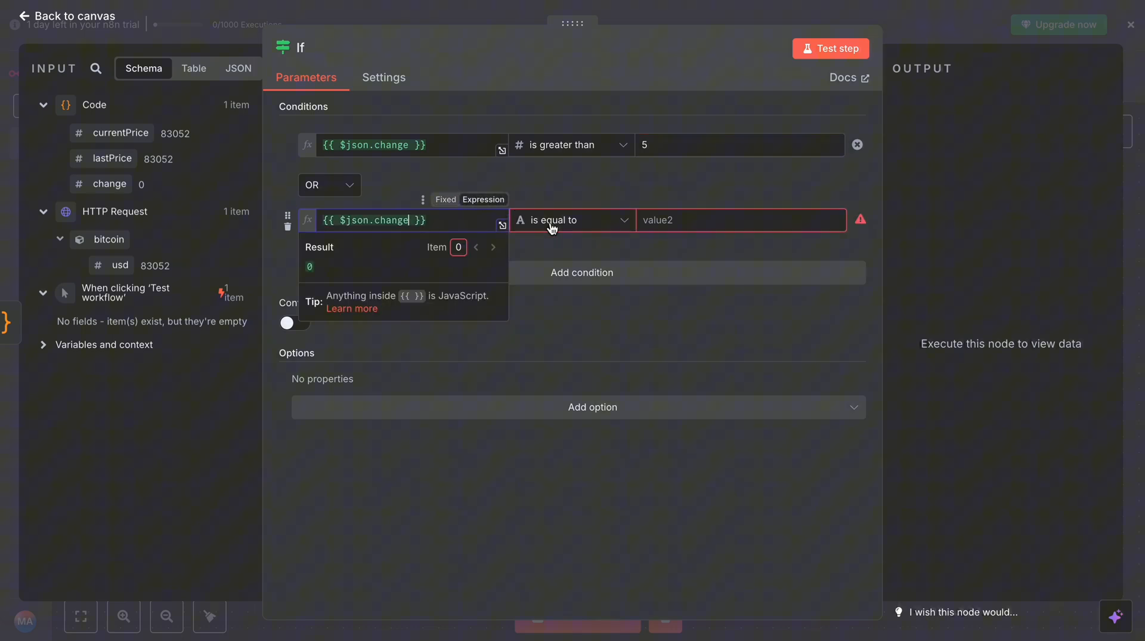
click(572, 220)
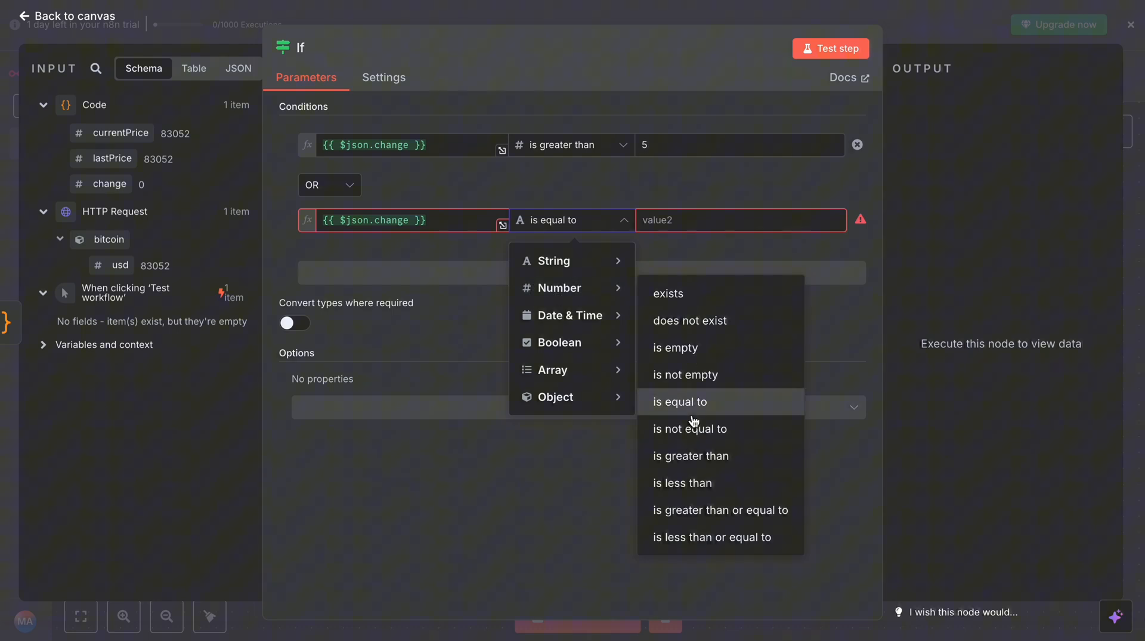
click(681, 482)
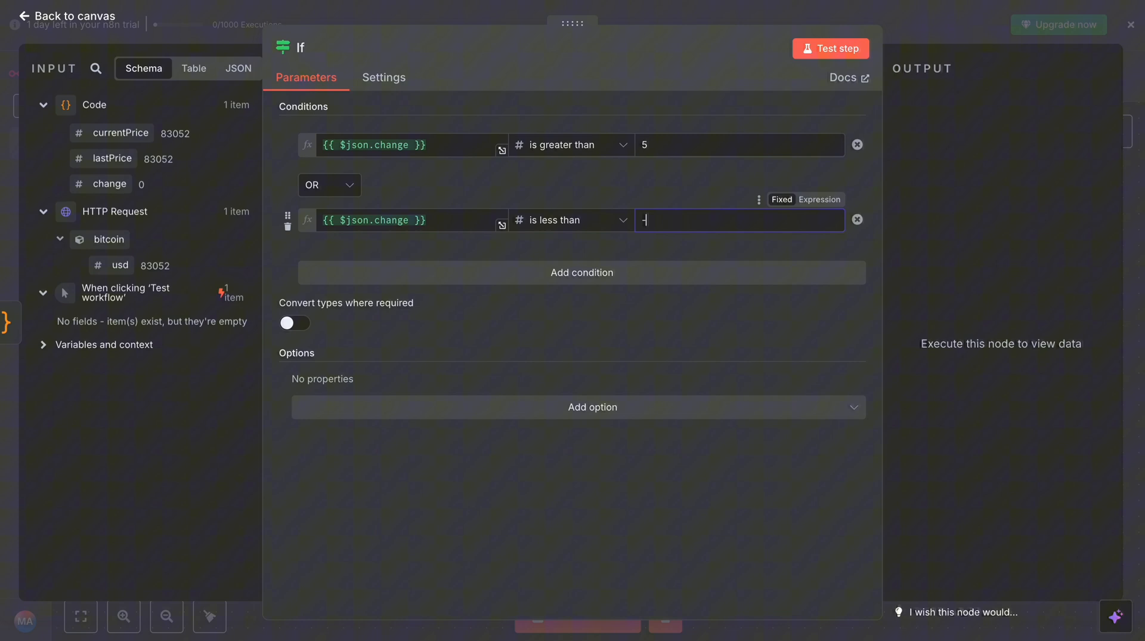
text(5)
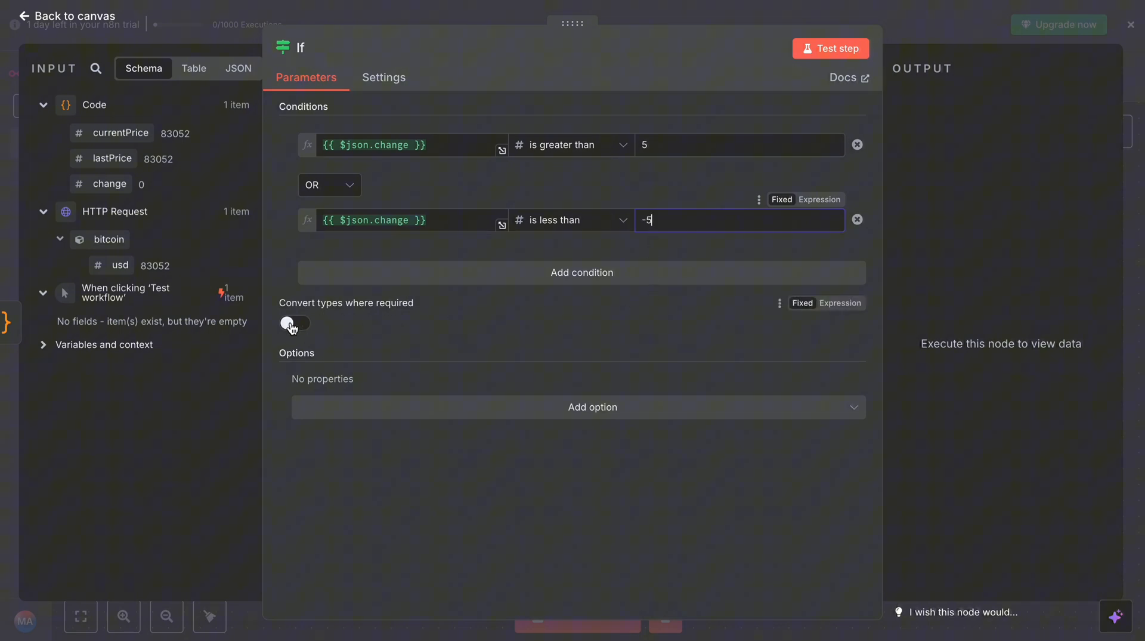
click(294, 323)
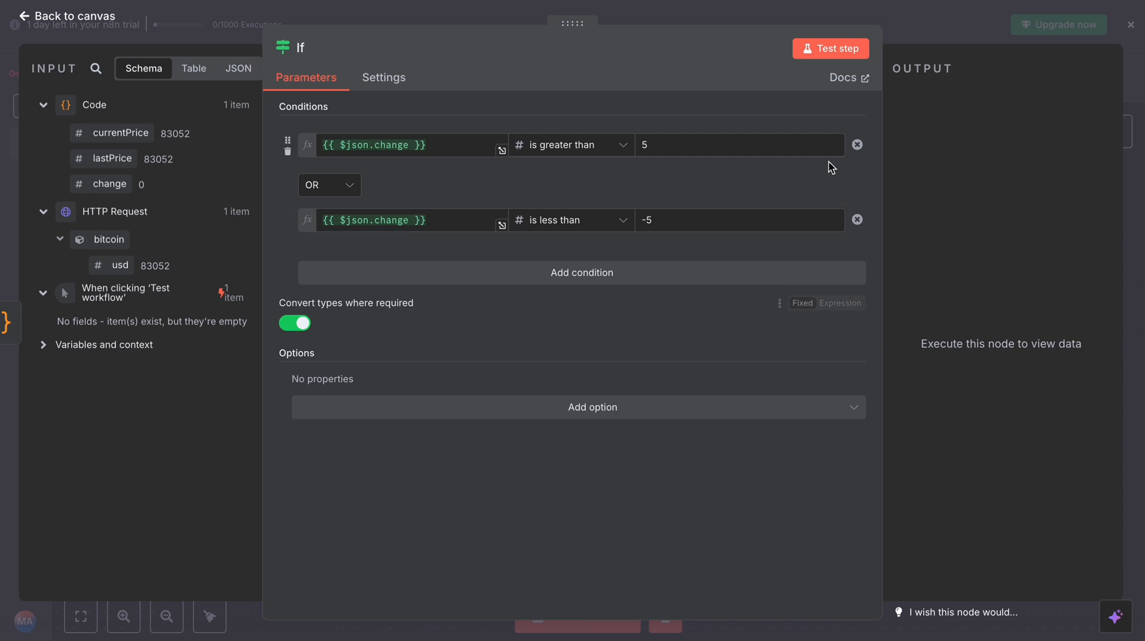
Step: Test the If node and confirm the zero-change item routes to the false branch
click(830, 48)
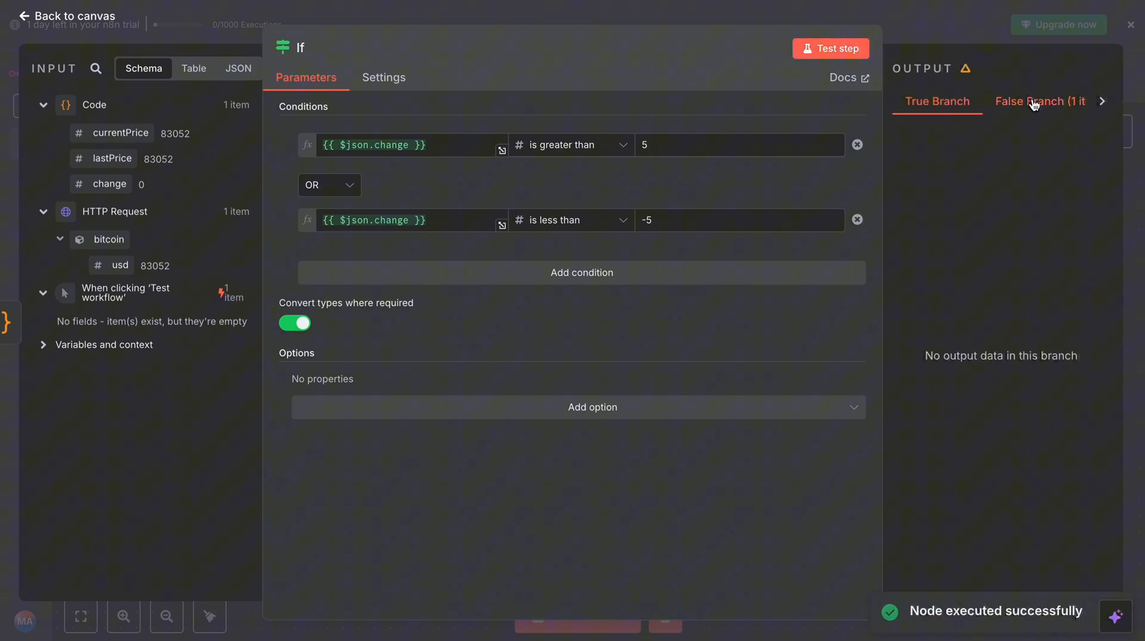
click(1038, 101)
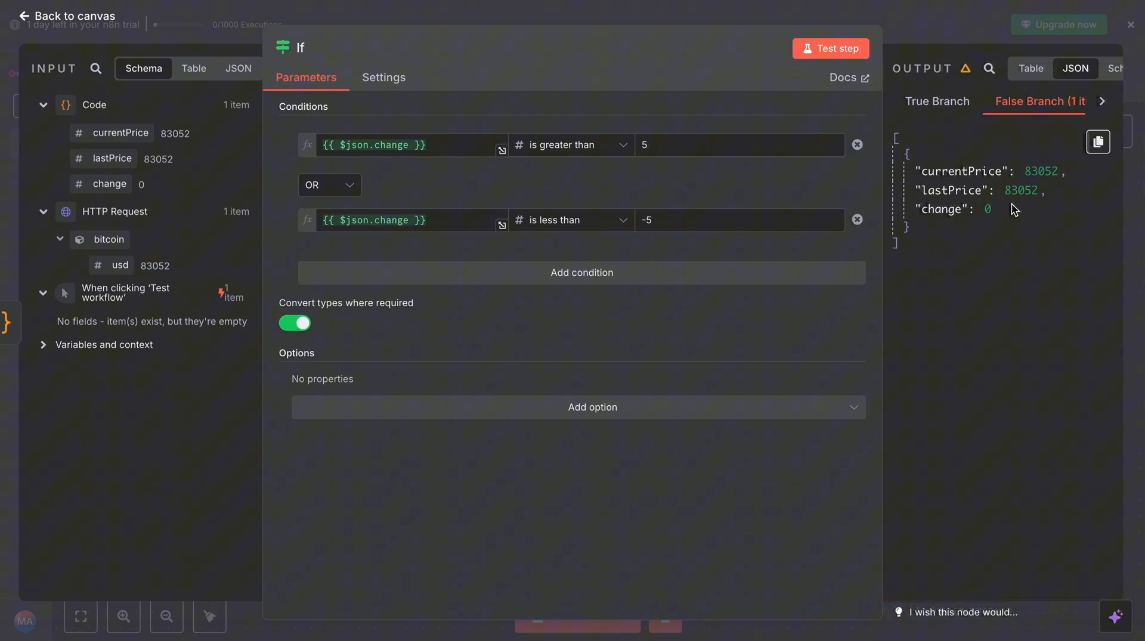
click(65, 16)
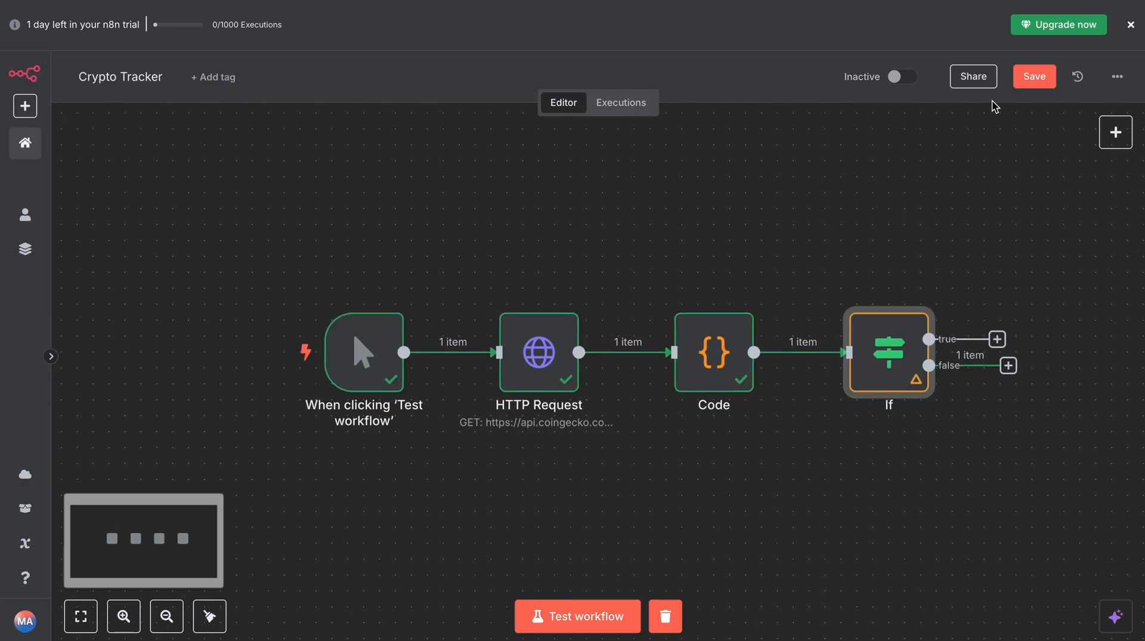
Step: Save the workflow and add a Telegram 'Send a text message' node off the If node
click(1034, 76)
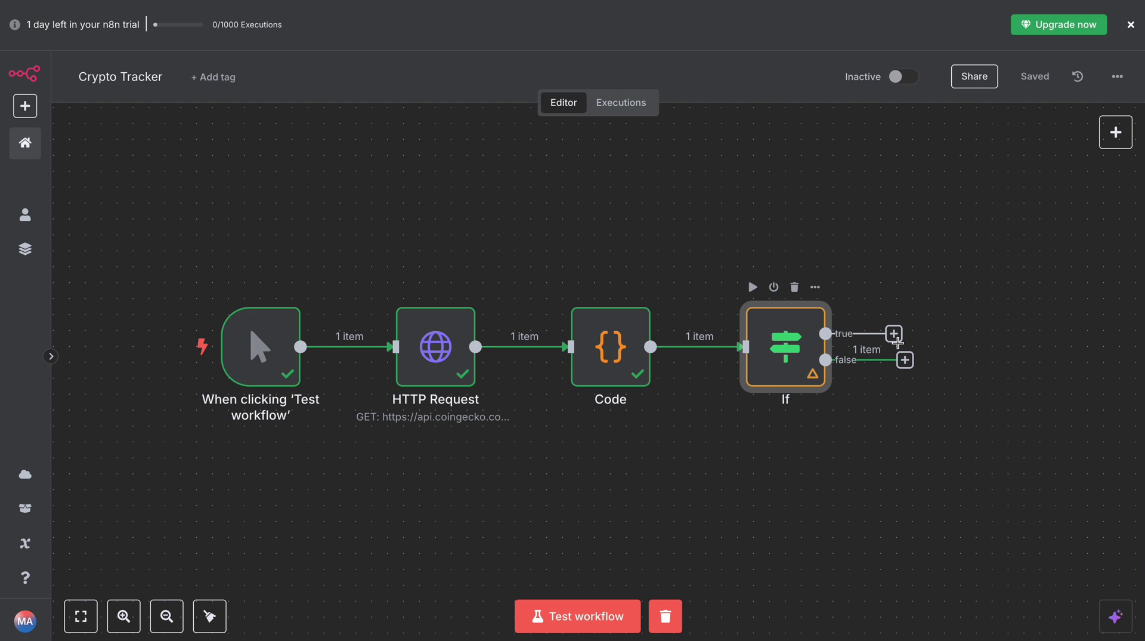
mouse_move(895, 335)
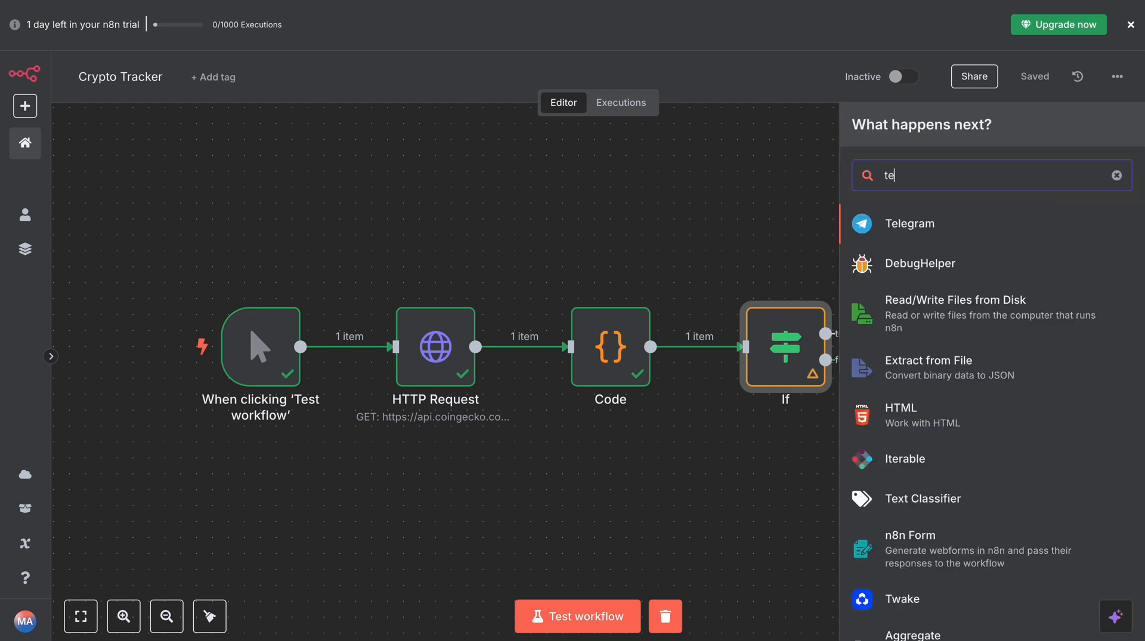
click(909, 223)
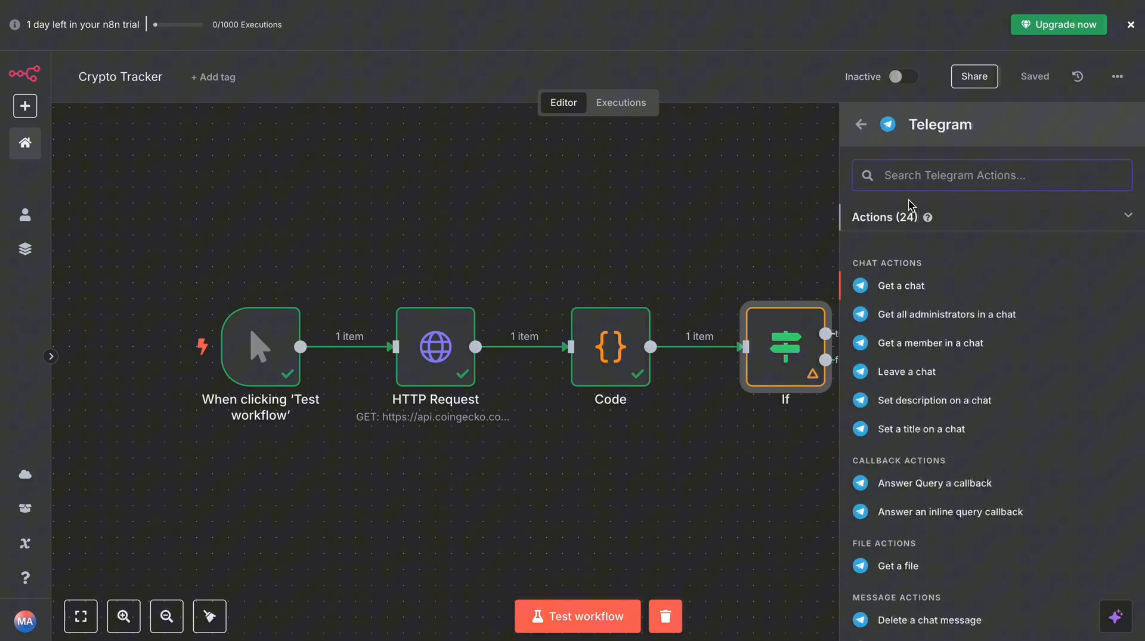
text(send a m)
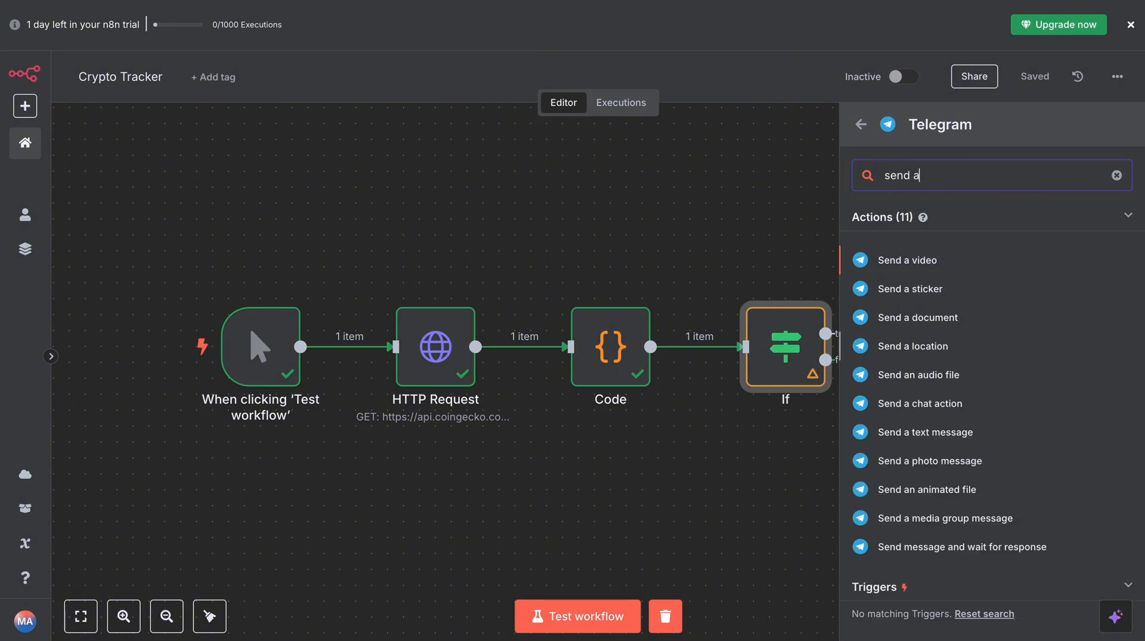
text(me)
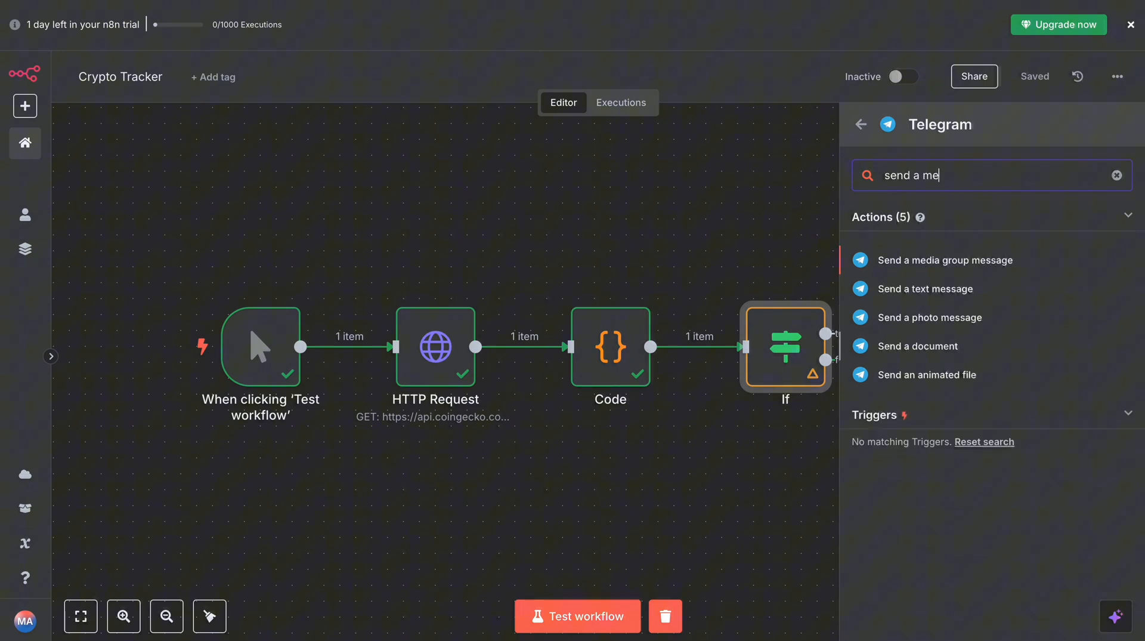
text(s)
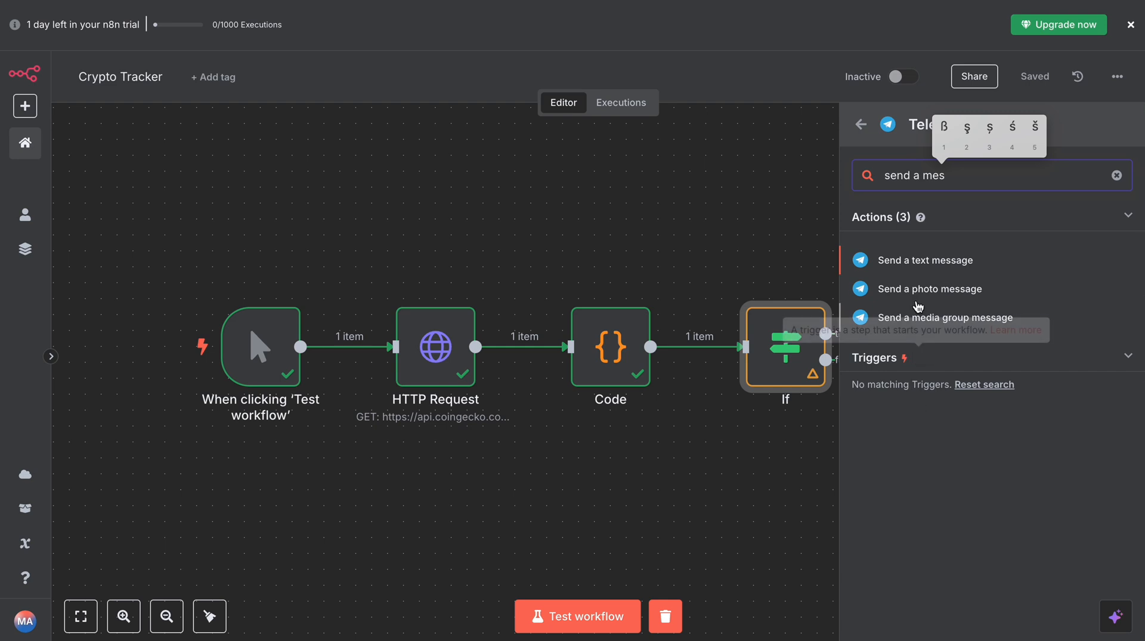
click(931, 259)
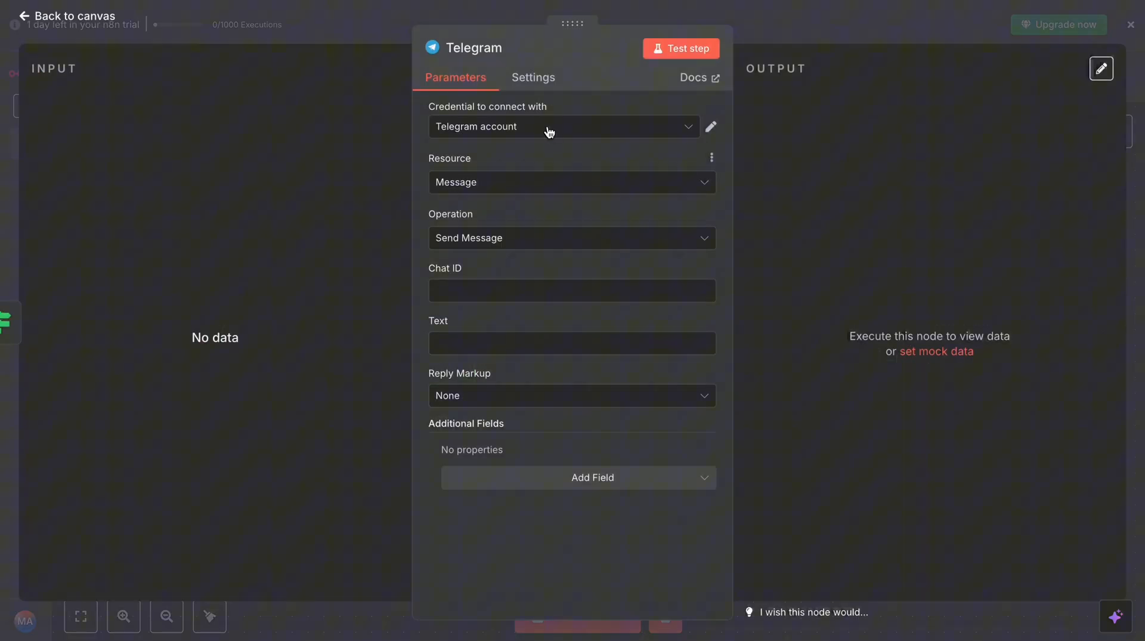
Step: Open the existing Telegram account credential for editing
click(563, 126)
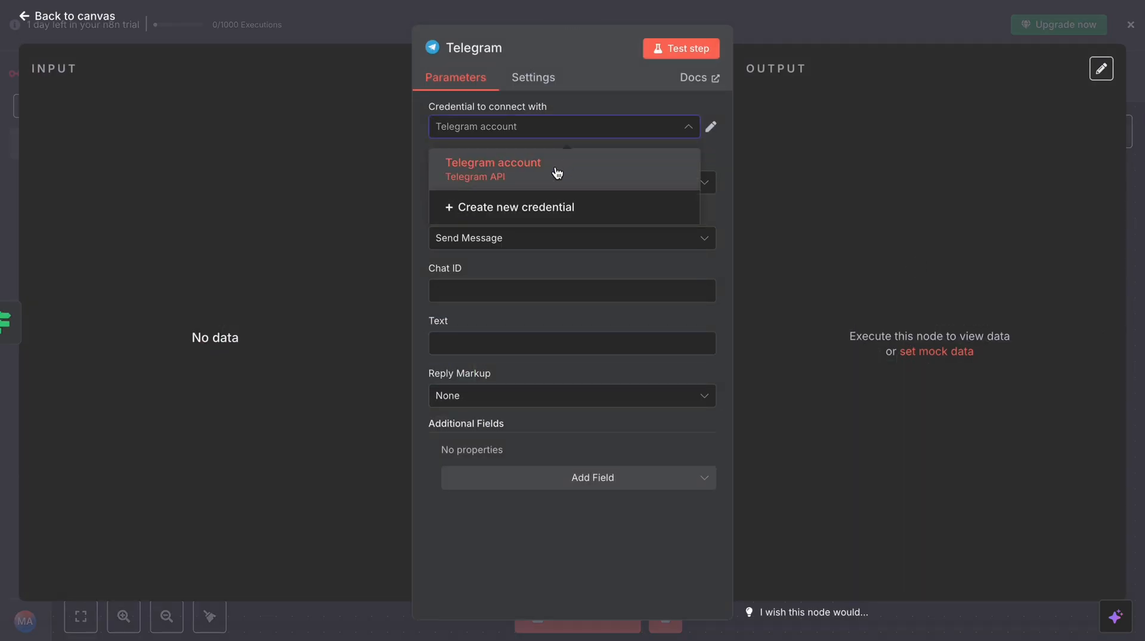
mouse_move(712, 127)
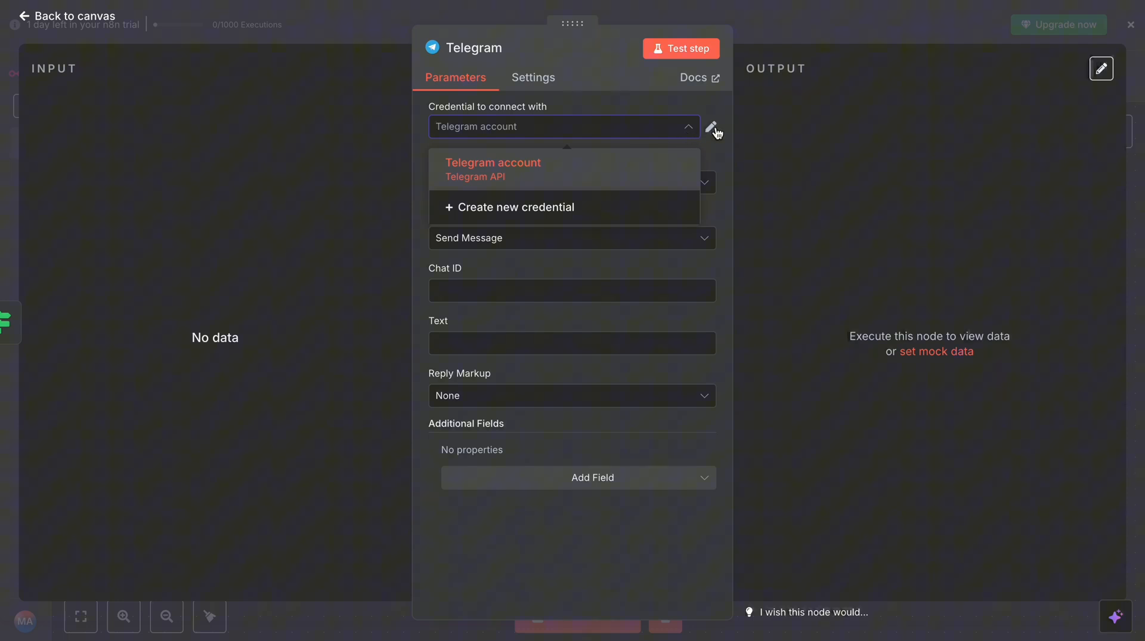
mouse_move(712, 129)
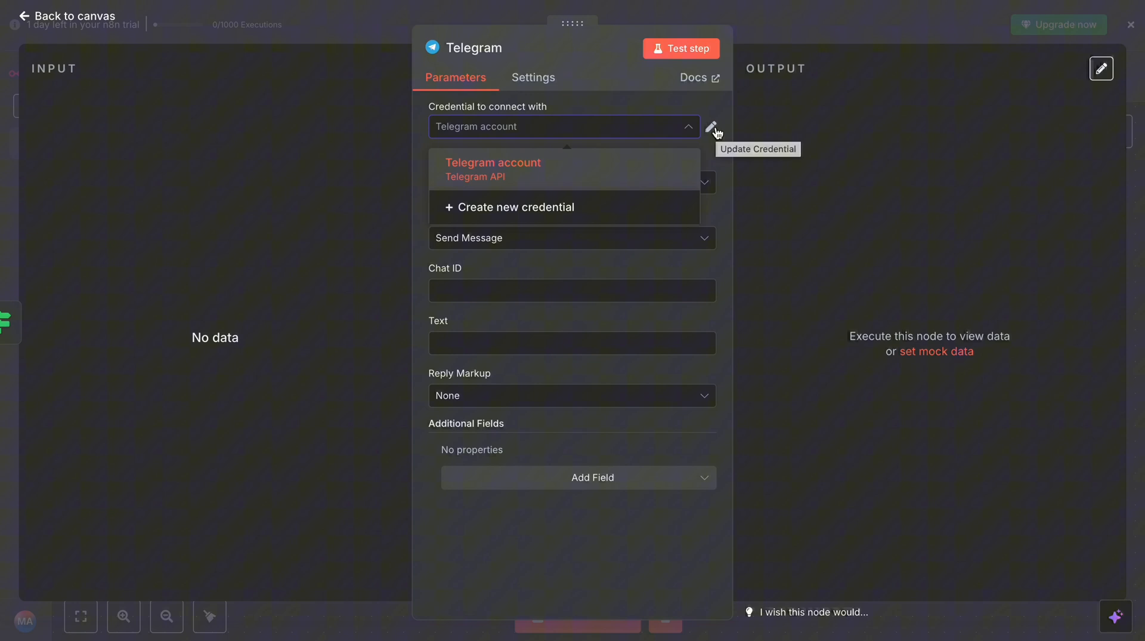
click(711, 127)
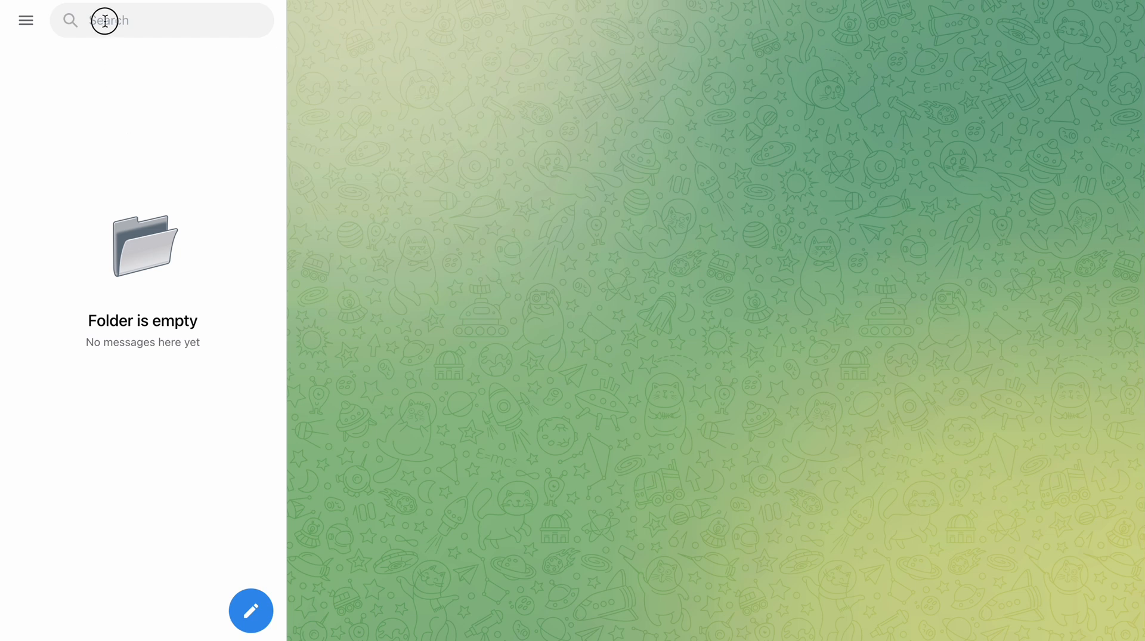
Step: In Telegram Web, have BotFather create a new bot named dash with username dash_bugbot
text(bo)
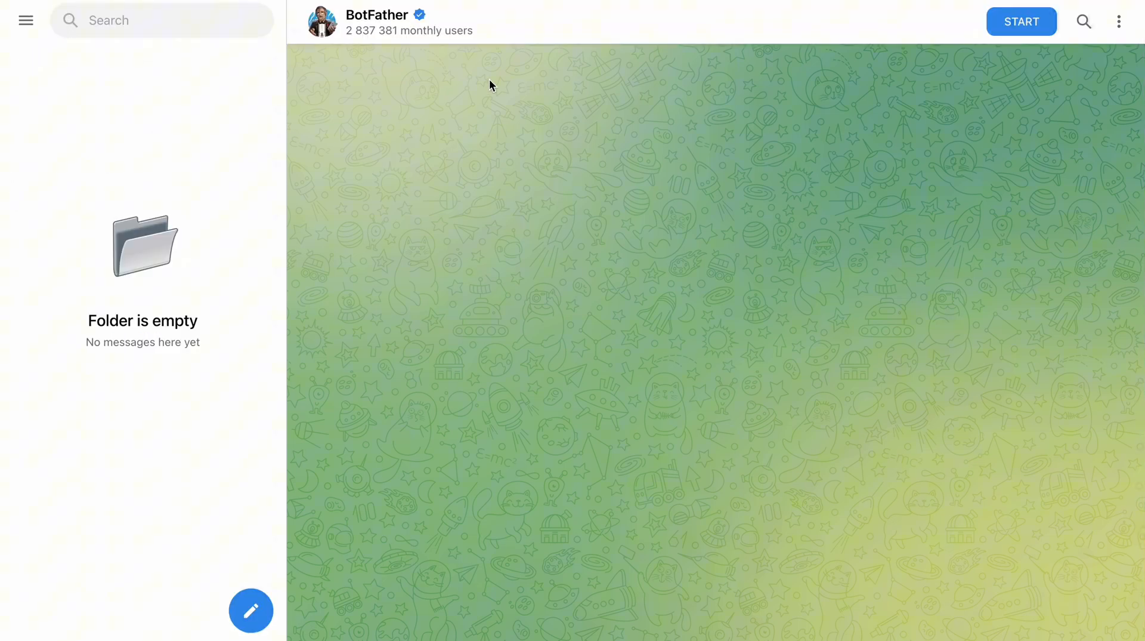
click(1022, 20)
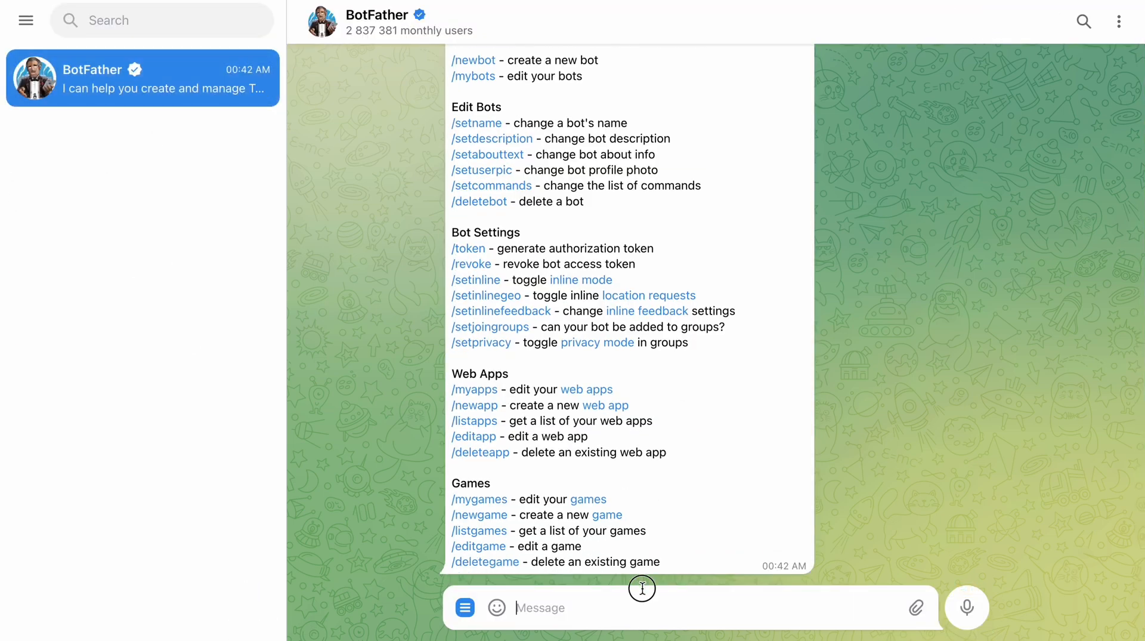
text(/)
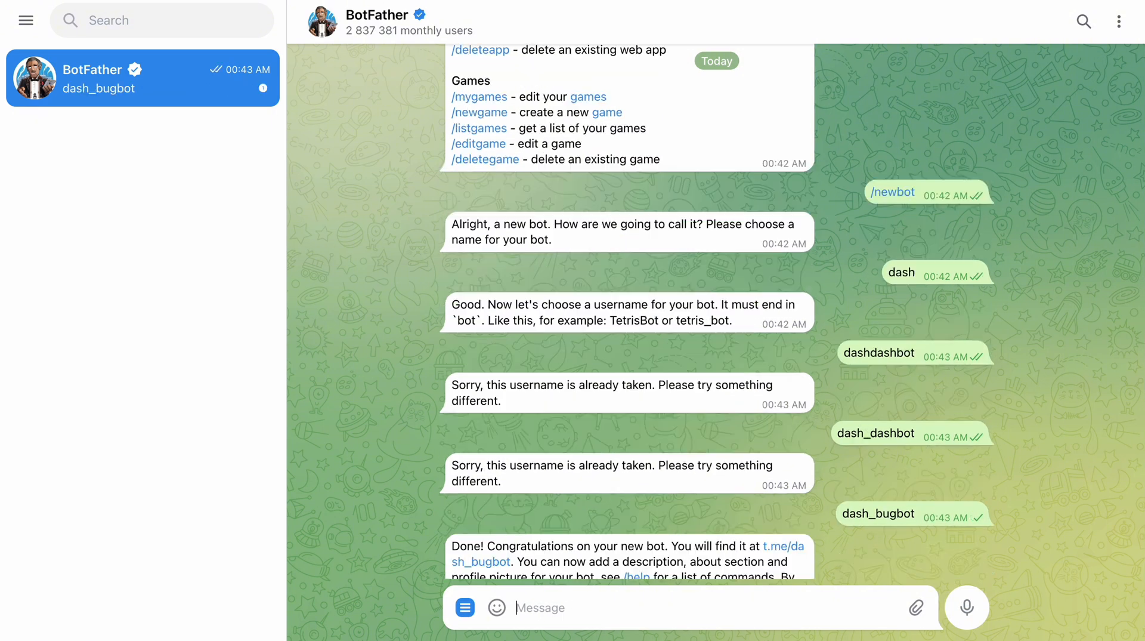
scroll(down, 3)
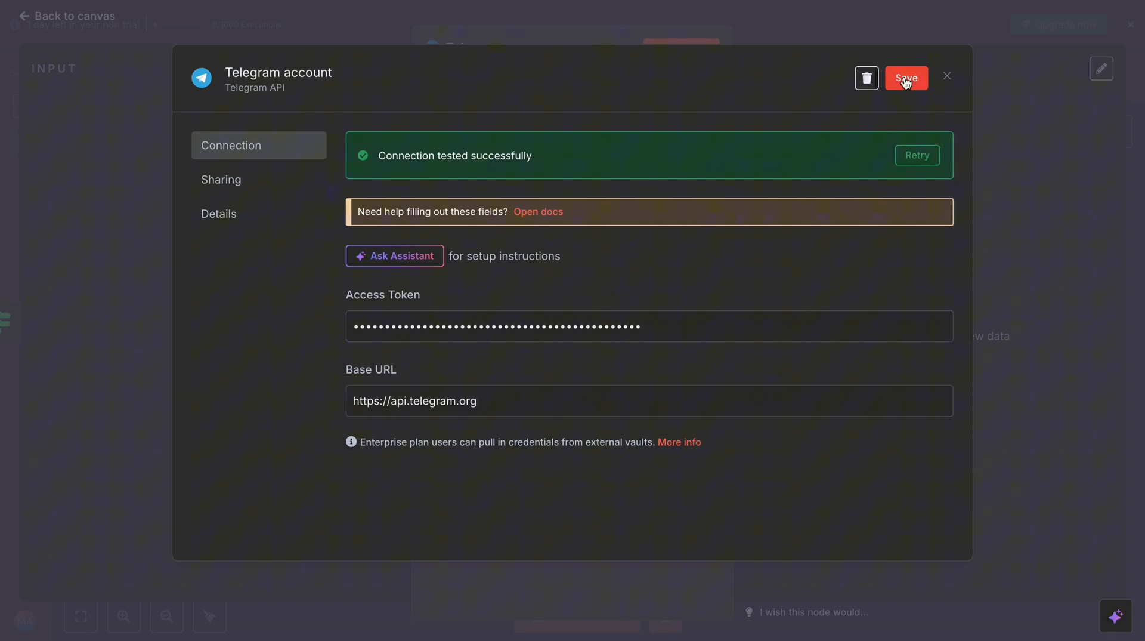
mouse_move(576, 225)
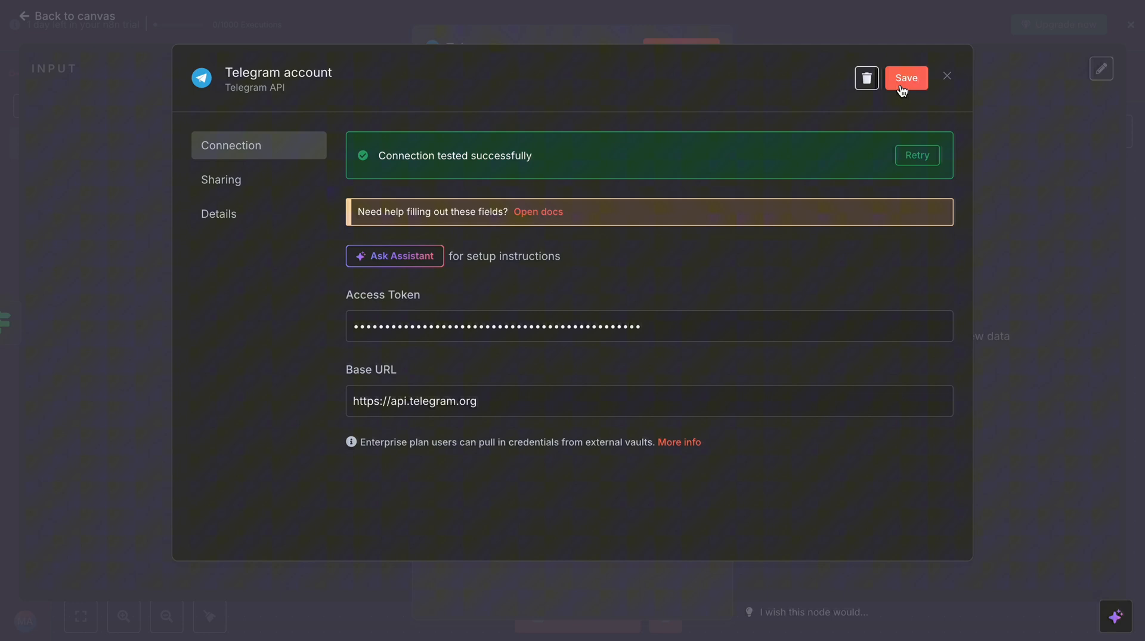
Step: Save the Telegram credential with the bot token and move to the Chat ID field
click(905, 77)
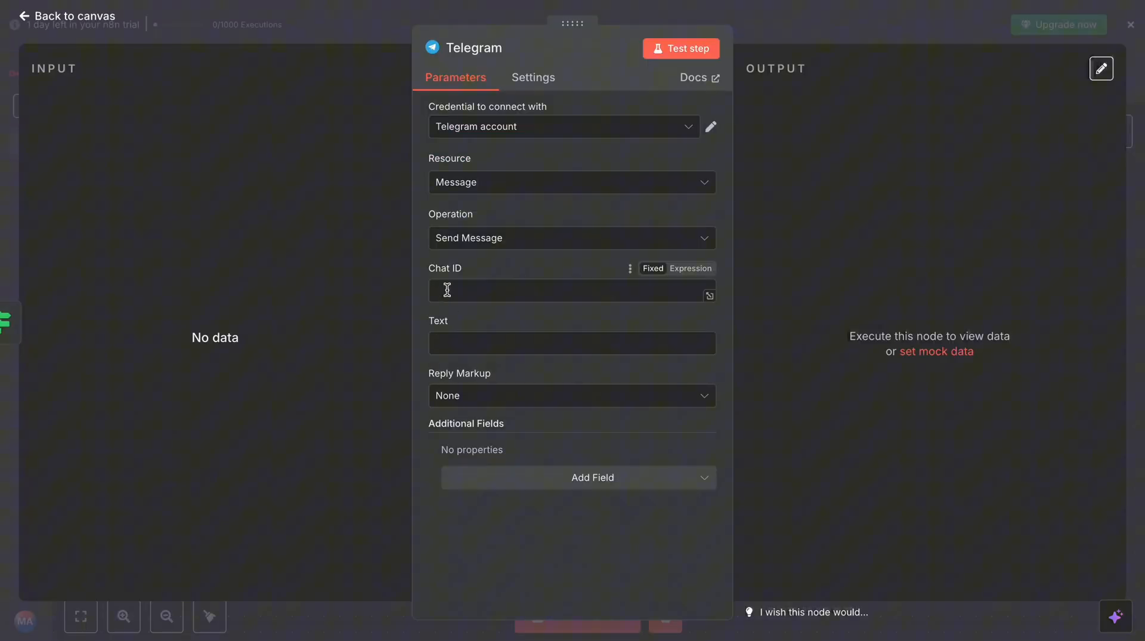
click(572, 290)
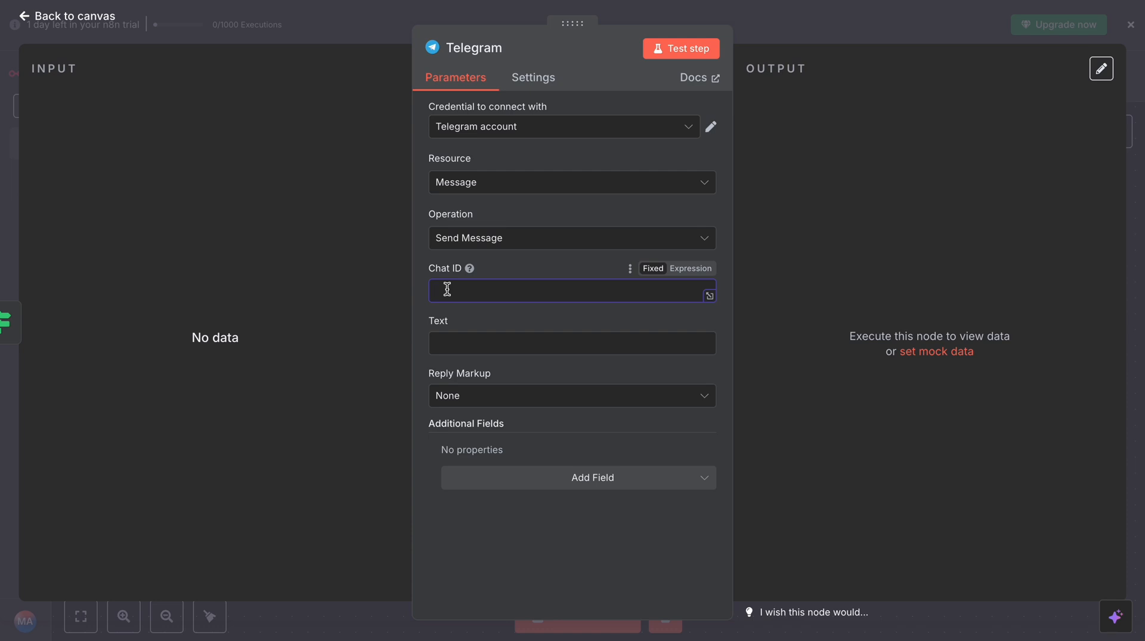
click(572, 342)
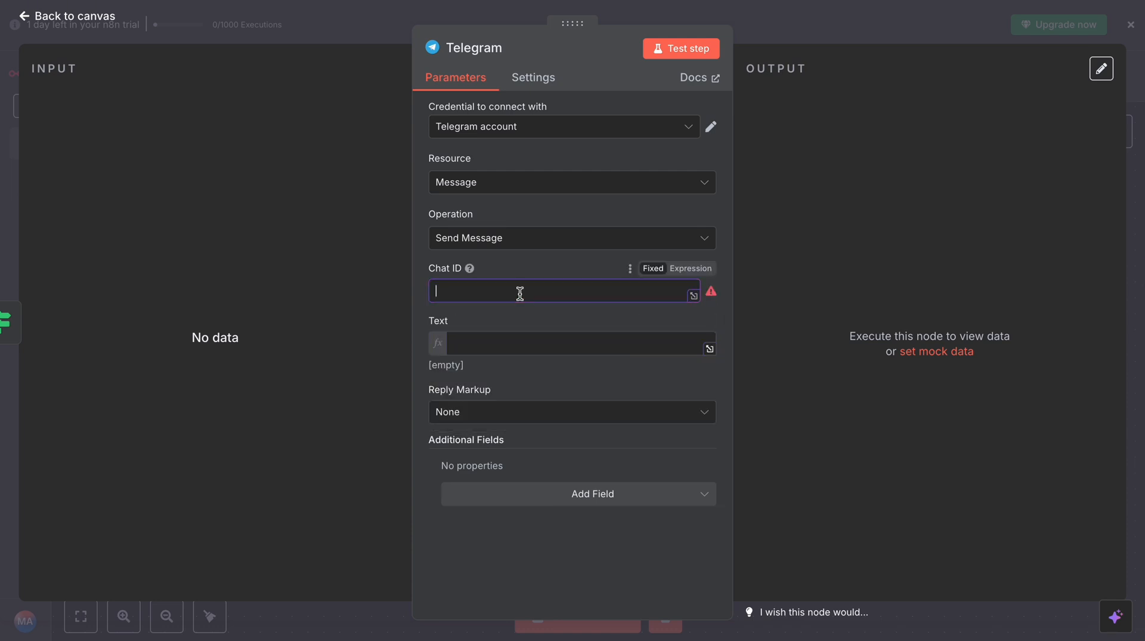
mouse_move(931, 34)
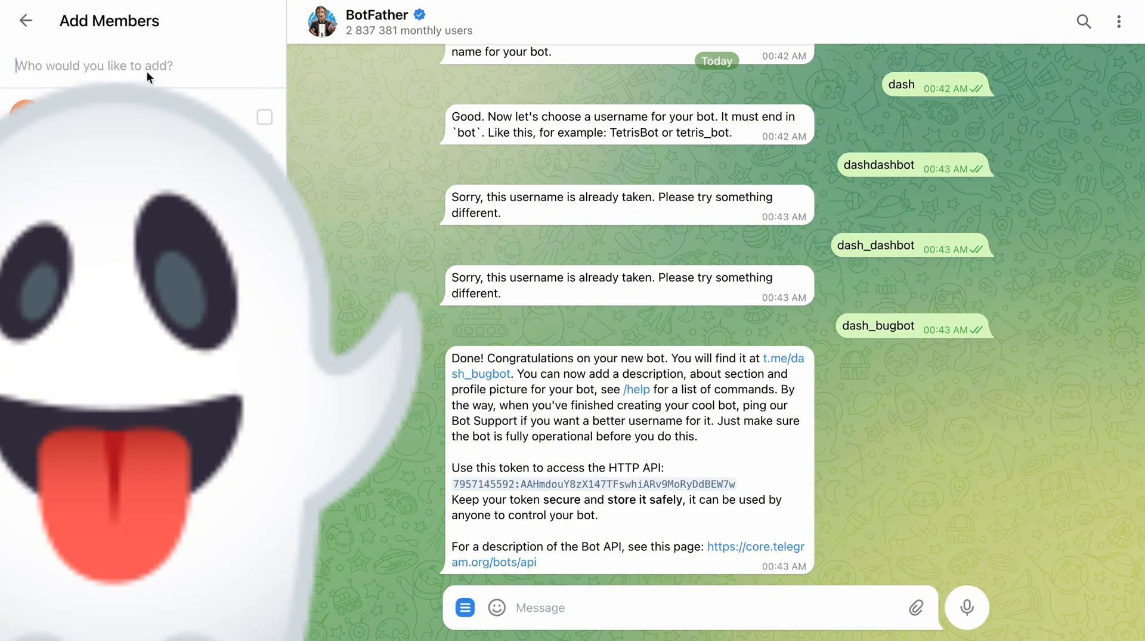
mouse_move(139, 65)
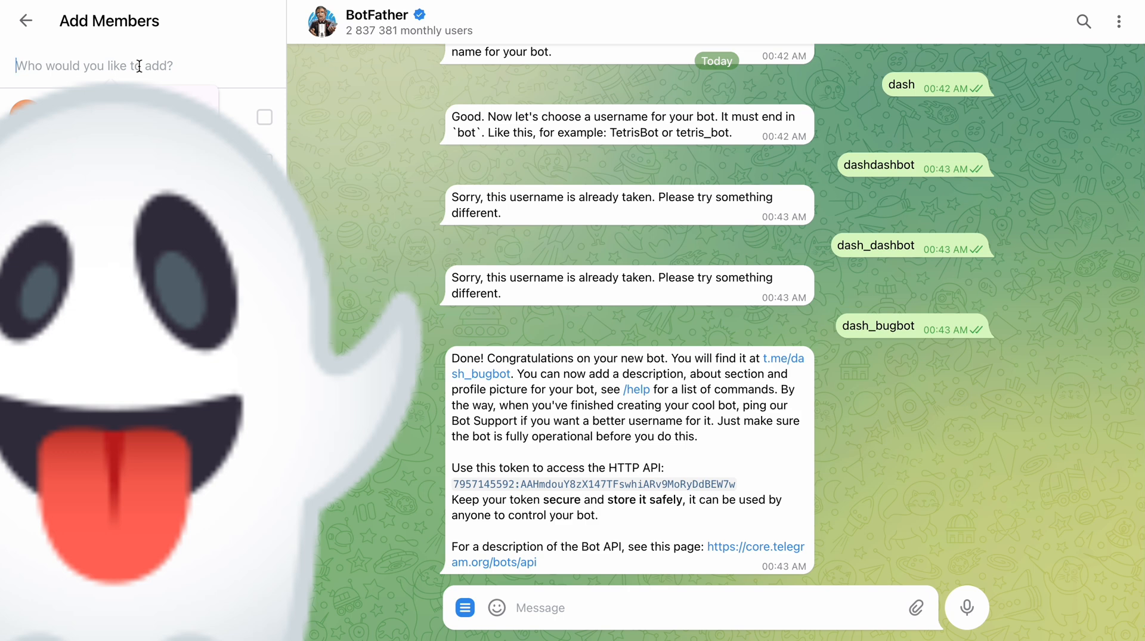
Step: Create a Telegram group Crypto with the dash bot as member and send 'hi' in it
text(dash_)
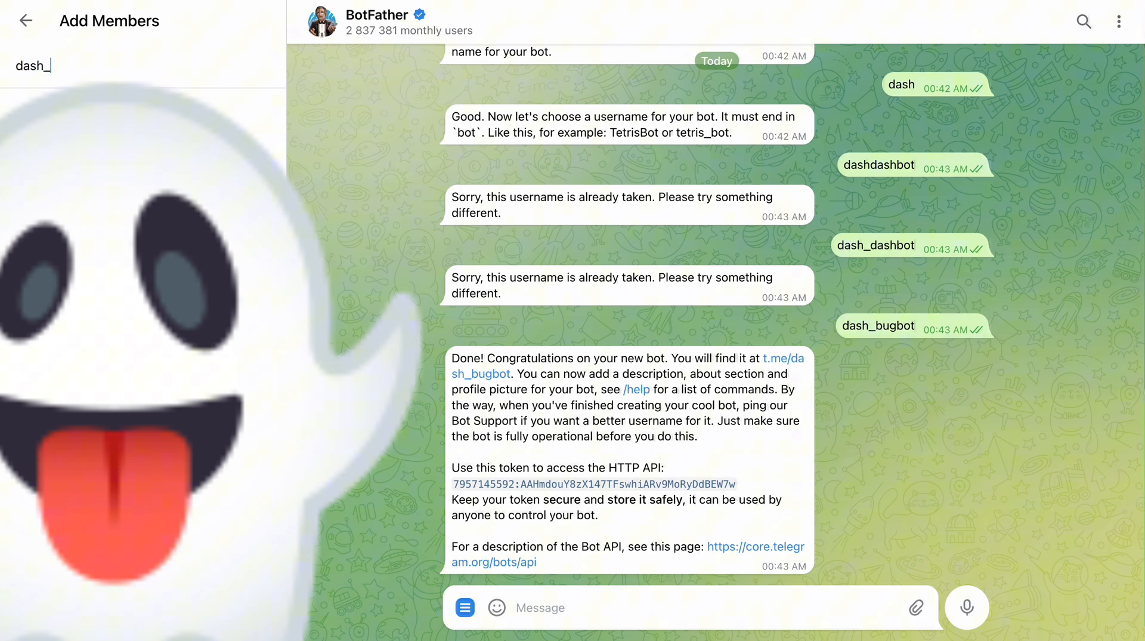
text(bug)
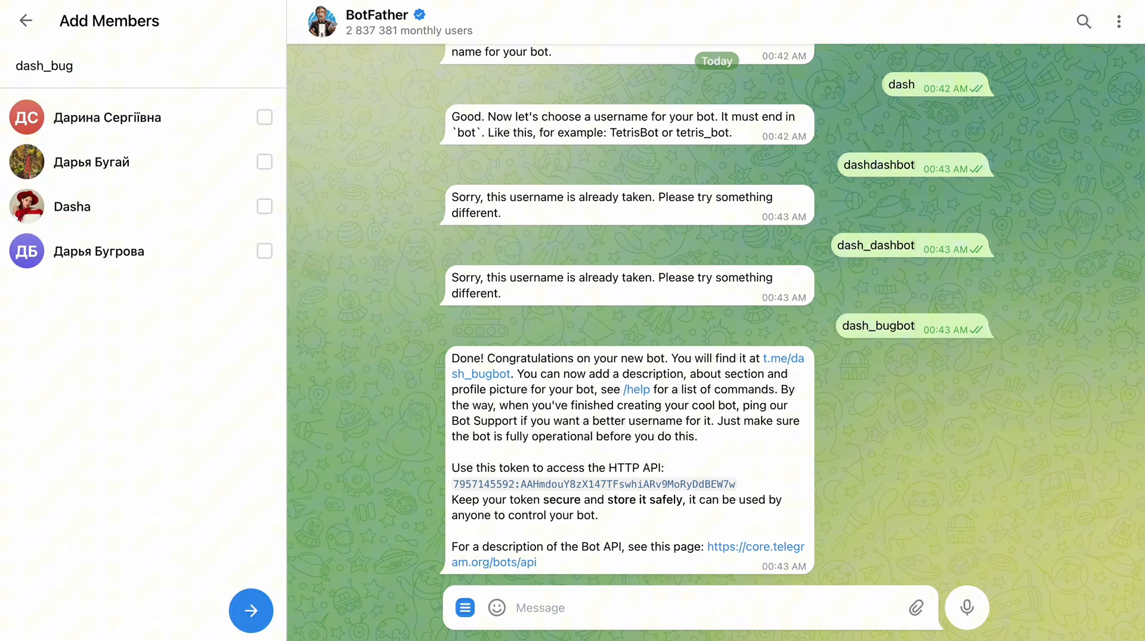
click(139, 122)
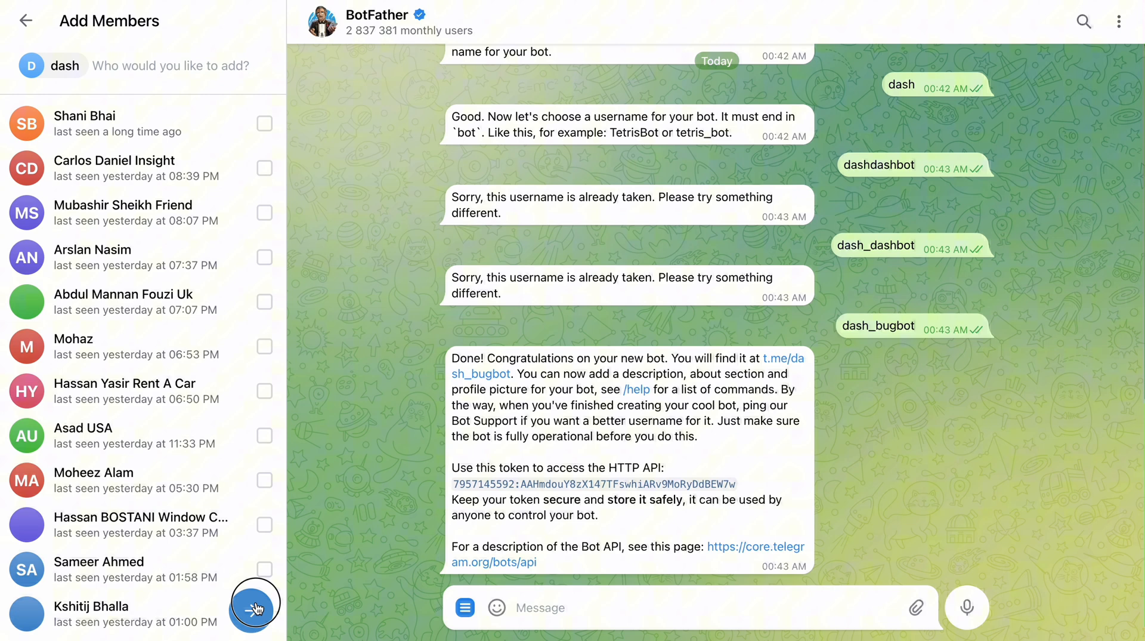
click(255, 607)
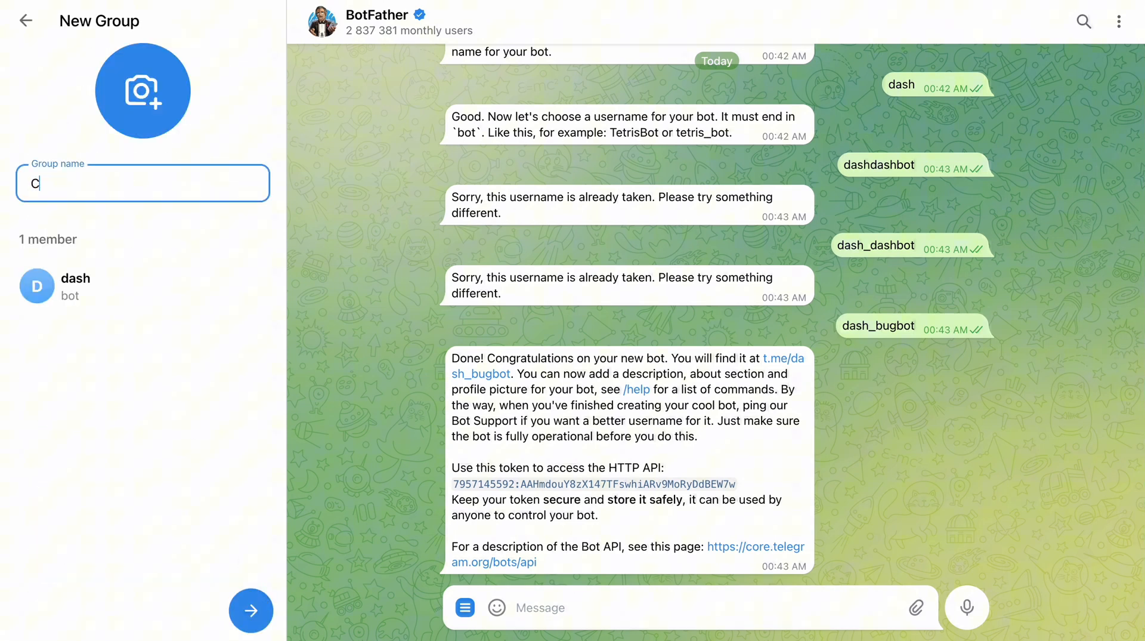
text(rytp)
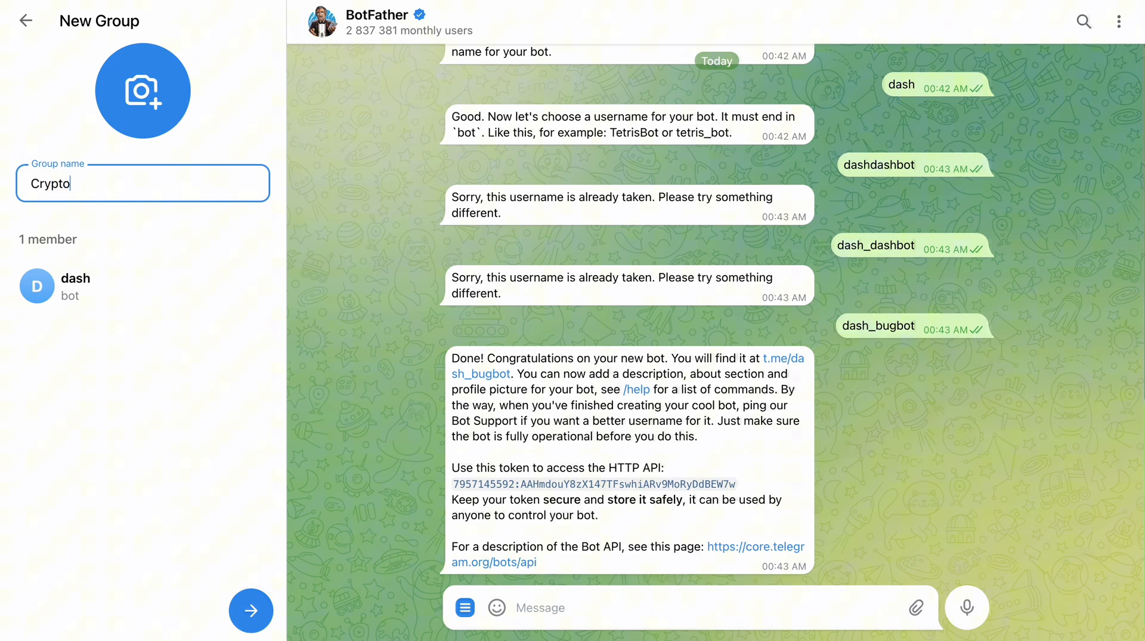
click(250, 610)
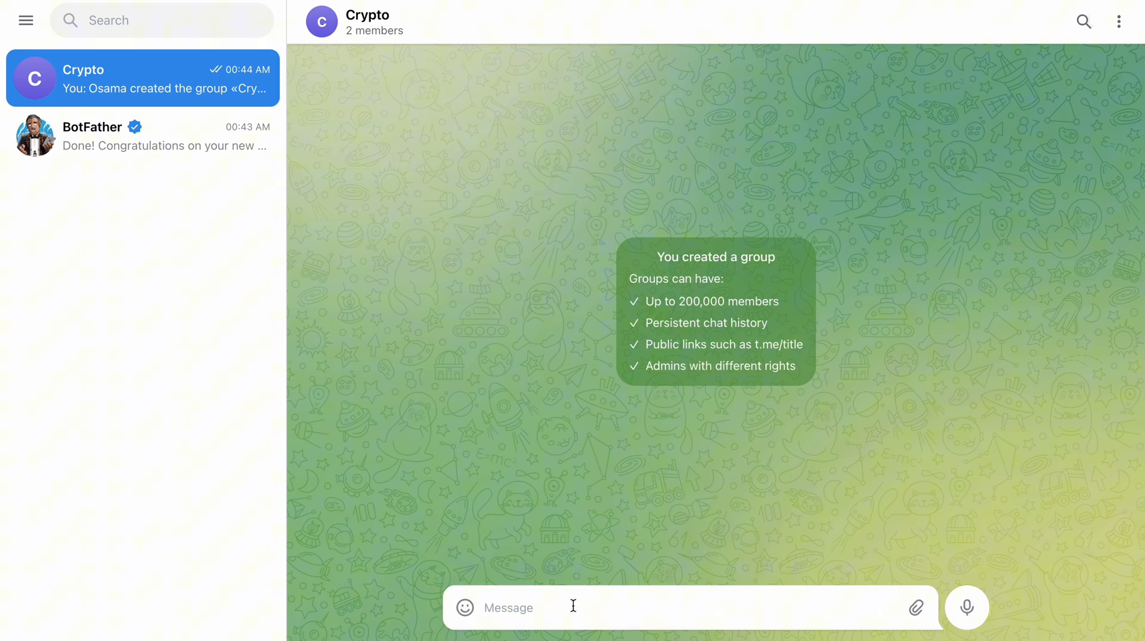
key(Return)
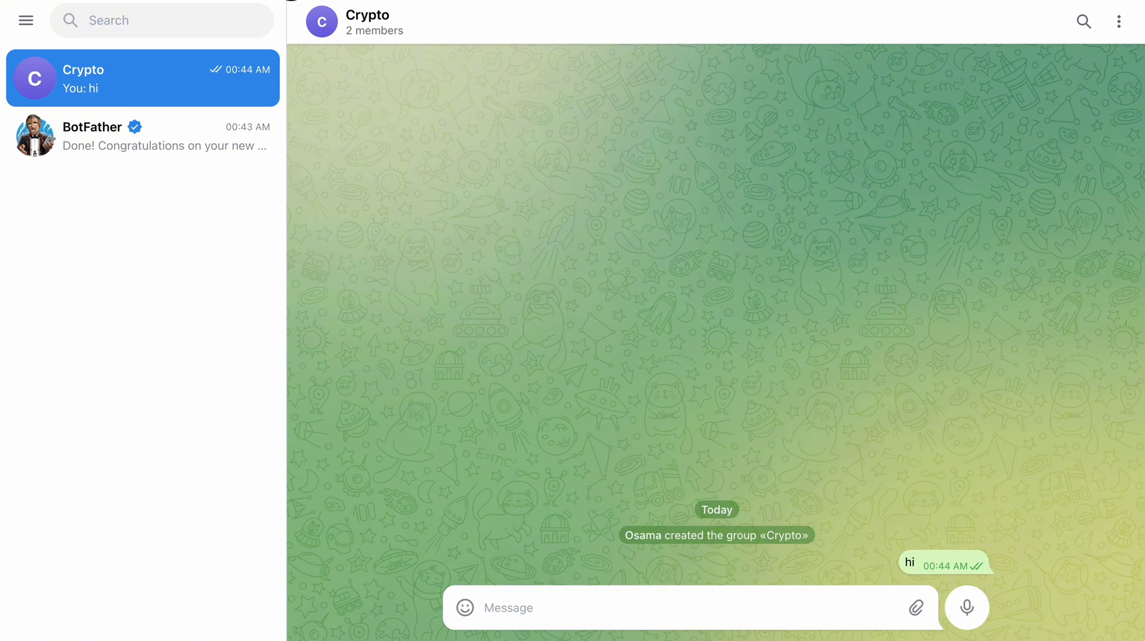
mouse_move(1000, 49)
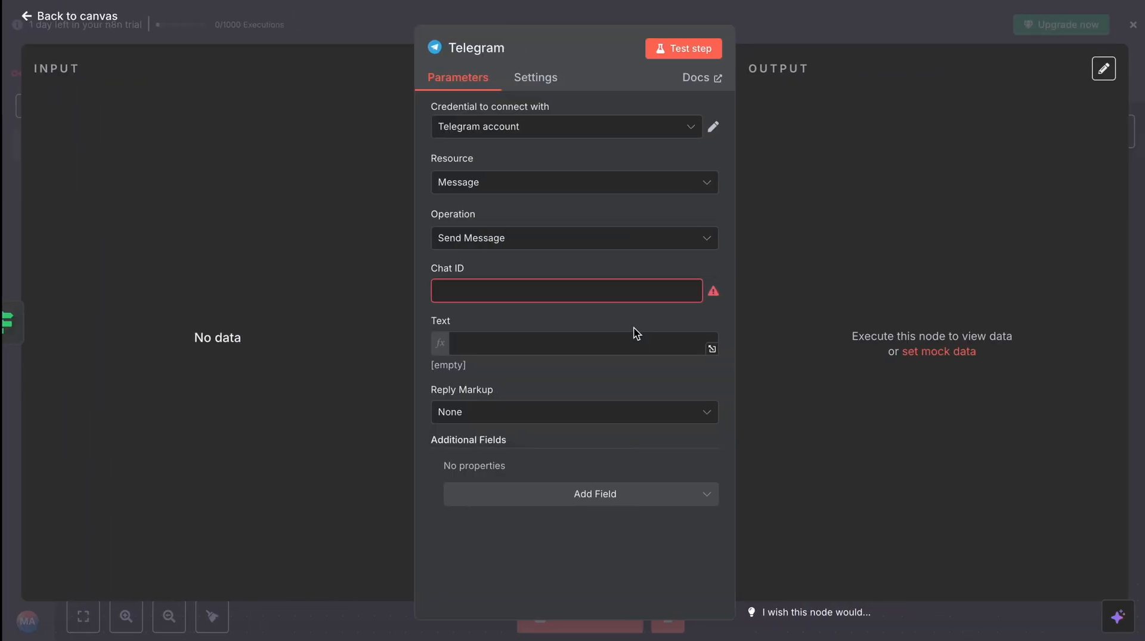
text(-4667564792)
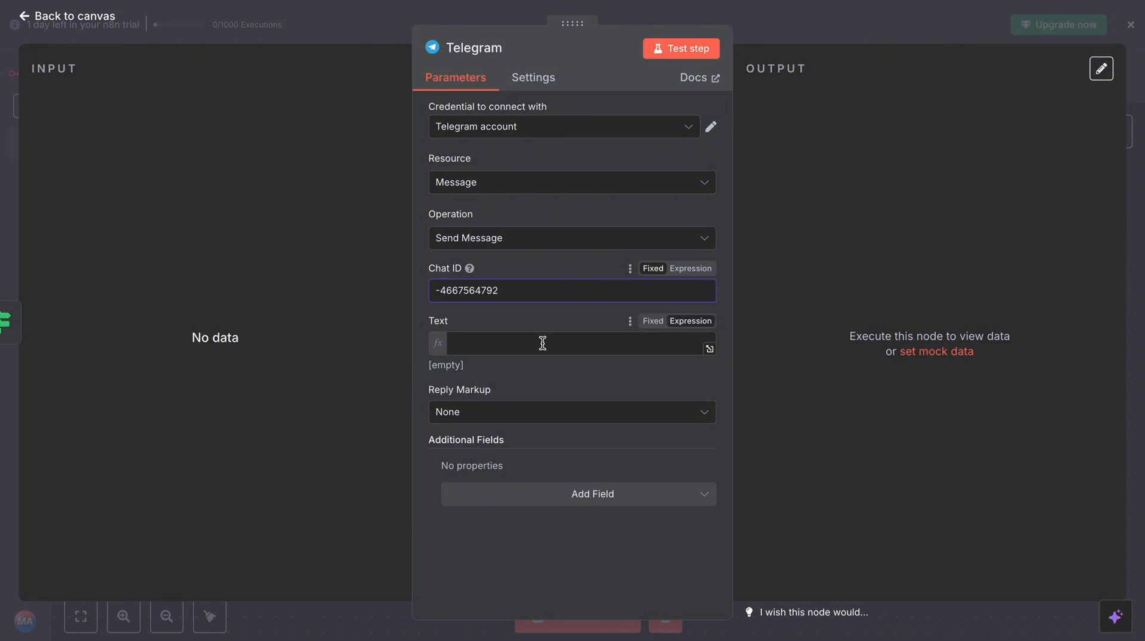
text(🚨 Bitcoin Alert!)
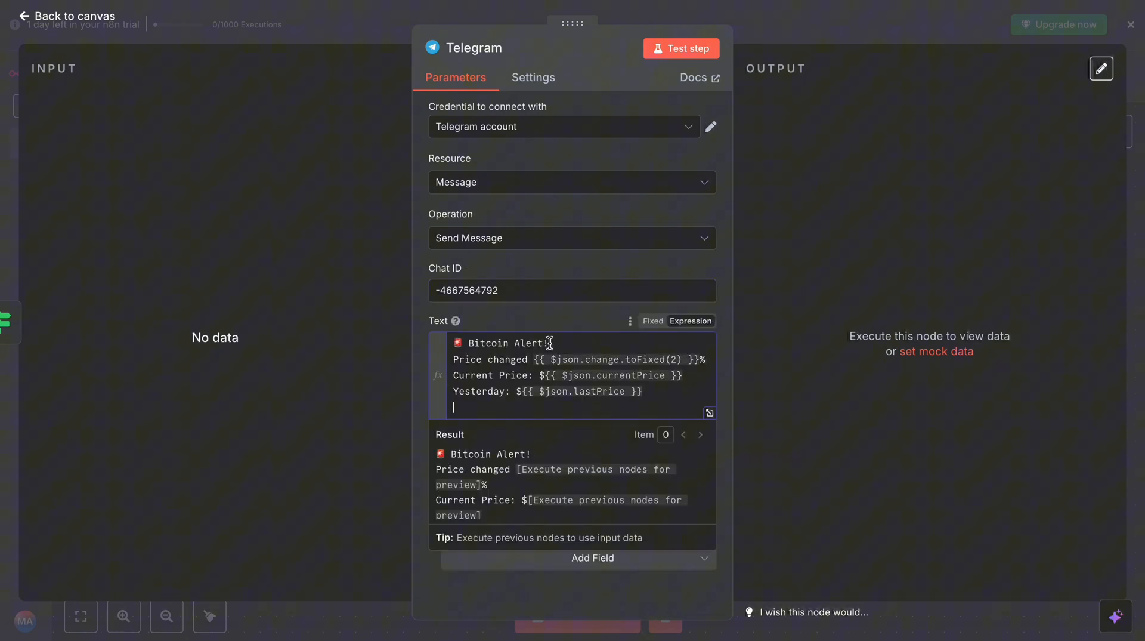
click(65, 16)
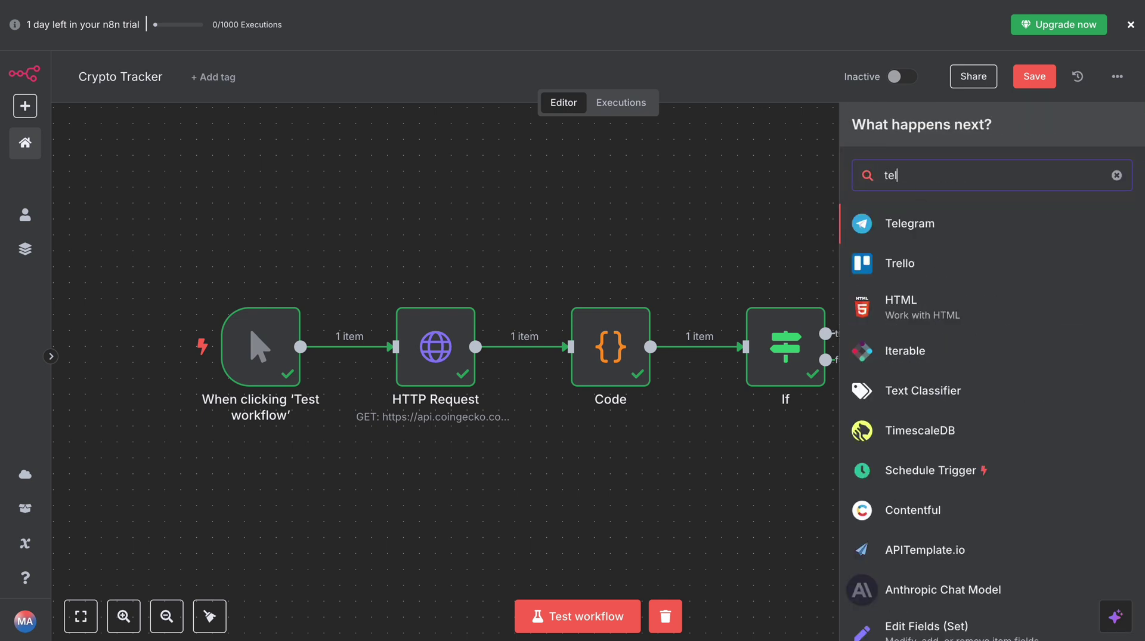
Step: Add a Telegram 'Send a text message' node on the If false output
click(909, 223)
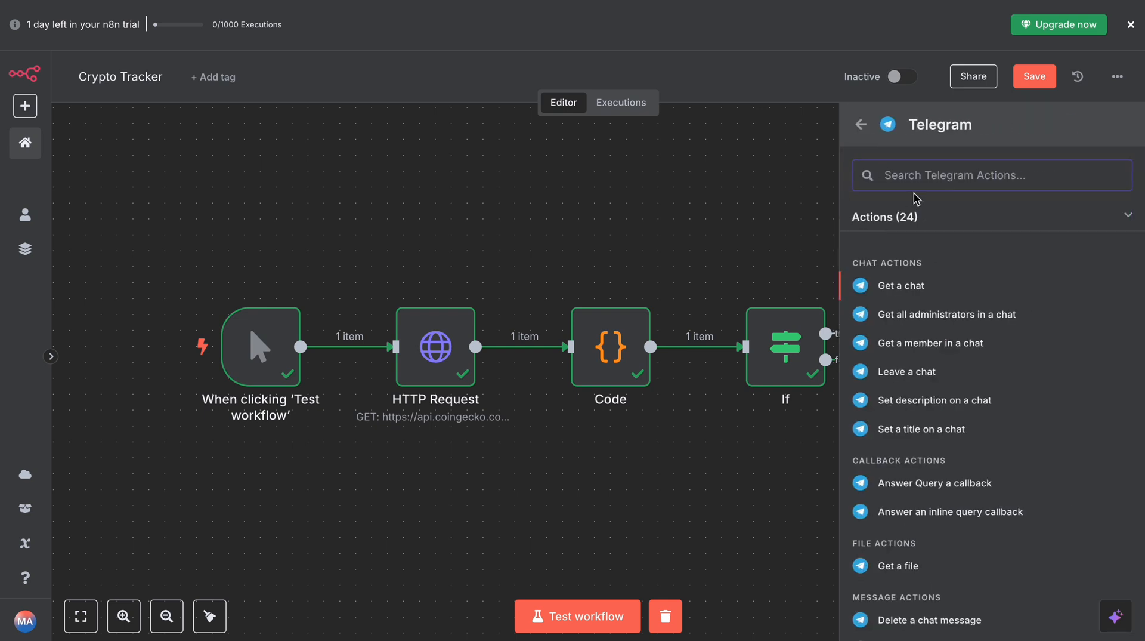
text(send a me)
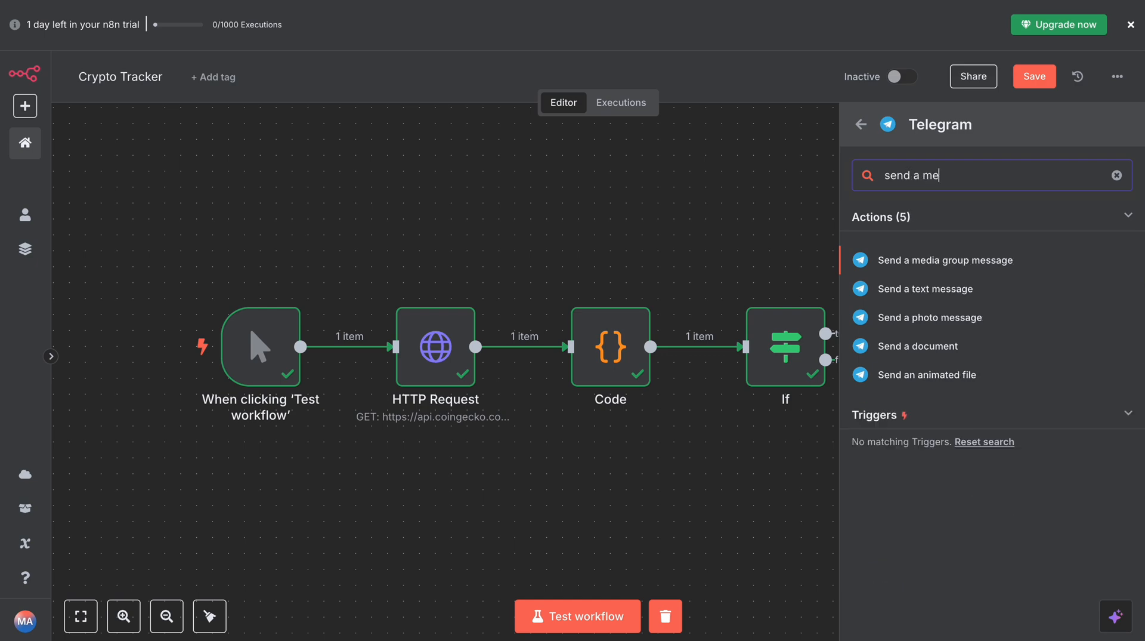
click(932, 288)
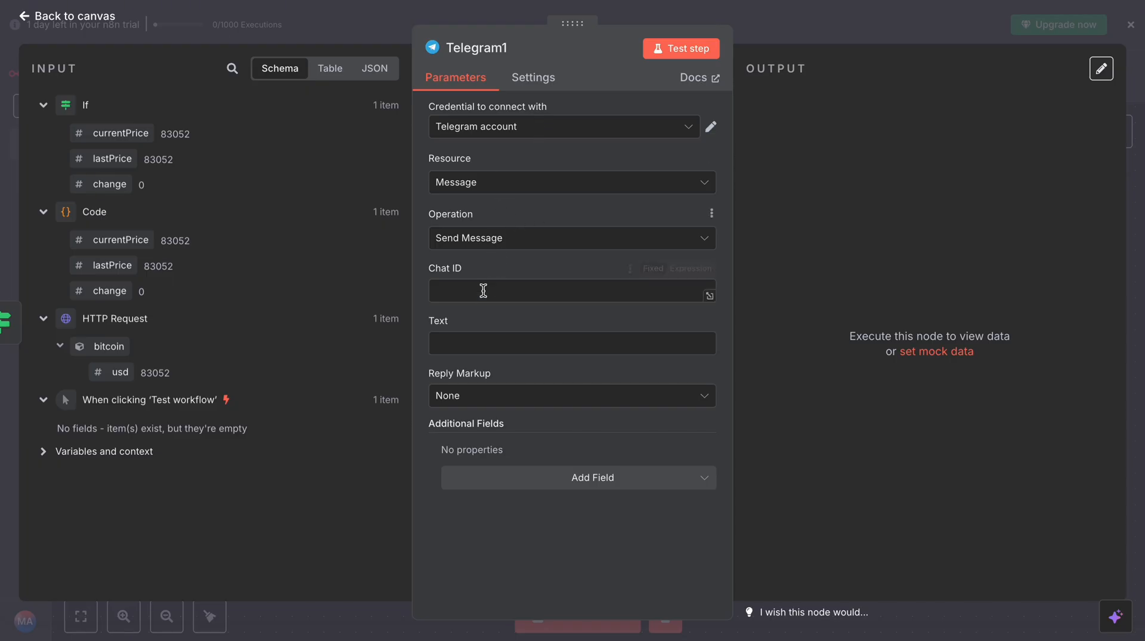
Step: Give Telegram1 the group Chat ID and the Bitcoin Daily Update text, then test the step
click(569, 290)
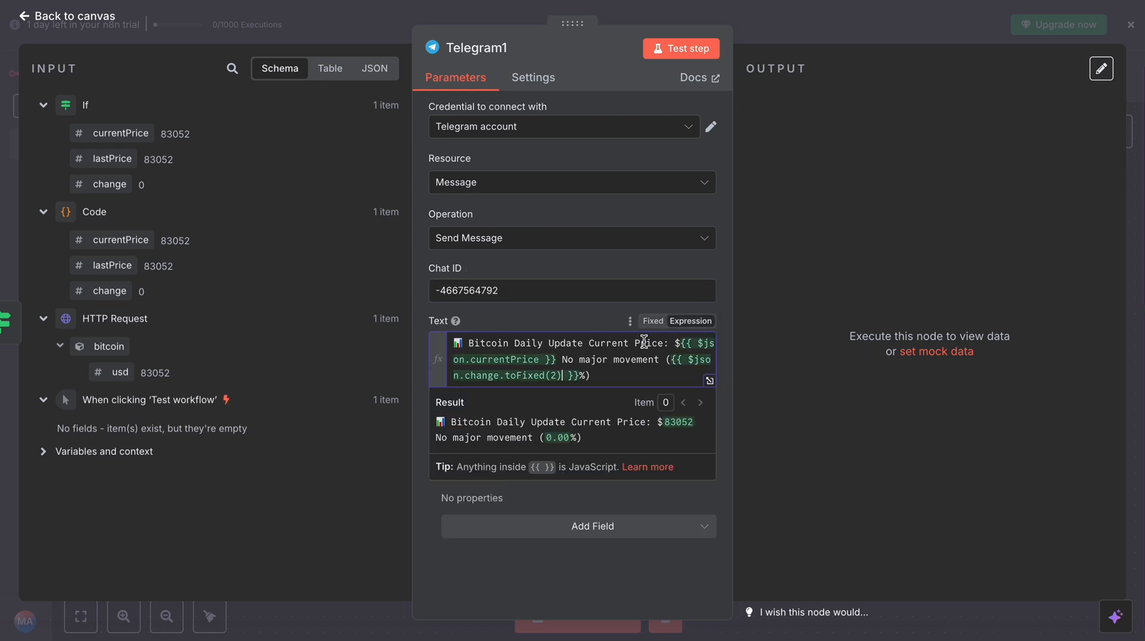
click(680, 48)
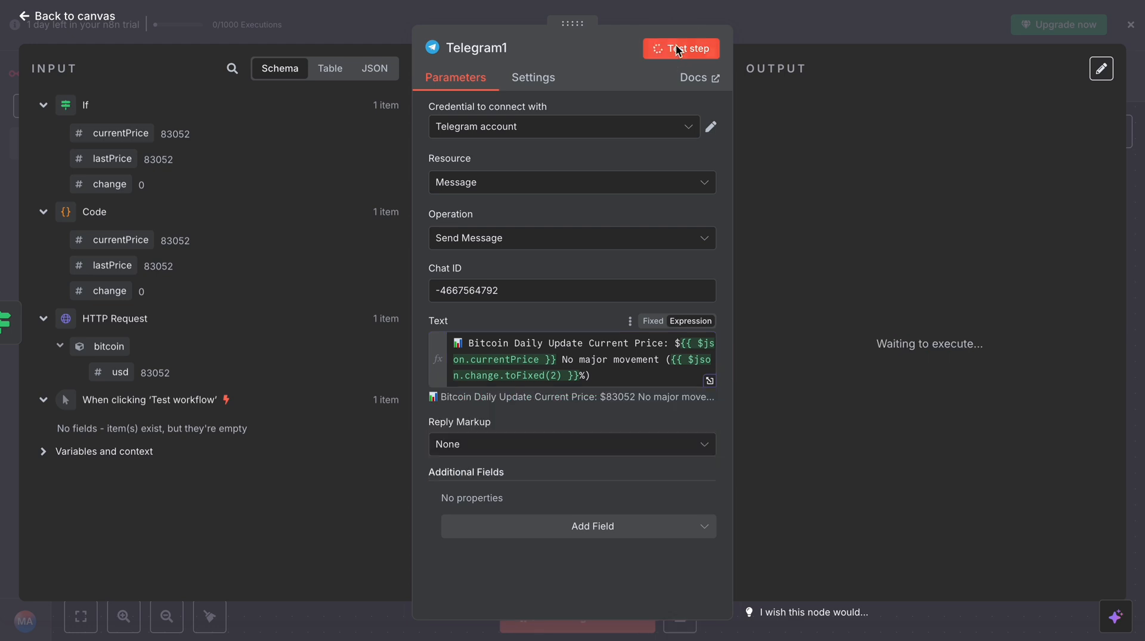
click(680, 48)
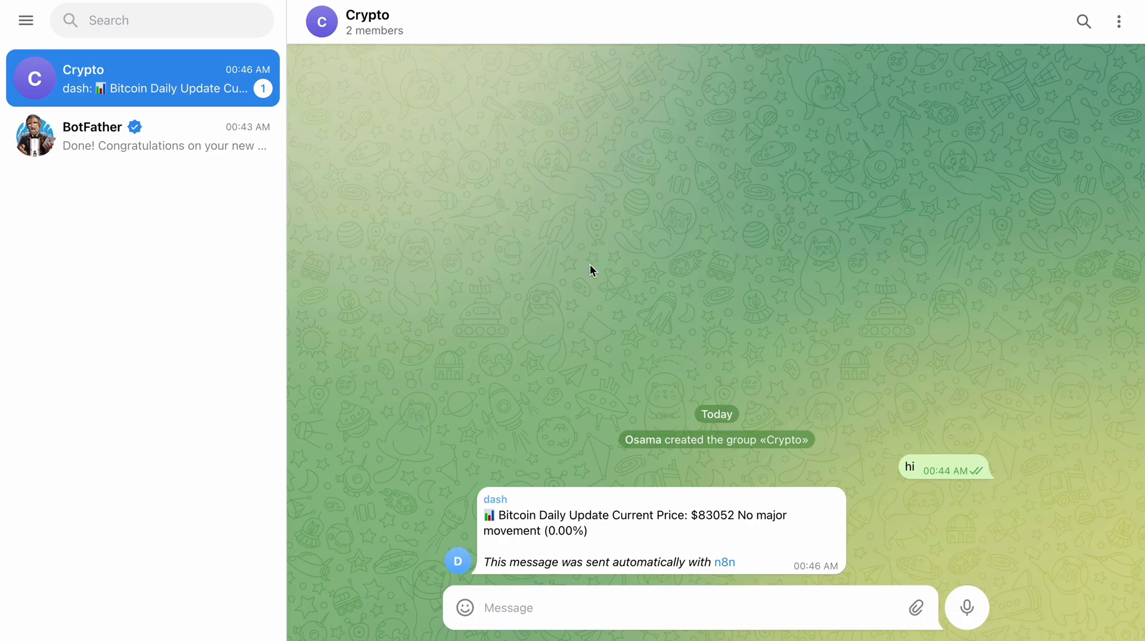
mouse_move(501, 536)
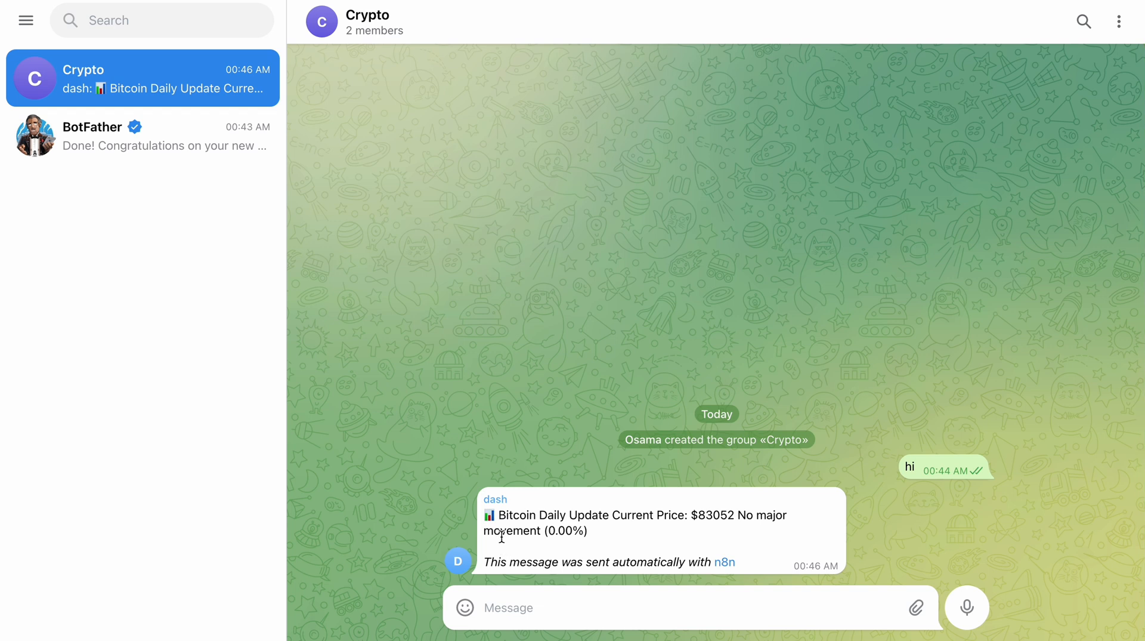
mouse_move(628, 468)
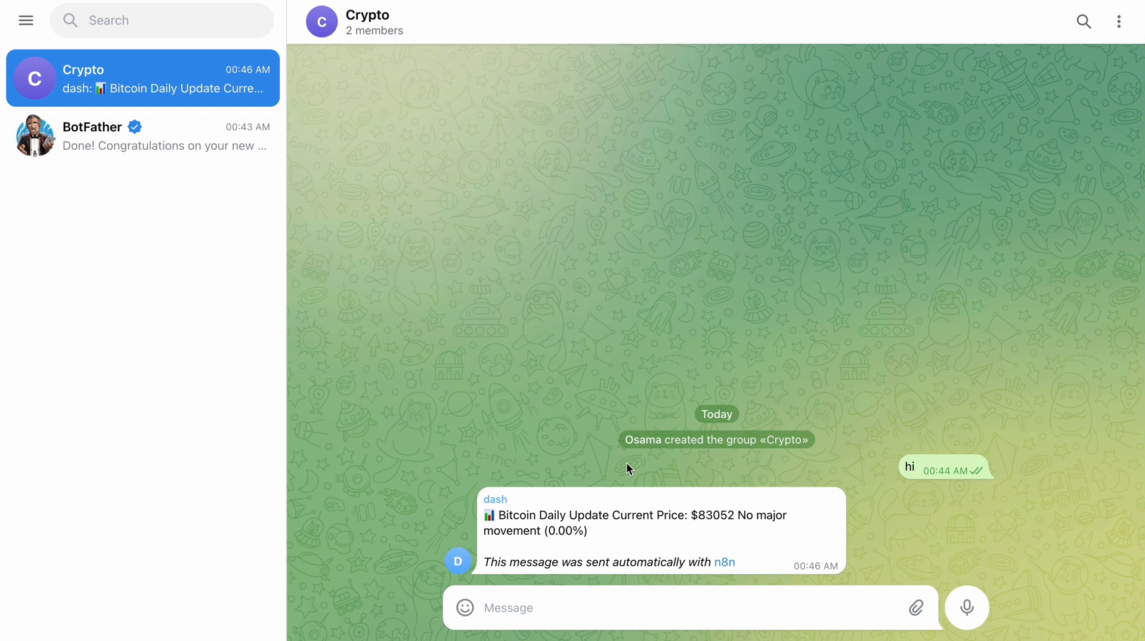
mouse_move(559, 546)
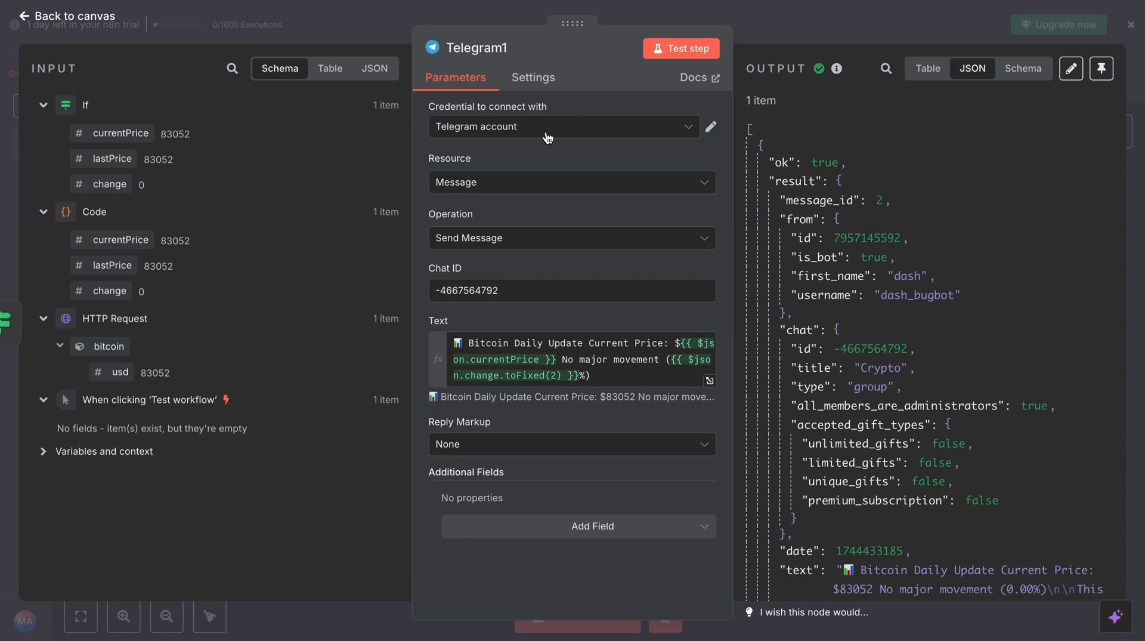
Step: Save the Crypto Tracker workflow and run a full test execution
click(65, 15)
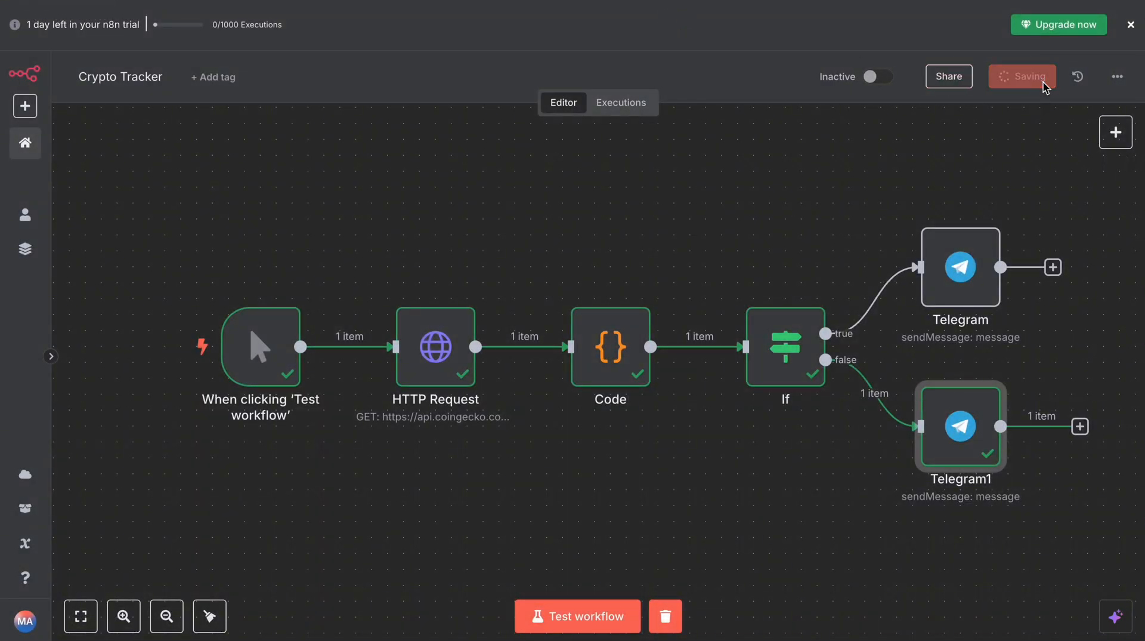
mouse_move(577, 616)
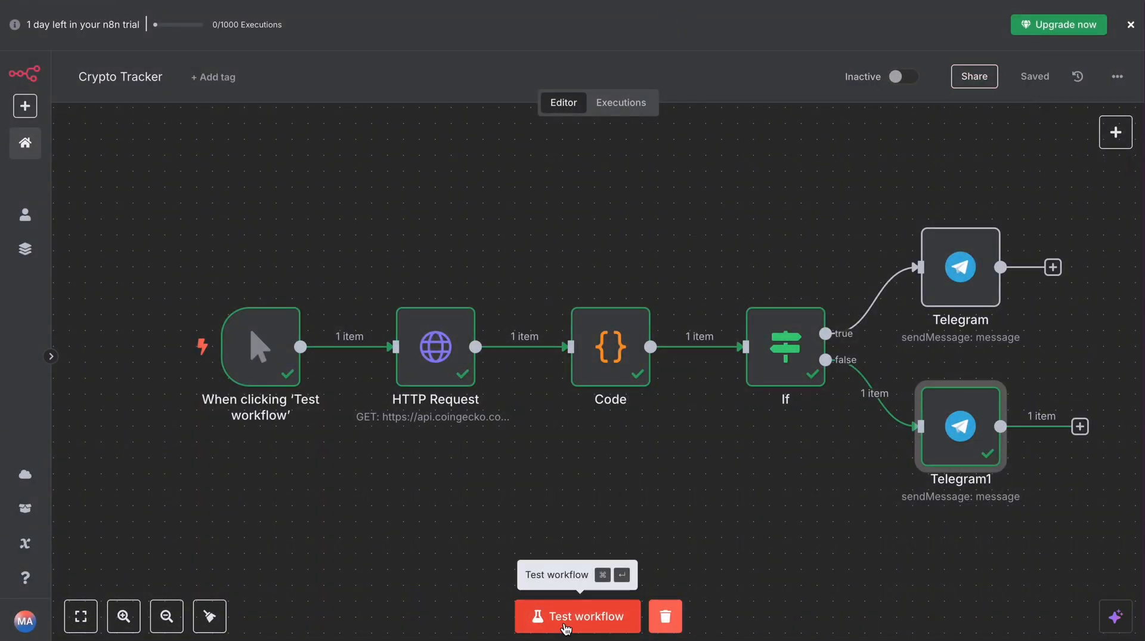
click(576, 616)
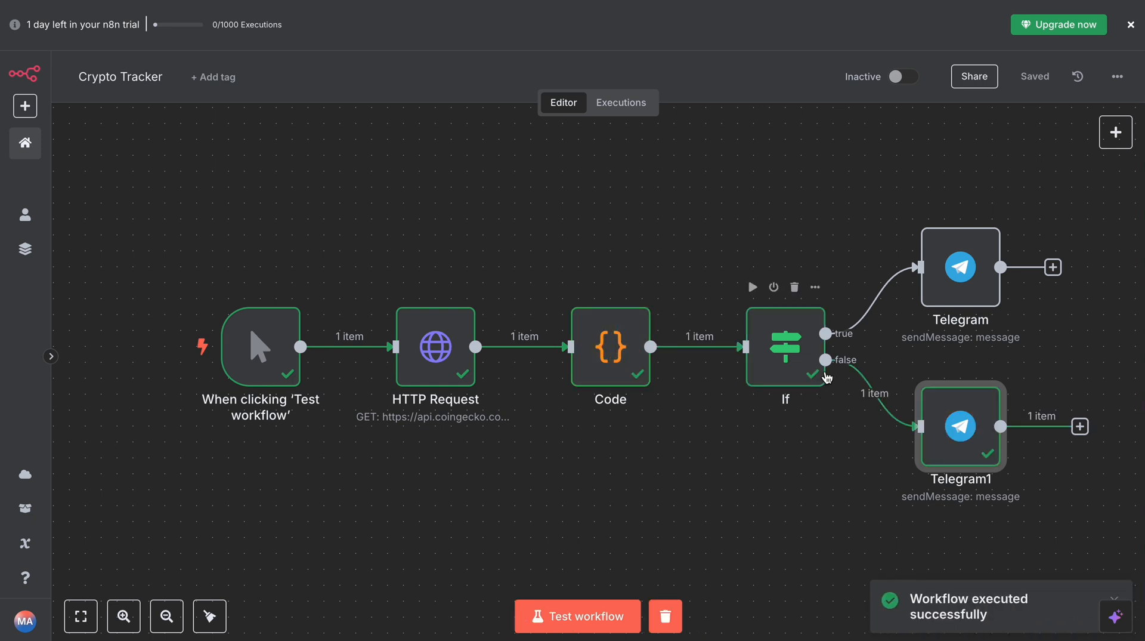
mouse_move(902, 445)
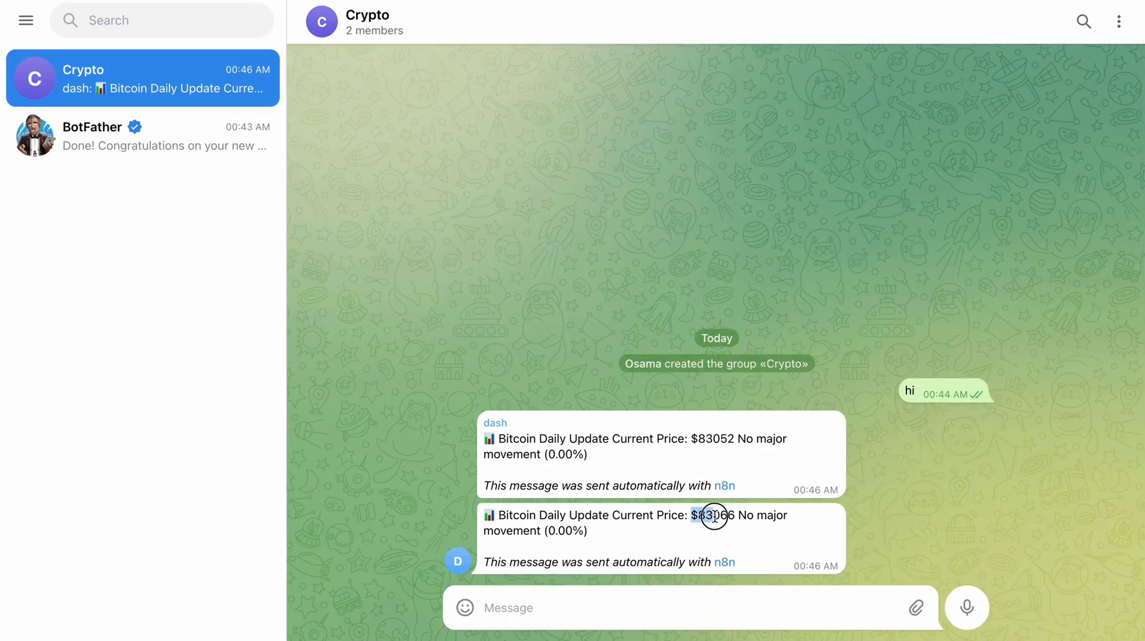
Step: View the new Bitcoin Daily Update message with price $83066 in the Crypto group
double_click(715, 515)
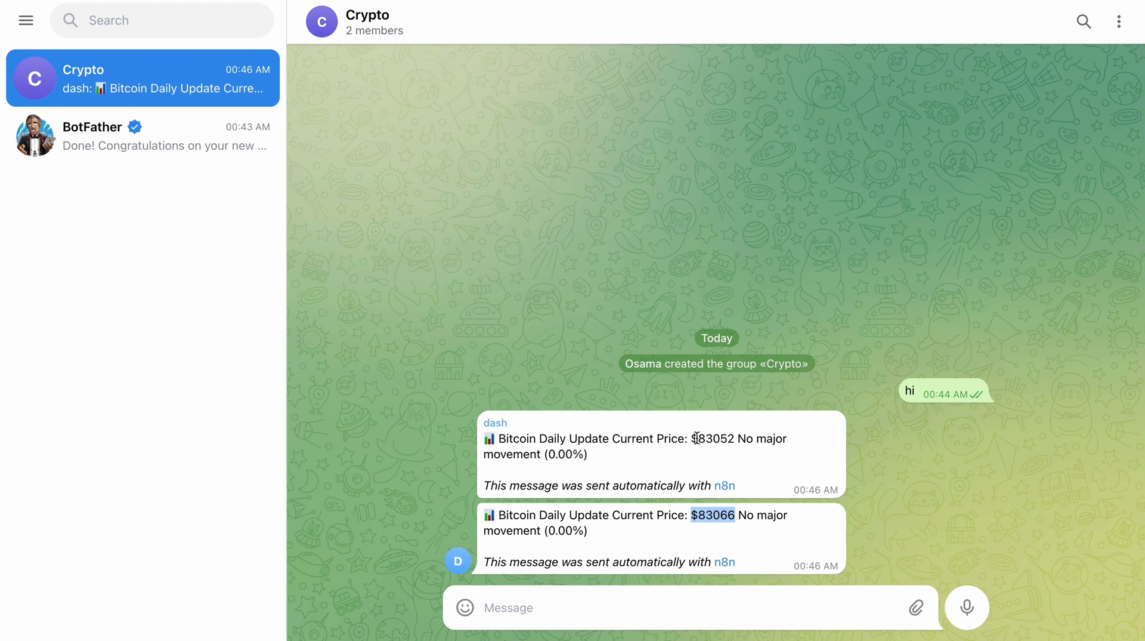
click(732, 514)
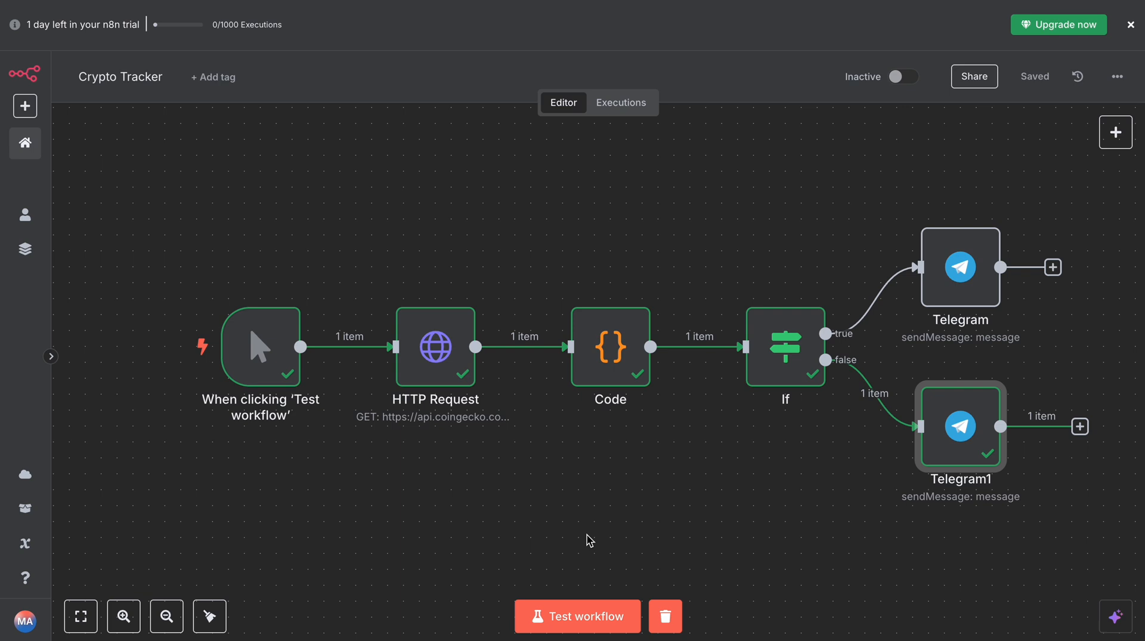
mouse_move(305, 508)
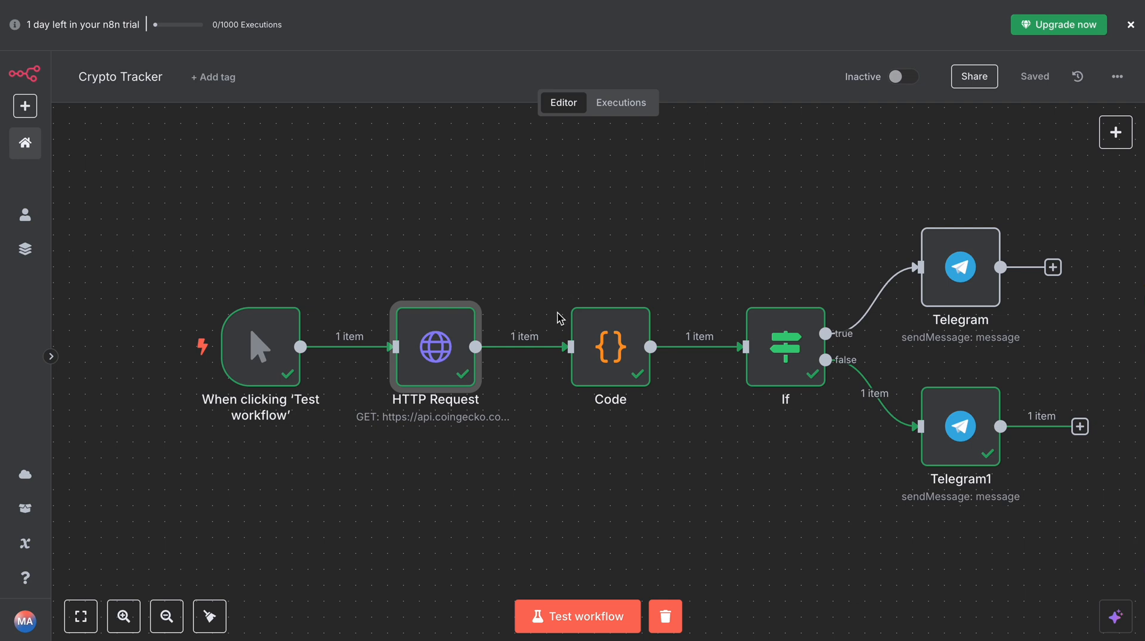
mouse_move(622, 363)
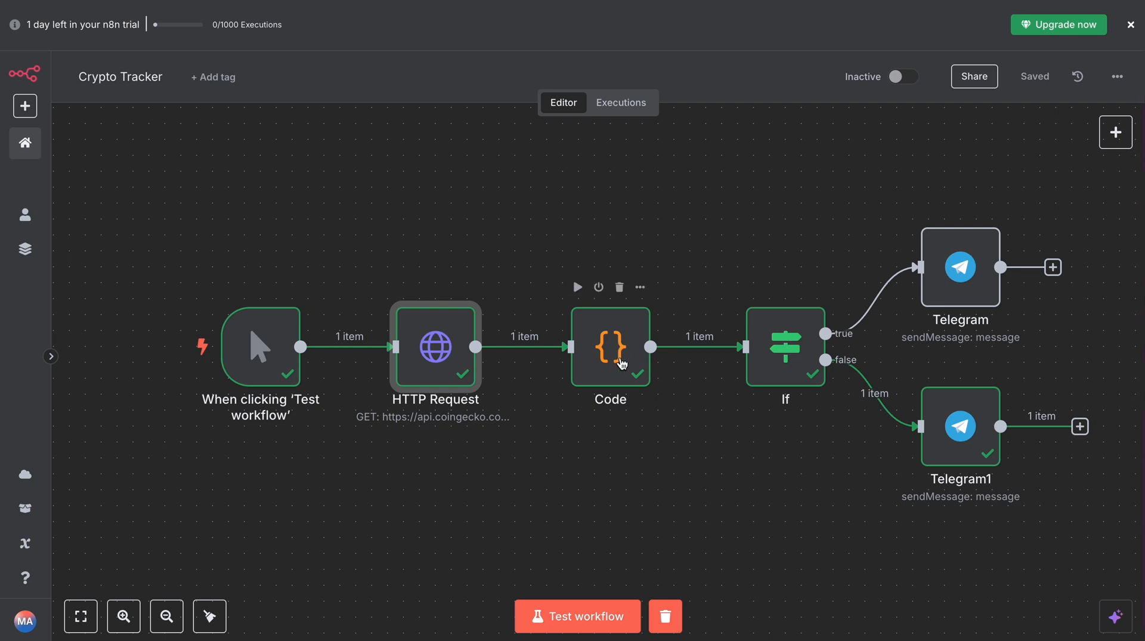
mouse_move(771, 360)
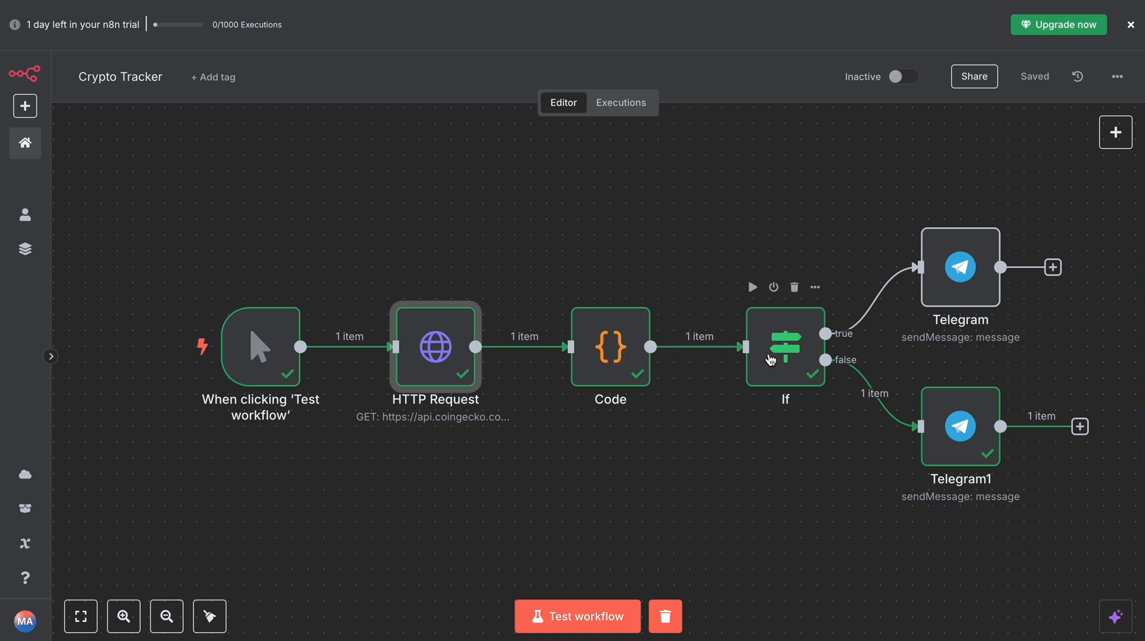
mouse_move(923, 337)
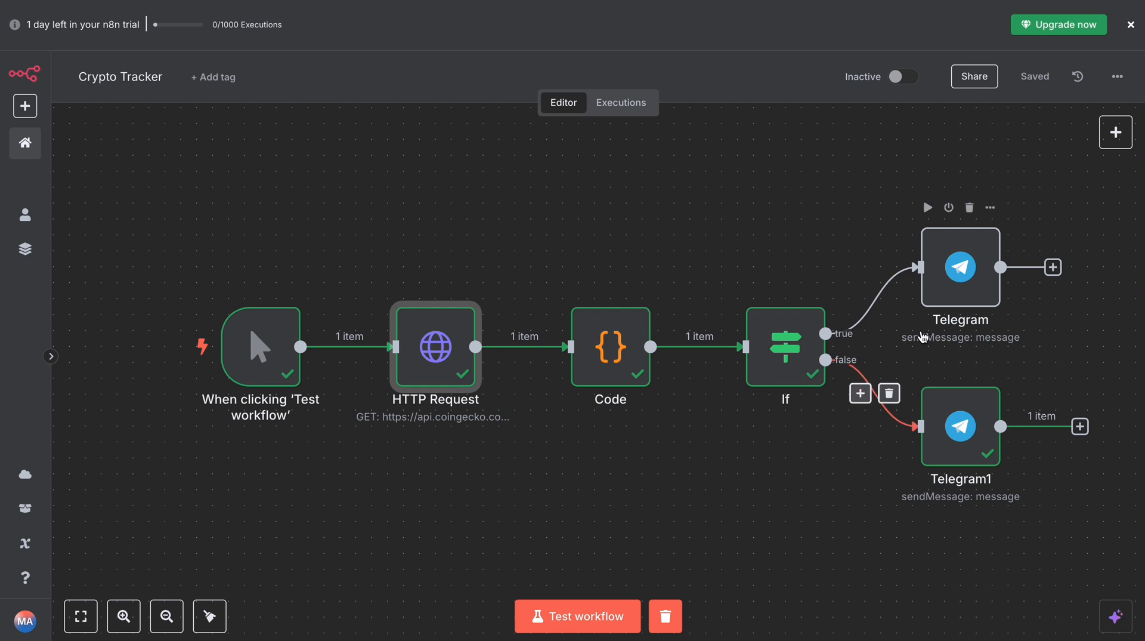
mouse_move(918, 428)
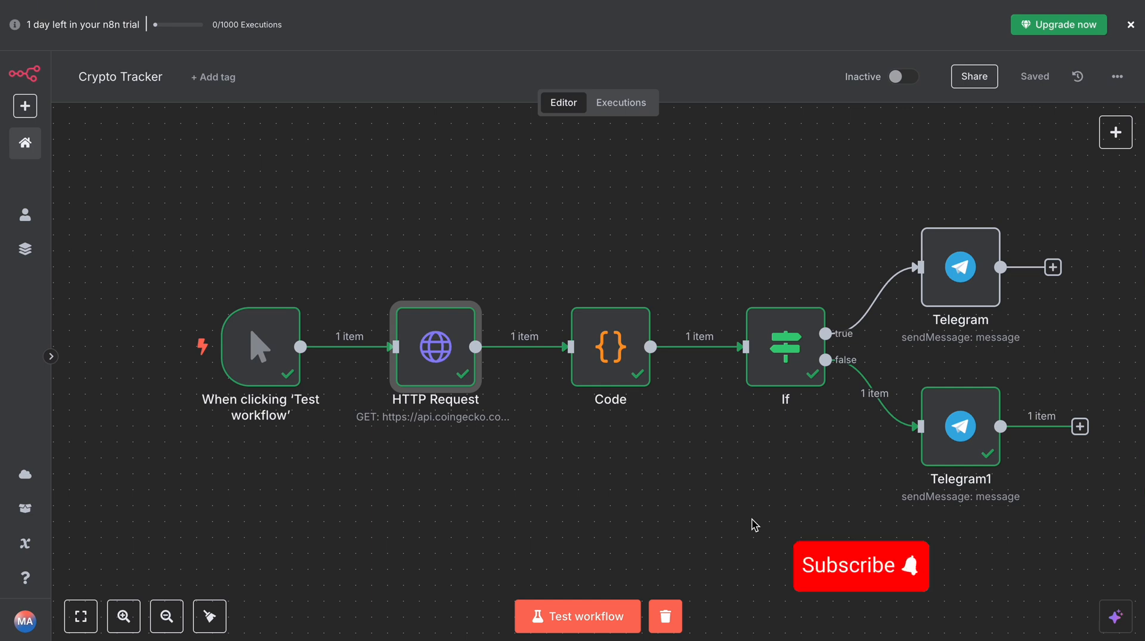
click(861, 565)
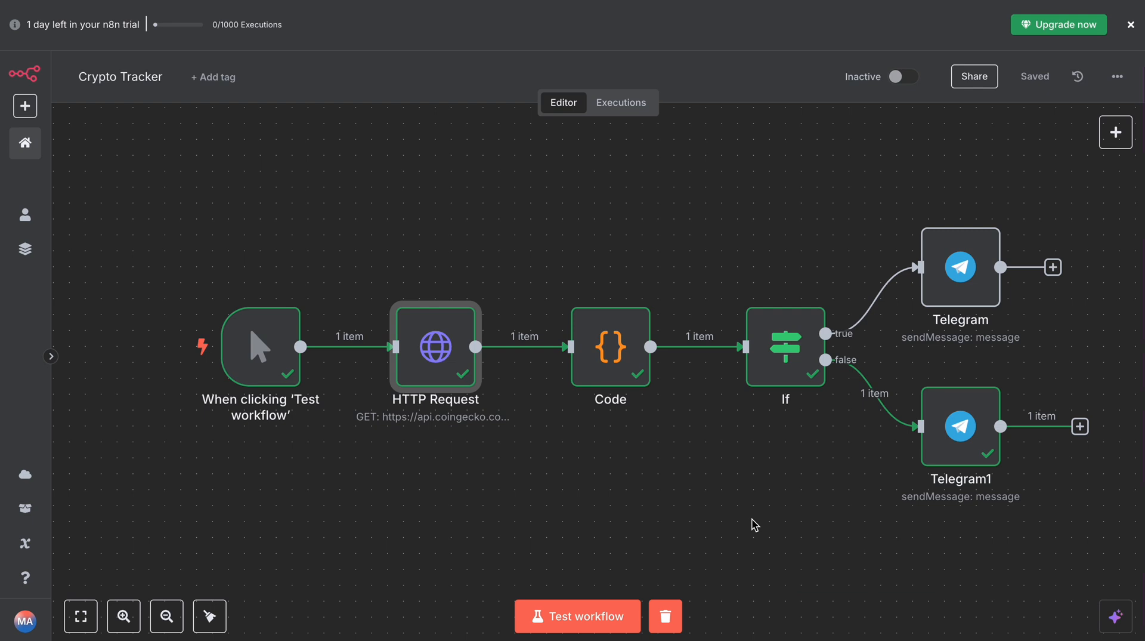